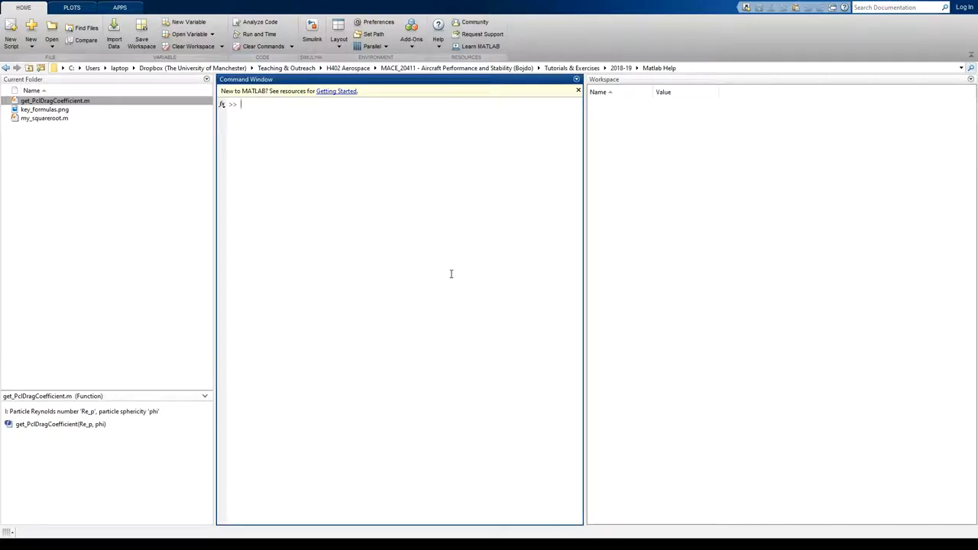
pyautogui.moveTo(550, 294)
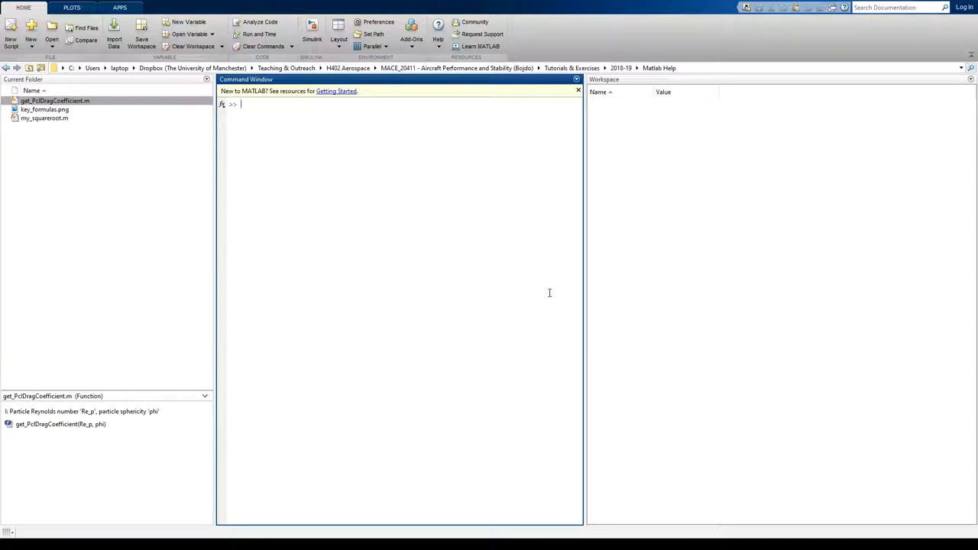
pyautogui.moveTo(700, 292)
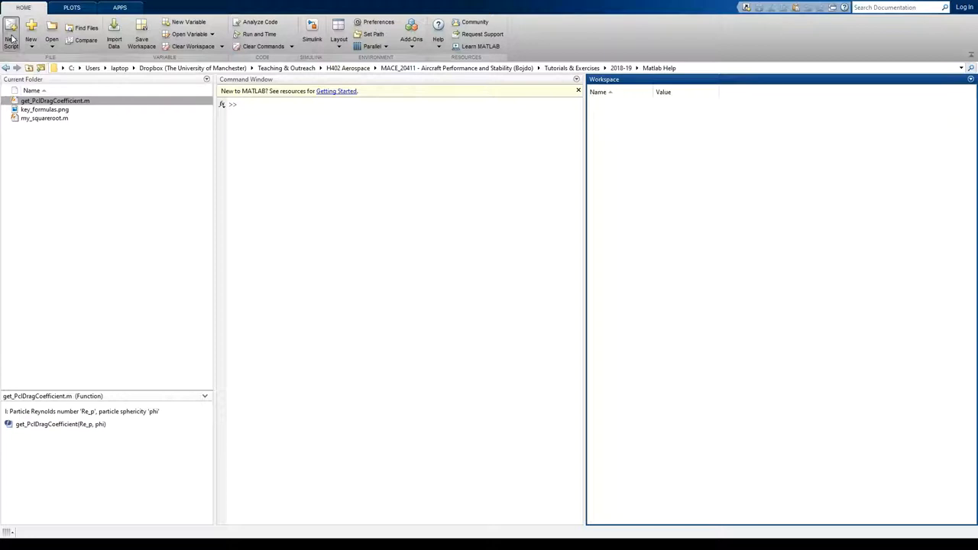
# Step: Create a new blank untitled script and place the cursor in the Editor
pyautogui.click(12, 23)
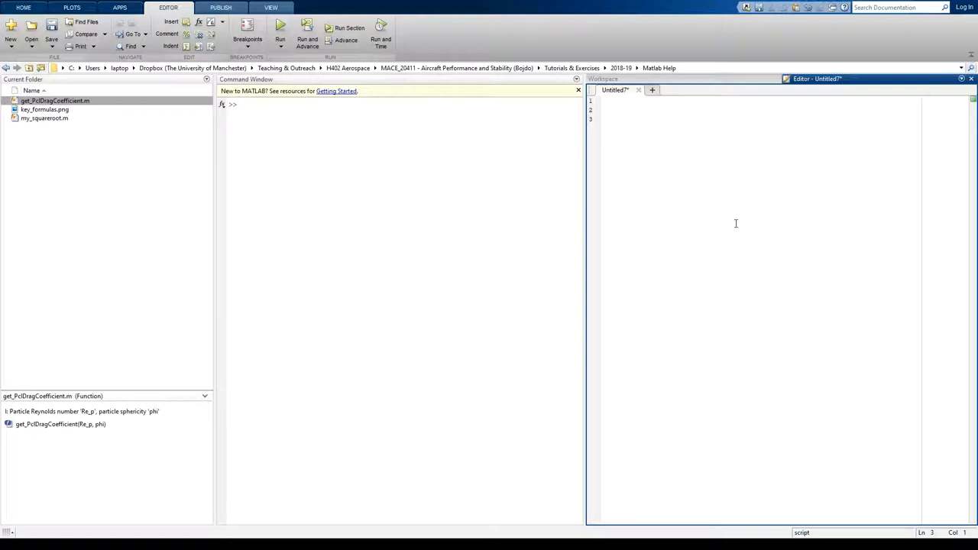
pyautogui.click(617, 119)
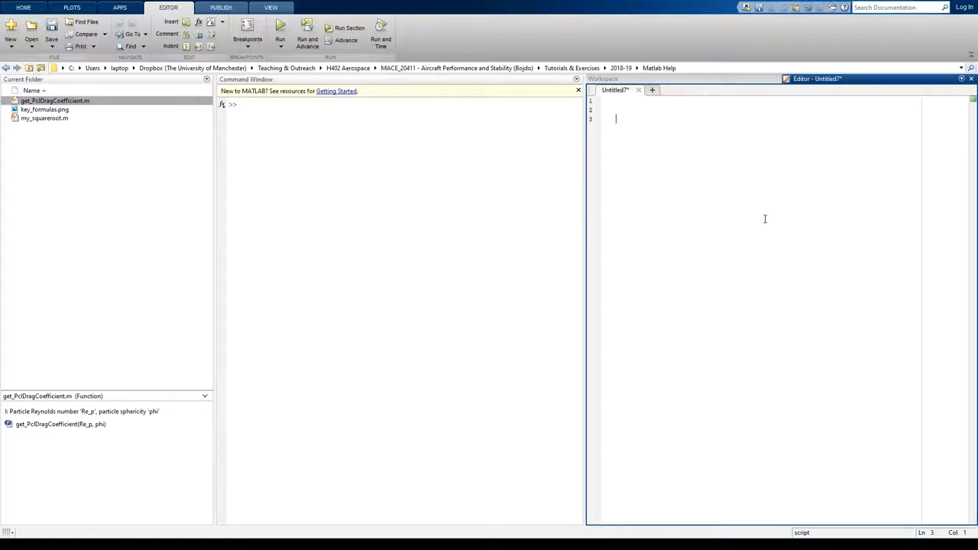
pyautogui.moveTo(780, 223)
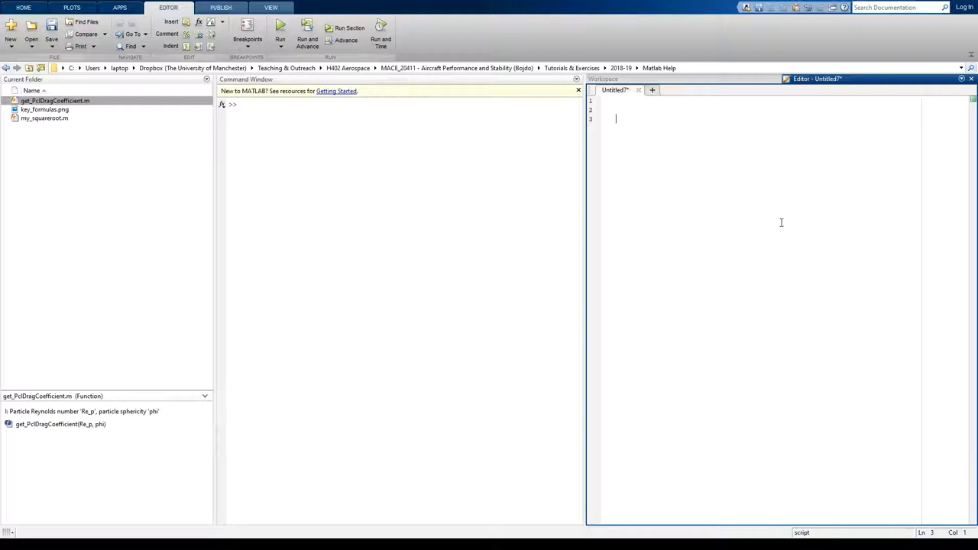
pyautogui.moveTo(318, 223)
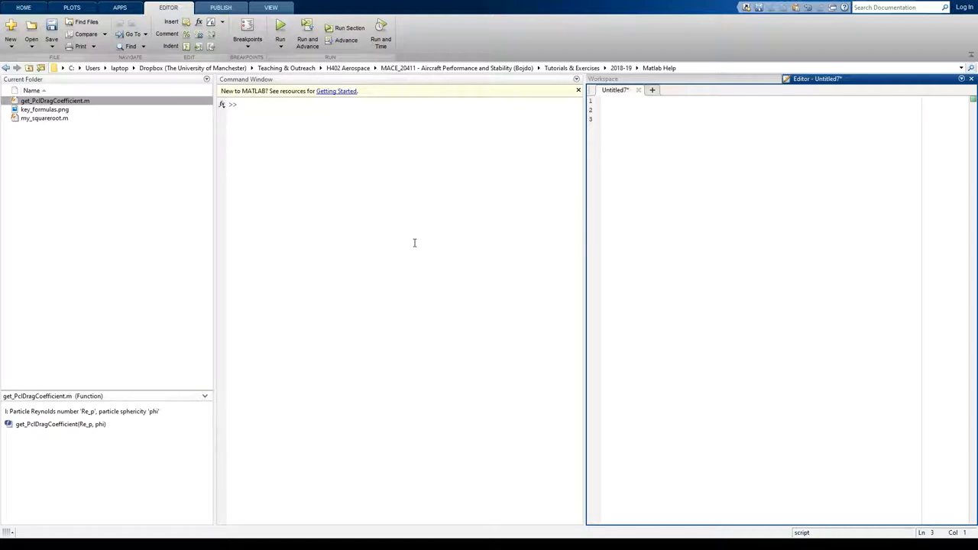
pyautogui.moveTo(428, 226)
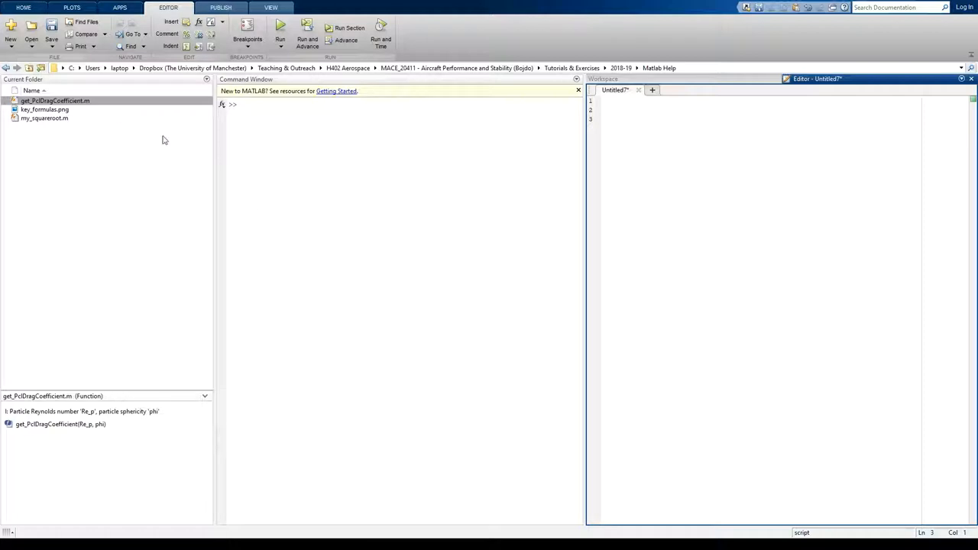
pyautogui.moveTo(88, 116)
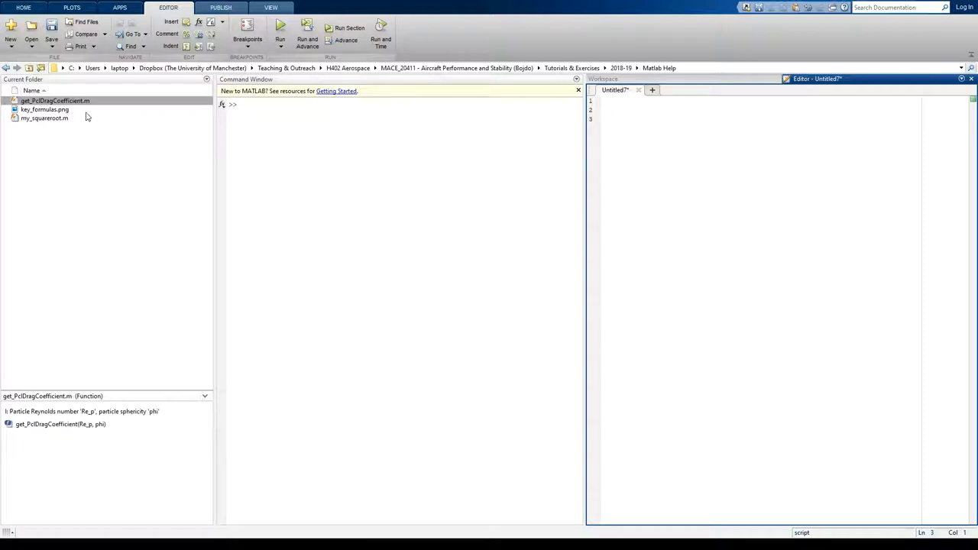
# Step: Preview key_formulas.png (density and speed-of-sound equations), briefly checking my_squareroot.m in between
pyautogui.click(44, 110)
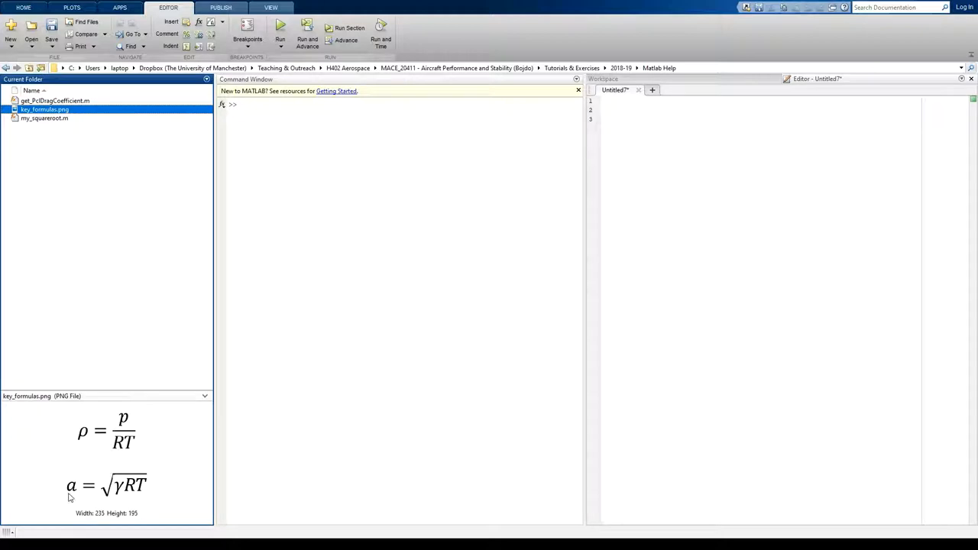
pyautogui.moveTo(104, 459)
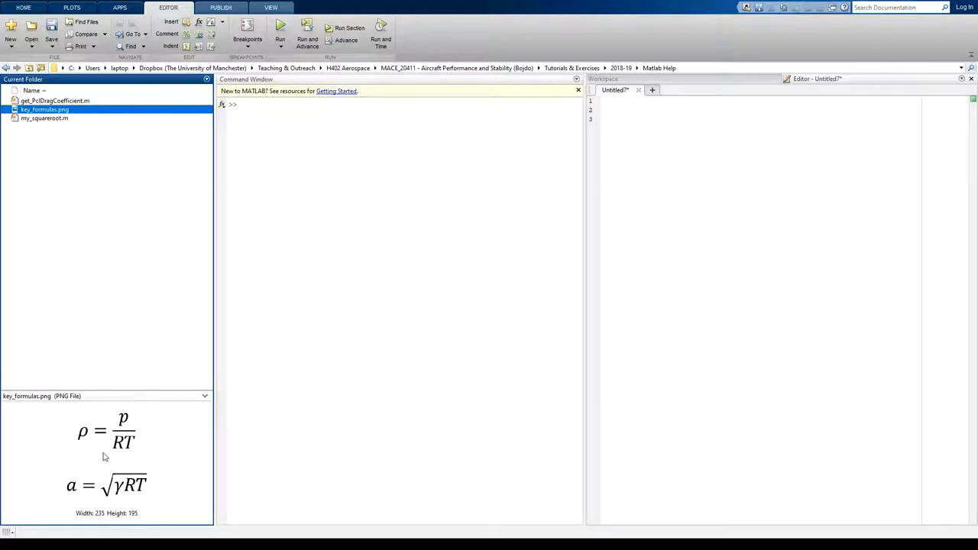
pyautogui.moveTo(133, 440)
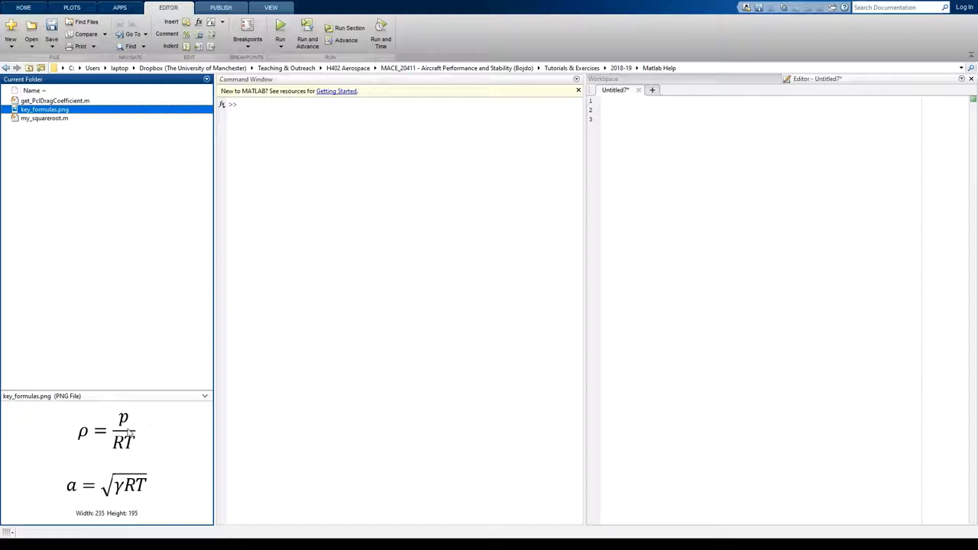
pyautogui.moveTo(155, 425)
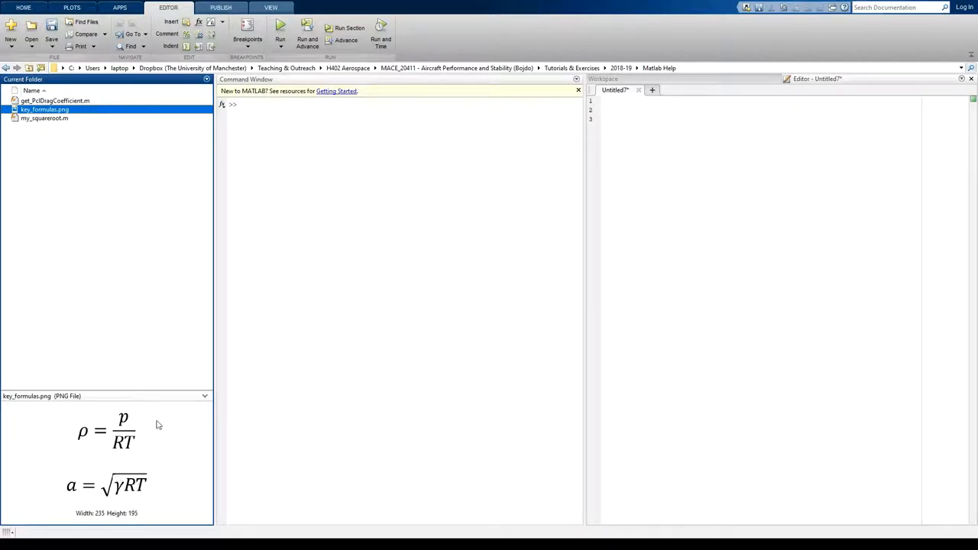
pyautogui.moveTo(128, 415)
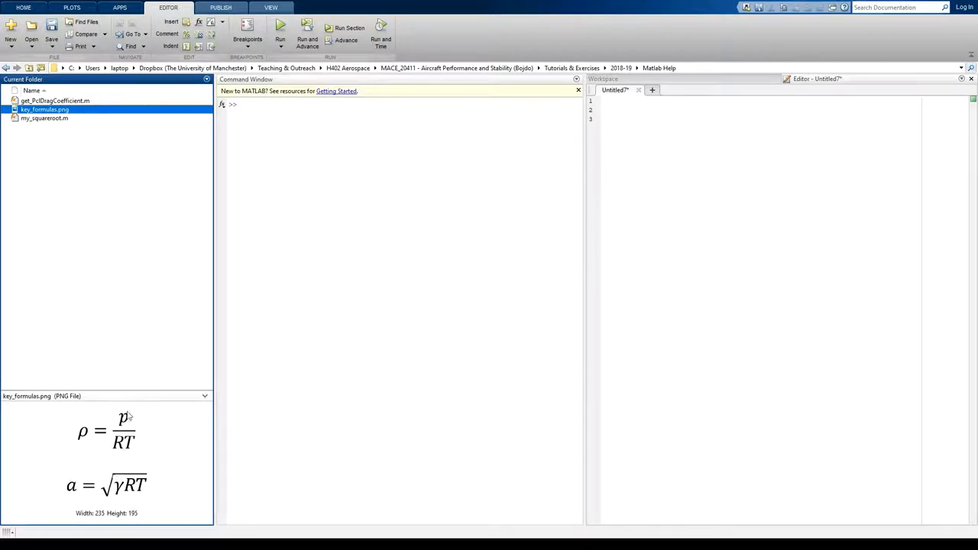
pyautogui.moveTo(77, 414)
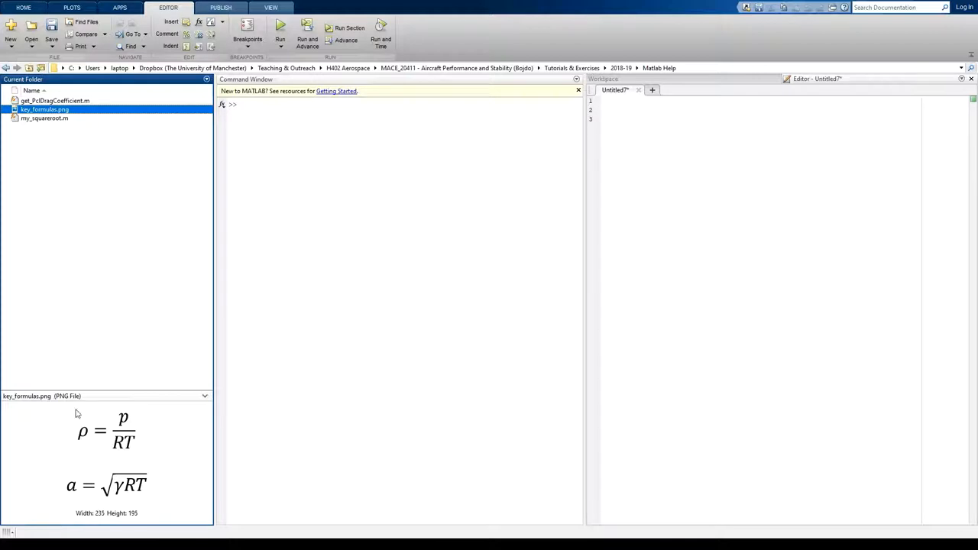
pyautogui.moveTo(153, 480)
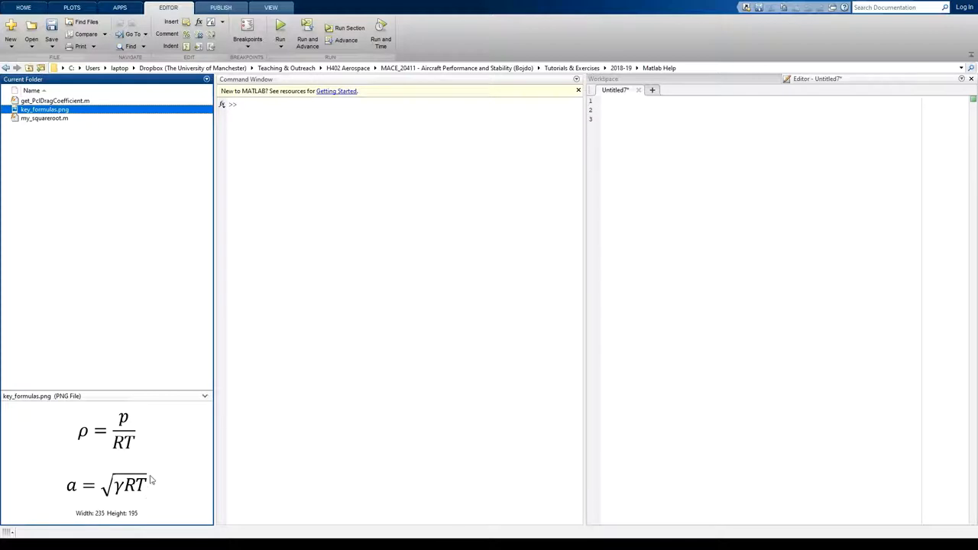
pyautogui.moveTo(73, 171)
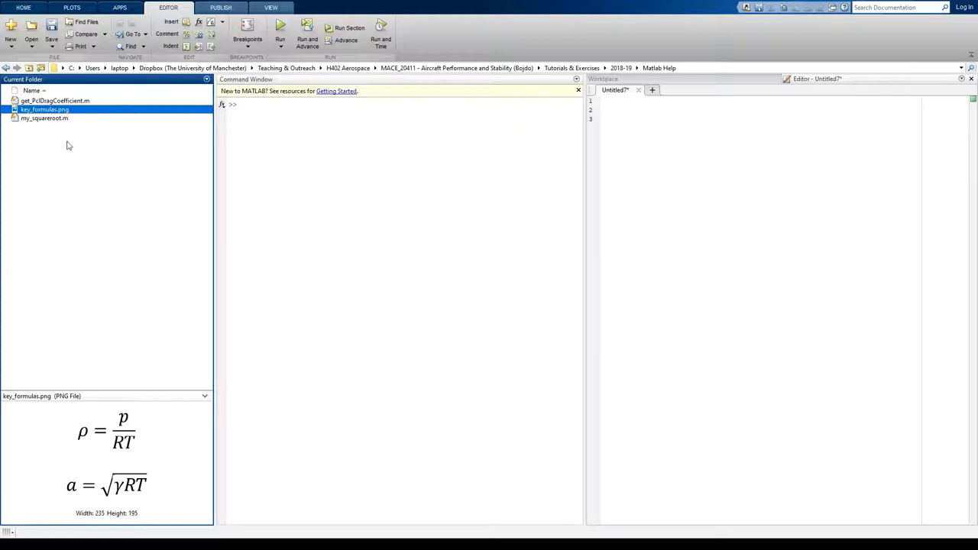
pyautogui.click(43, 120)
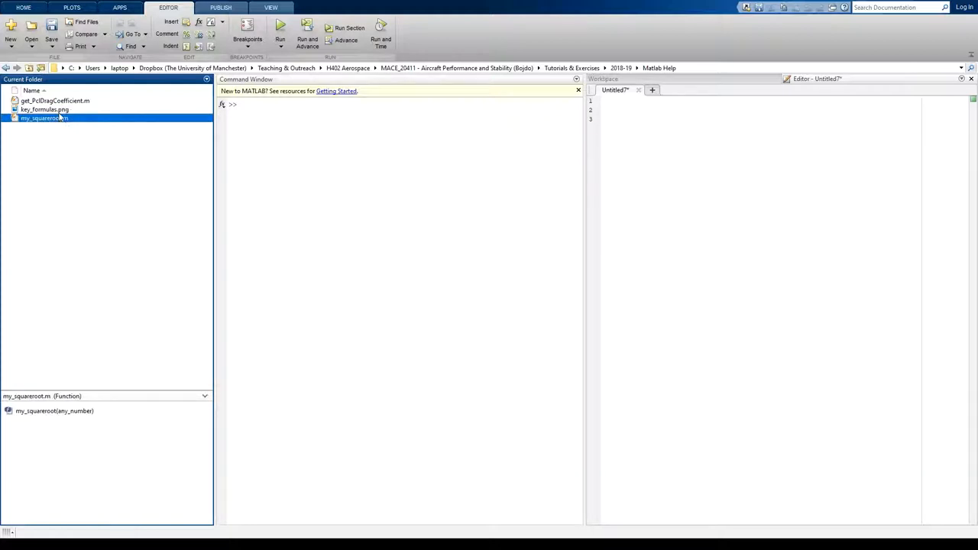
pyautogui.click(43, 121)
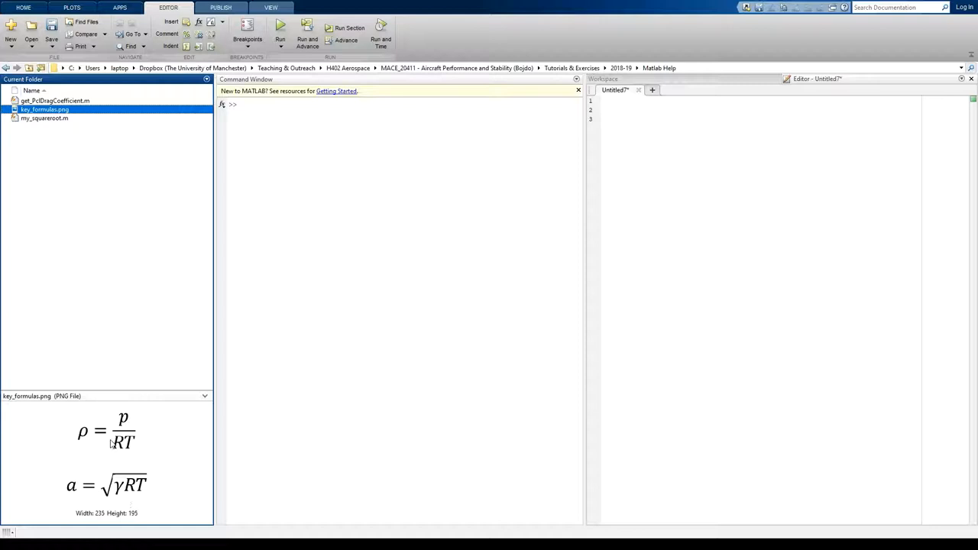
pyautogui.moveTo(78, 147)
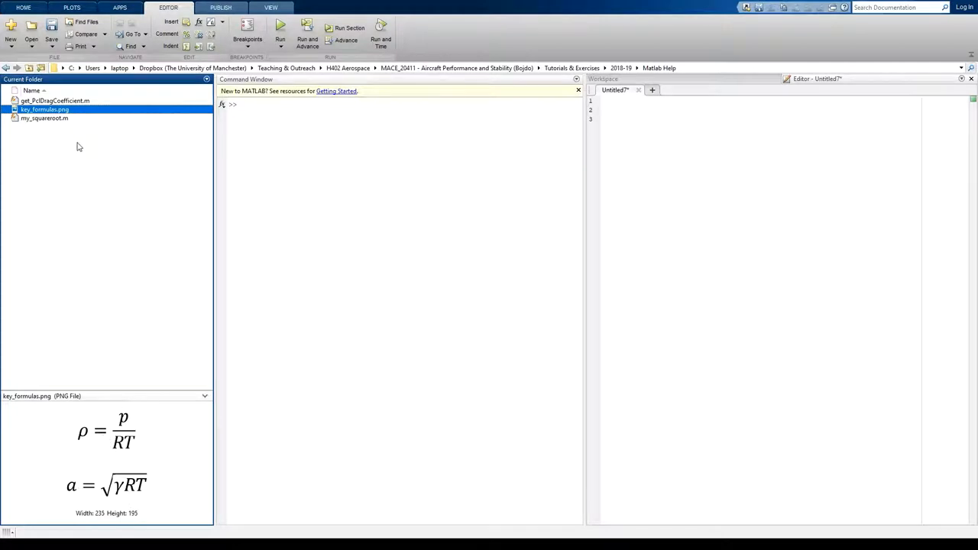
pyautogui.moveTo(101, 434)
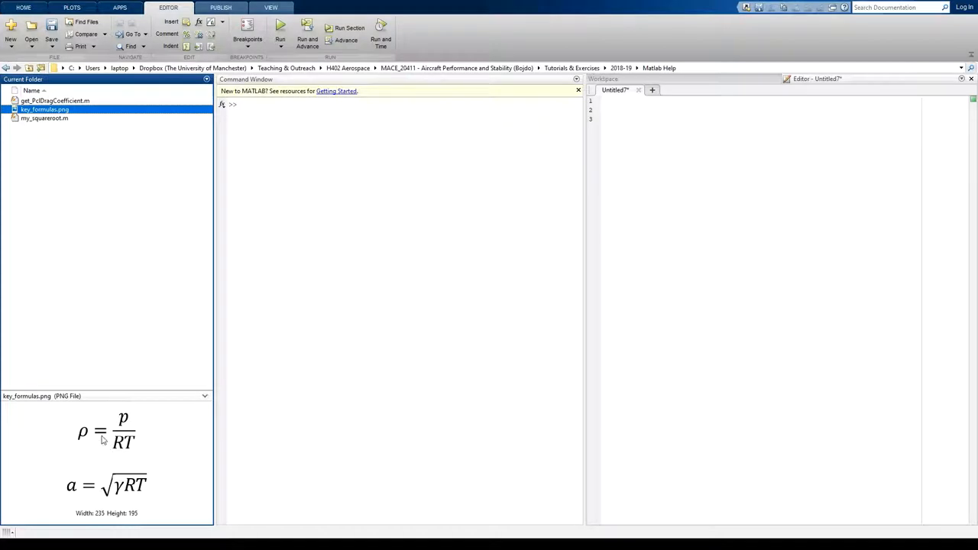
pyautogui.moveTo(107, 477)
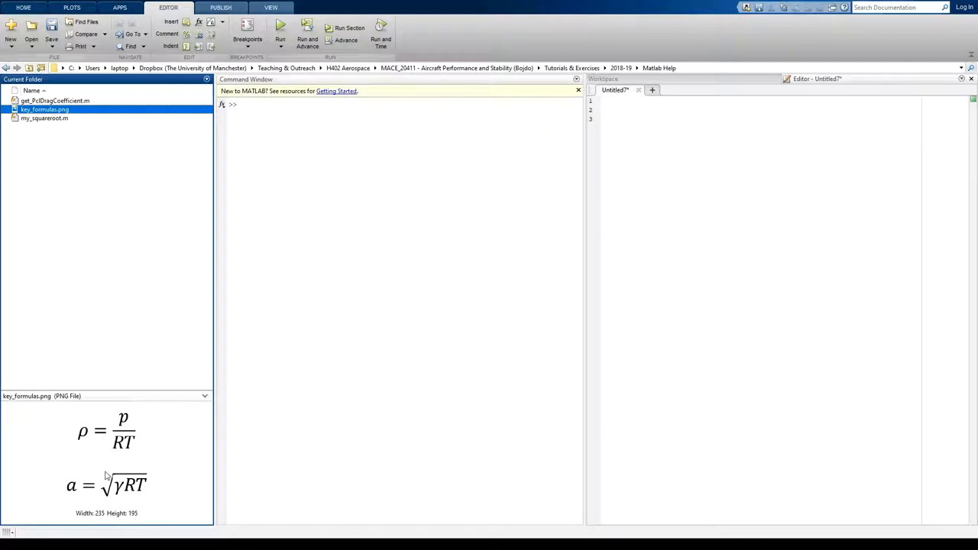
pyautogui.moveTo(140, 434)
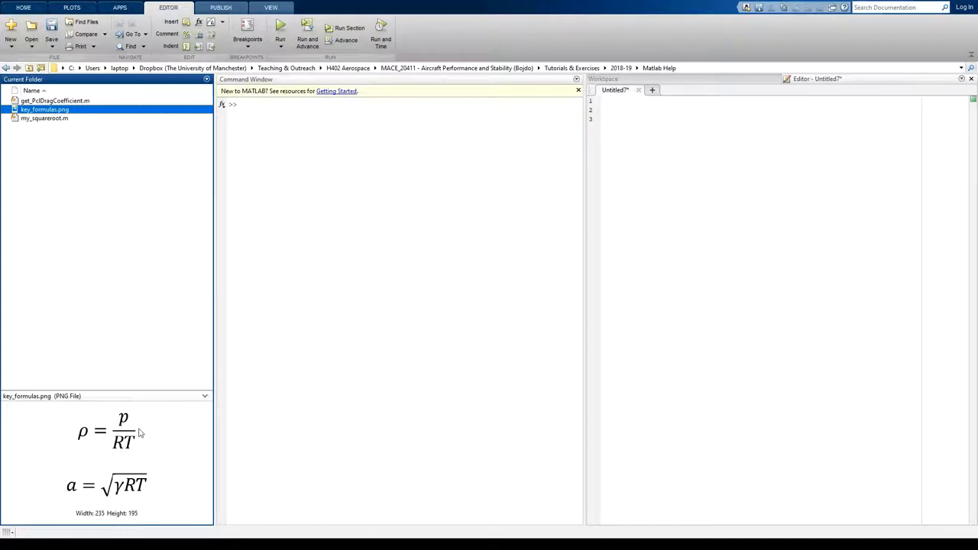
pyautogui.moveTo(91, 468)
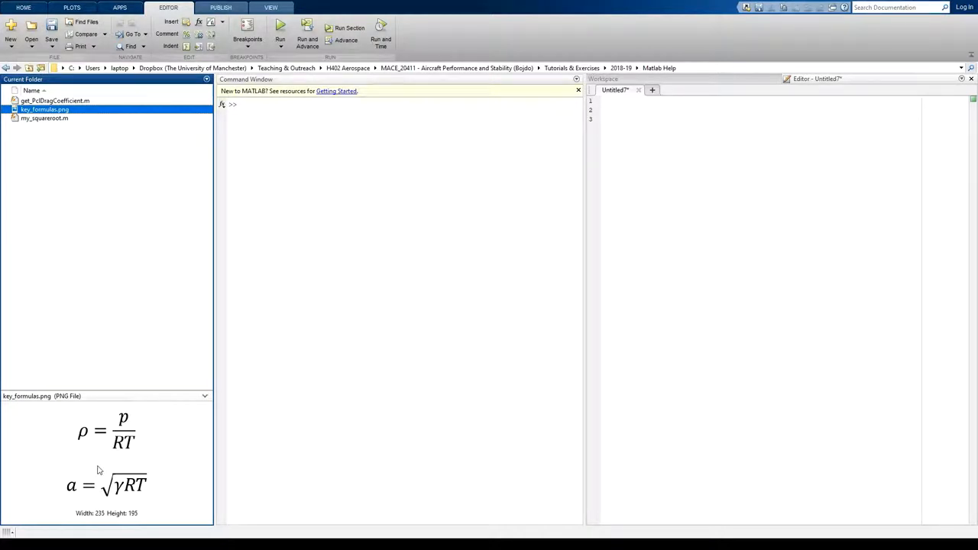
pyautogui.moveTo(114, 458)
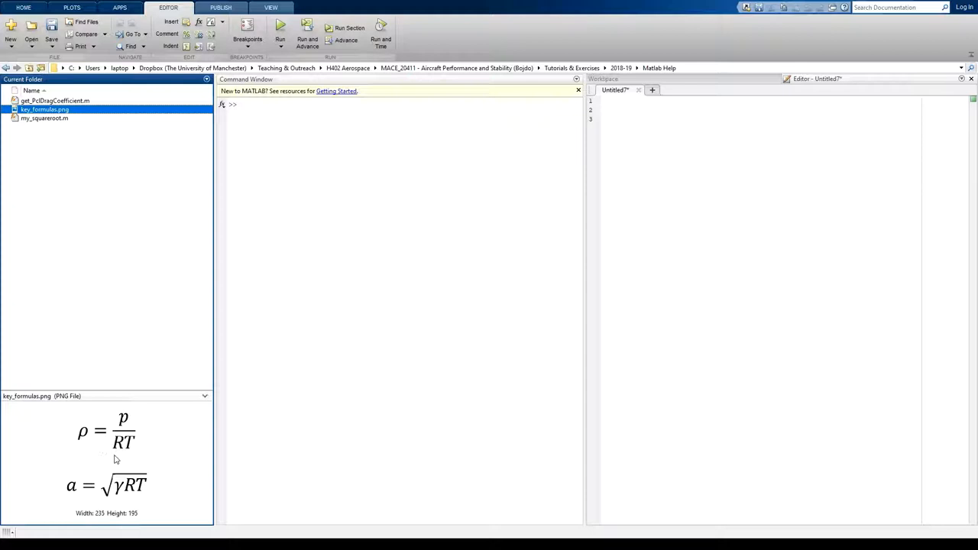
pyautogui.moveTo(58, 469)
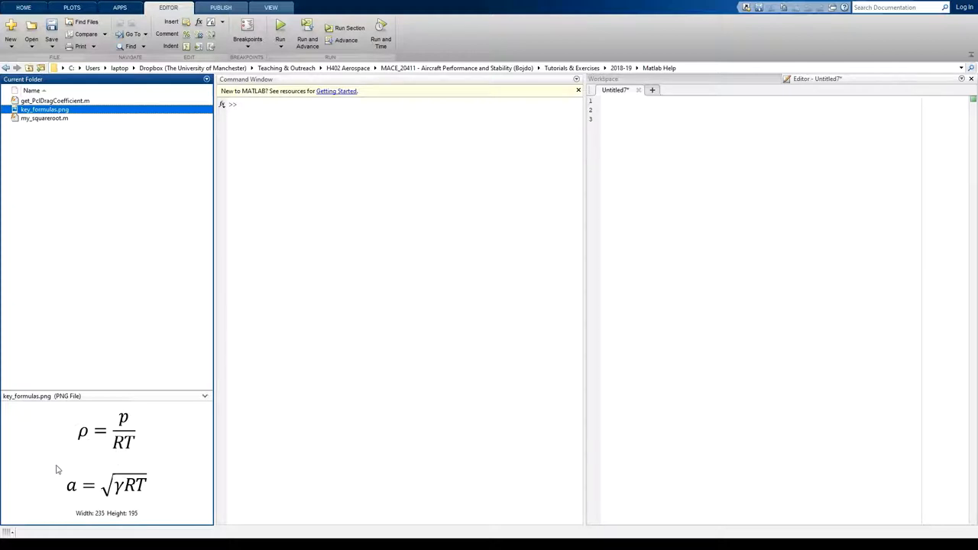
pyautogui.moveTo(132, 422)
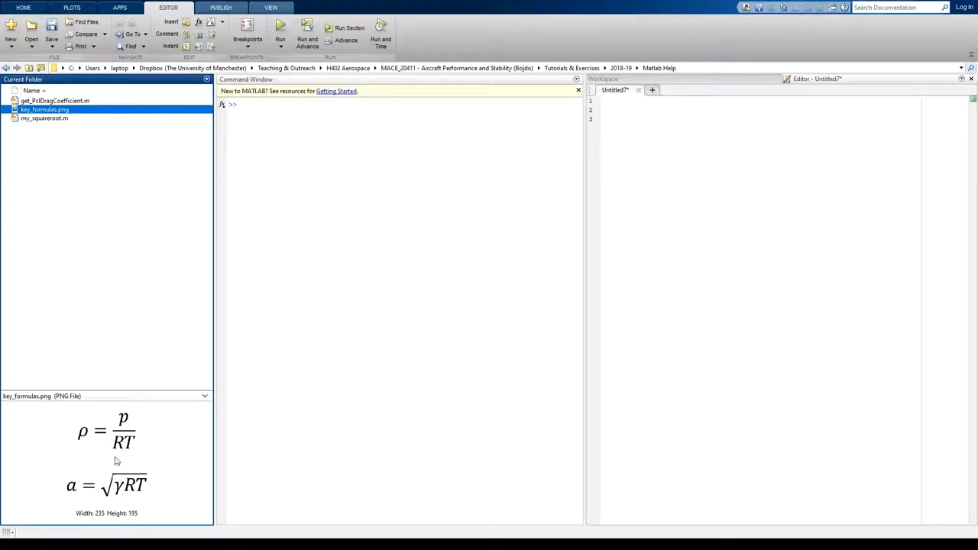
# Step: Write the header 'function [dens,spdsound] = get_AtmosProps(' in the blank script
pyautogui.click(712, 156)
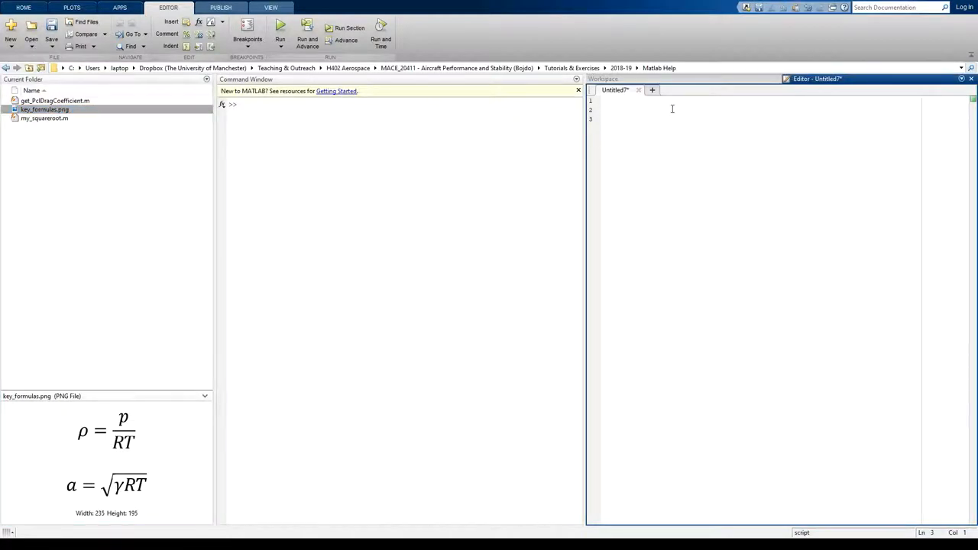
pyautogui.moveTo(635, 131)
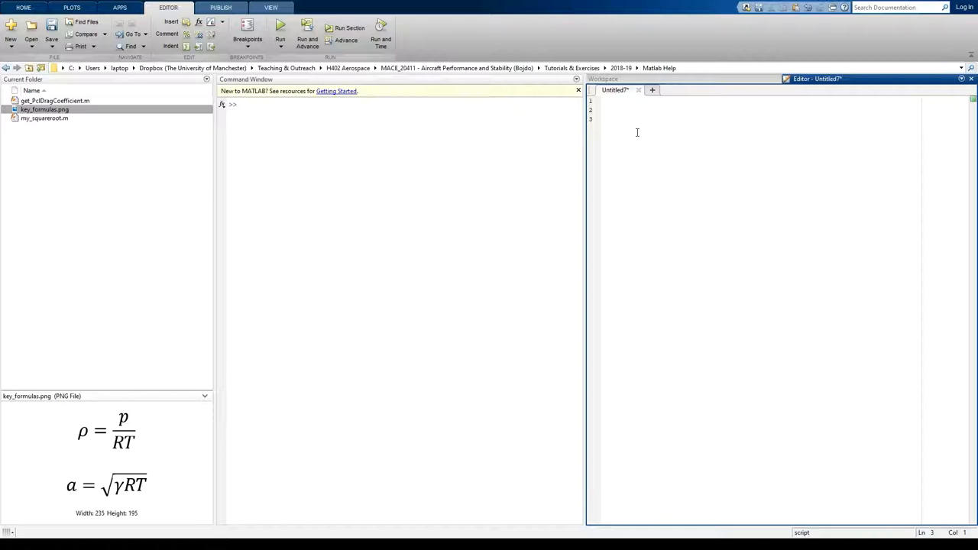
pyautogui.write('function [density')
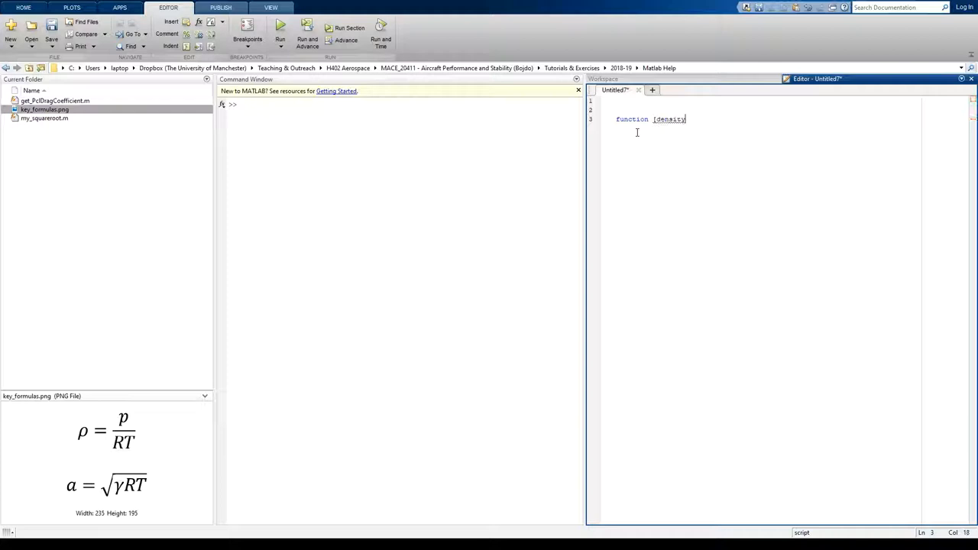
pyautogui.press('BackSpace')
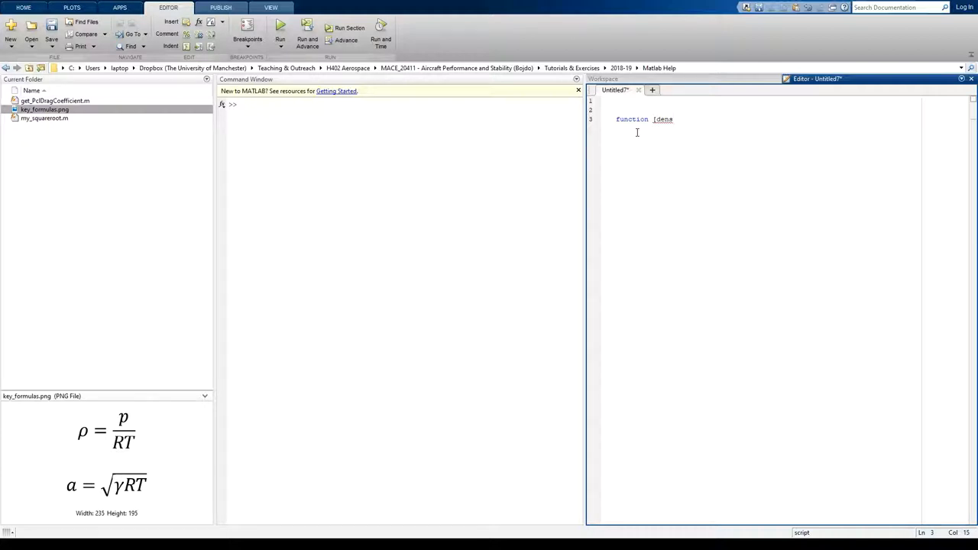
pyautogui.write(',sp')
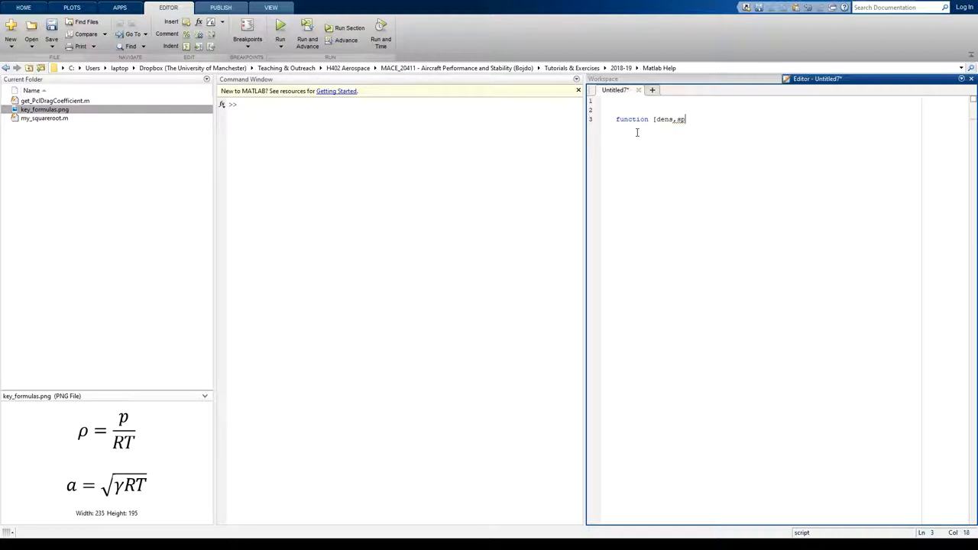
pyautogui.write('dsound')
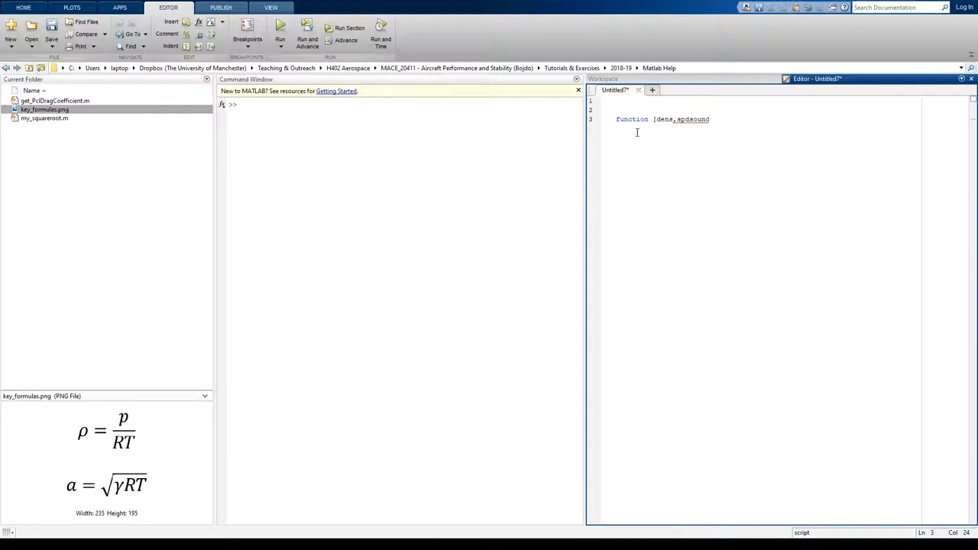
pyautogui.write('] =')
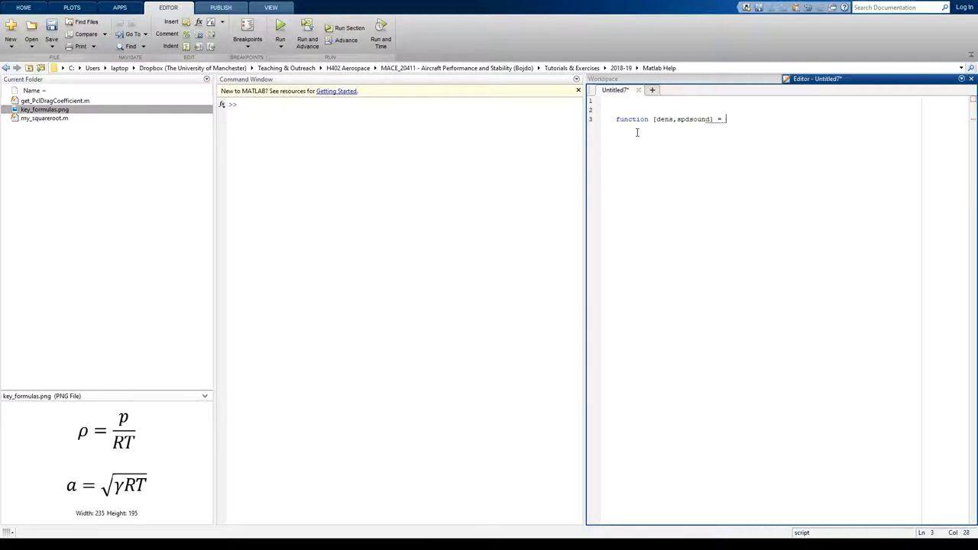
pyautogui.write('get')
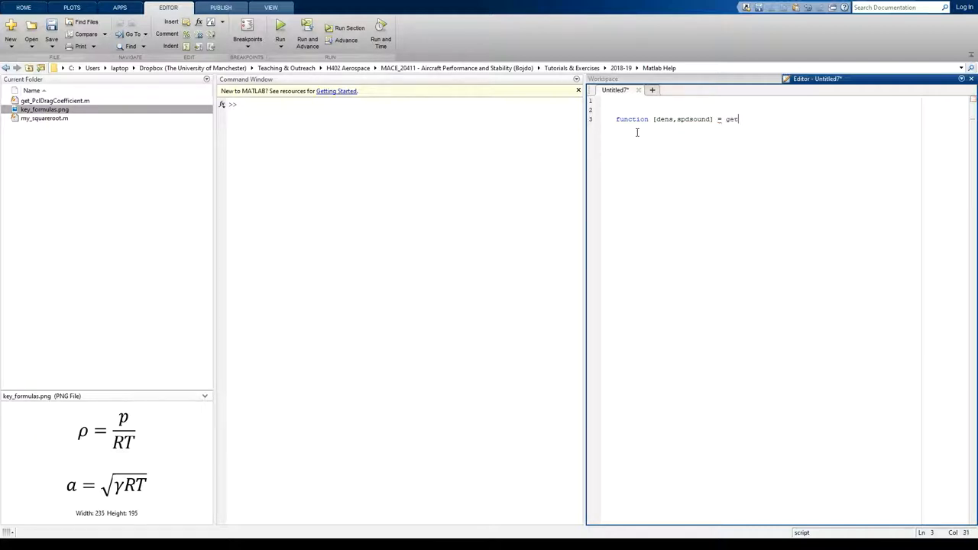
pyautogui.write('_atmos')
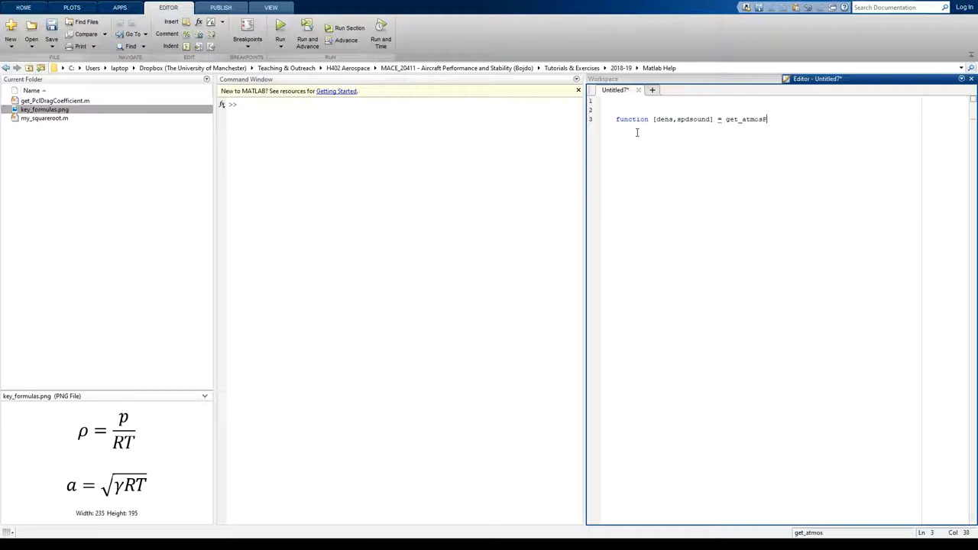
pyautogui.write('Props')
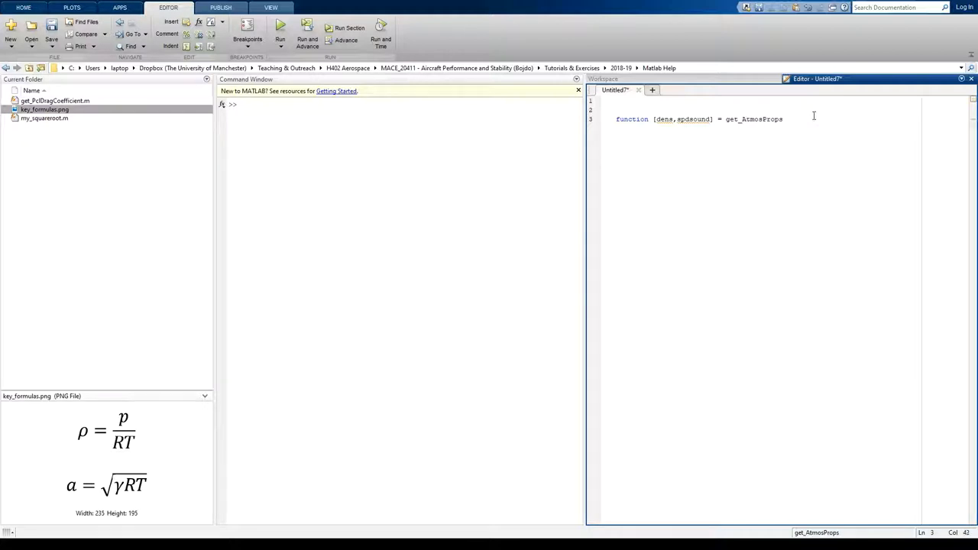
pyautogui.write('(')
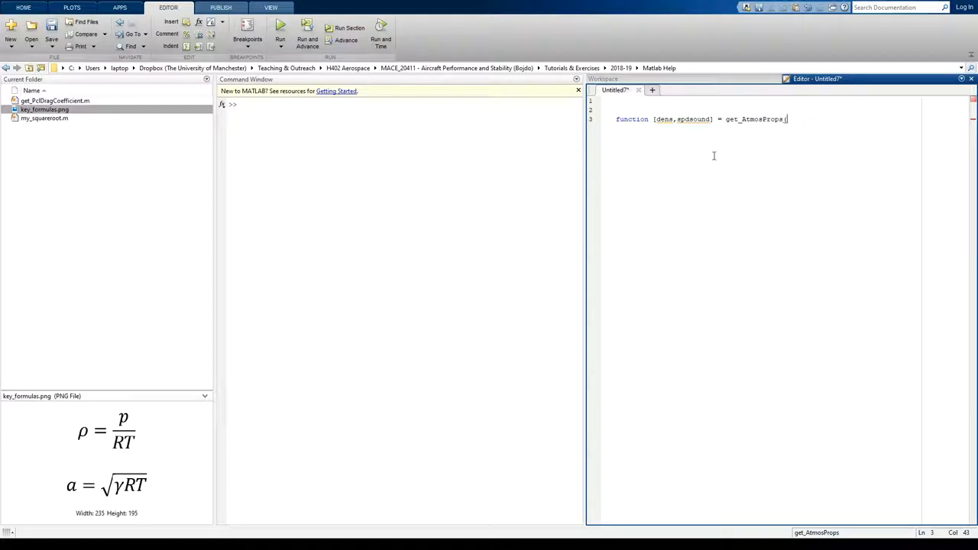
pyautogui.moveTo(735, 122)
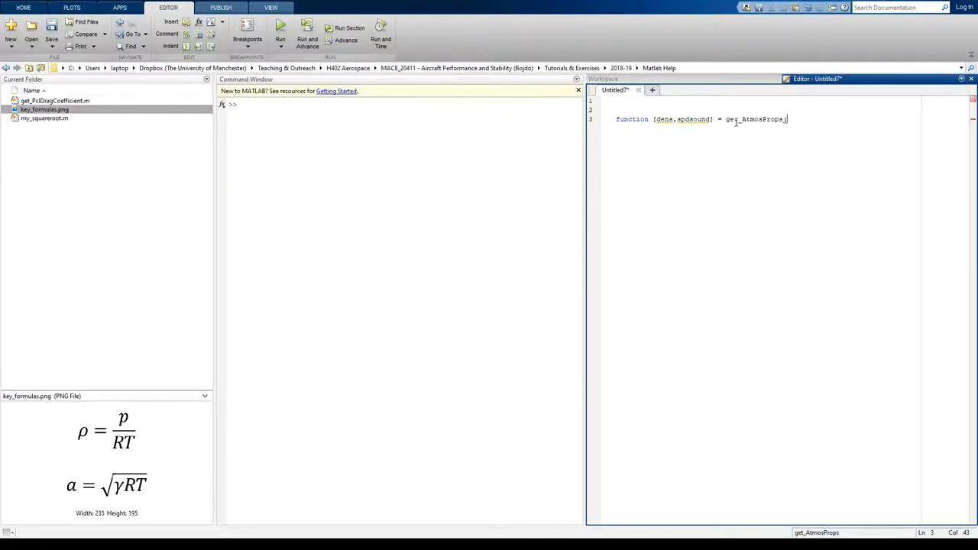
pyautogui.moveTo(745, 125)
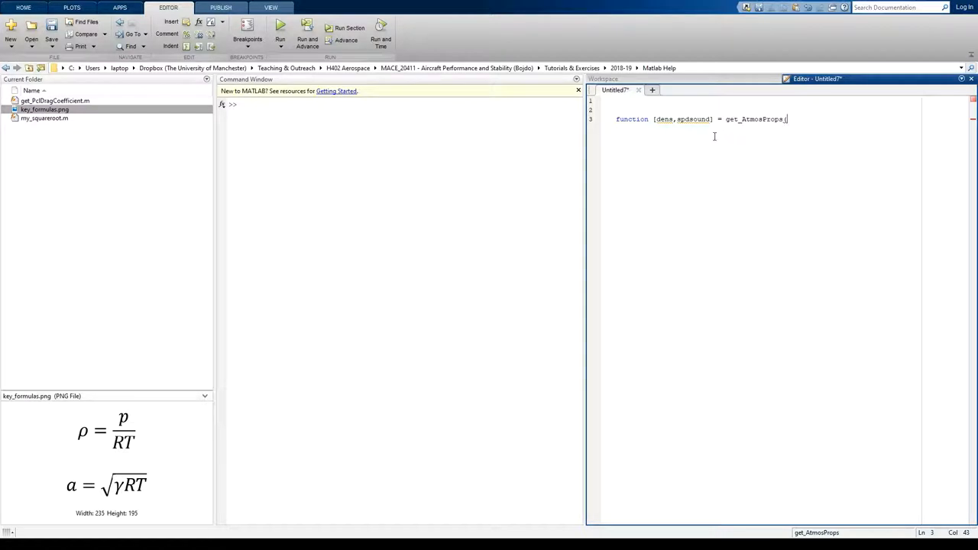
pyautogui.moveTo(753, 131)
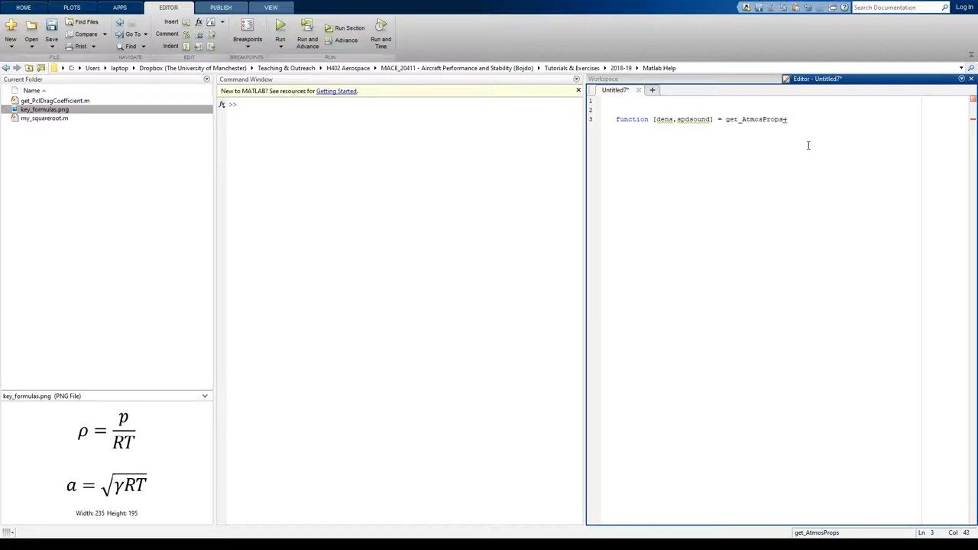
pyautogui.write('(')
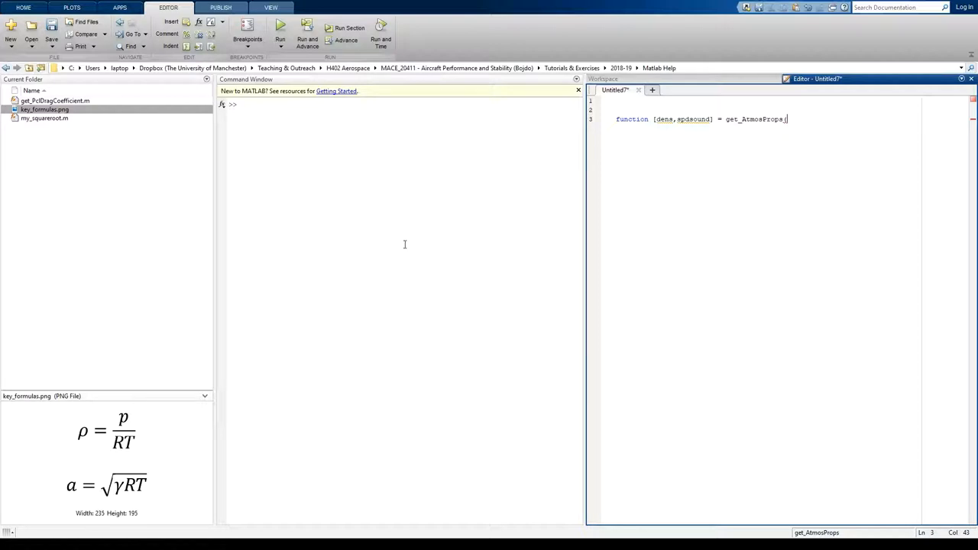
pyautogui.moveTo(162, 416)
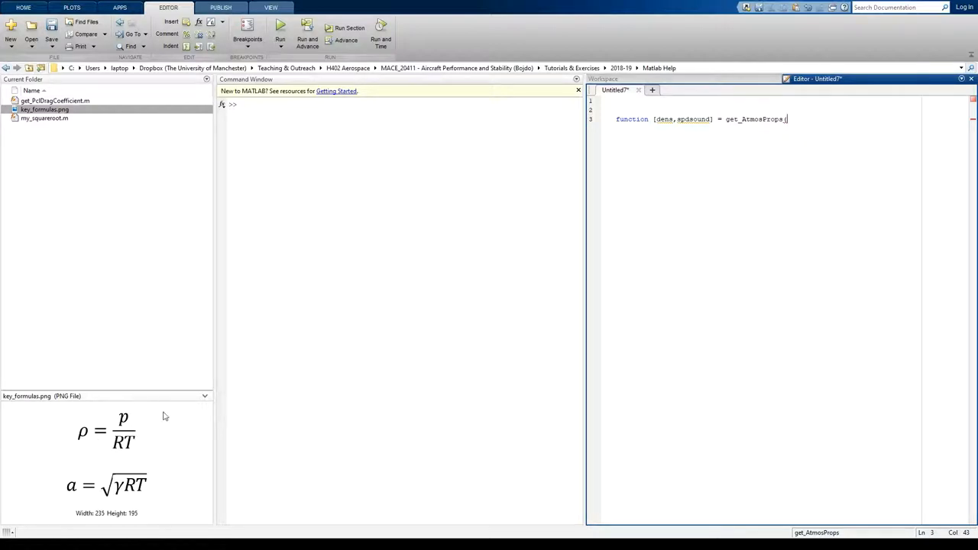
pyautogui.moveTo(796, 135)
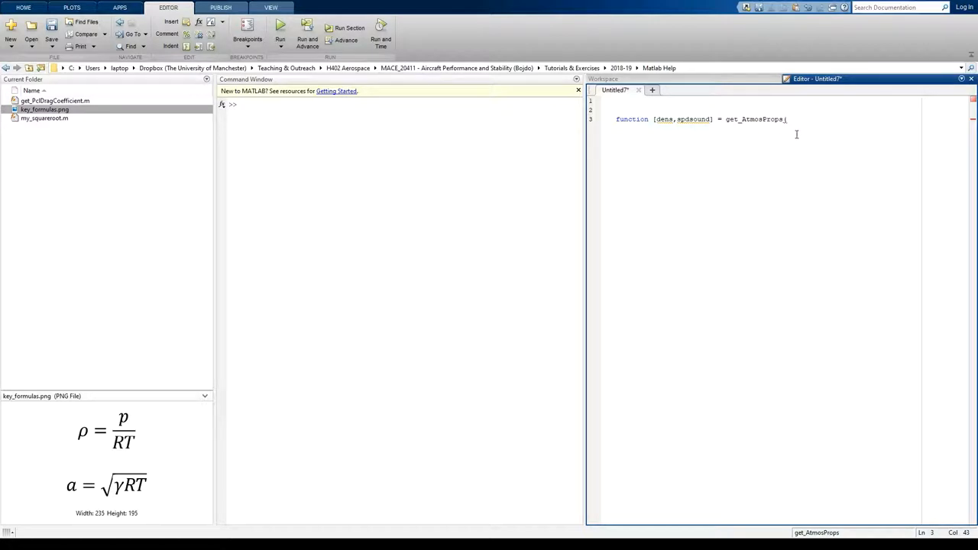
# Step: Give get_AtmosProps the inputs pres and temp, closing the declaration
pyautogui.write('pressur')
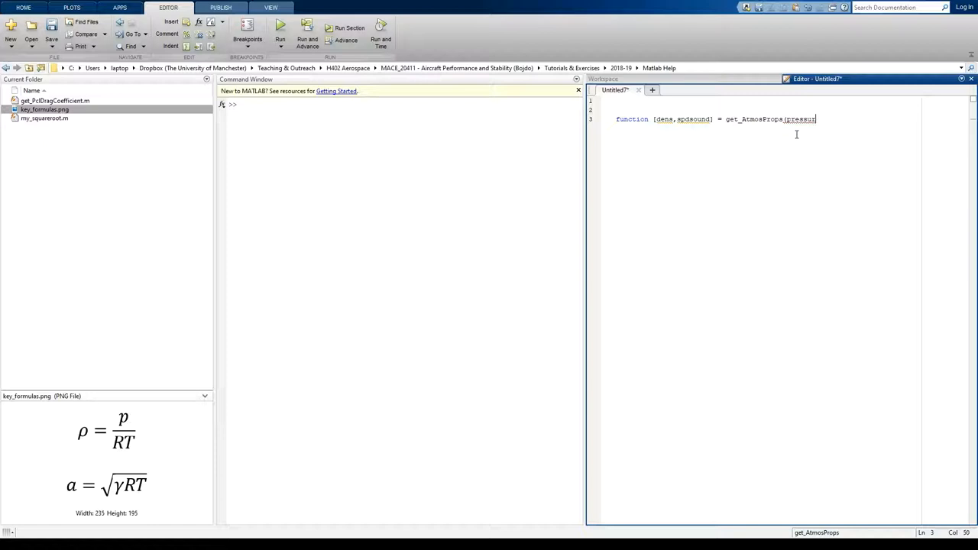
pyautogui.press('BackSpace')
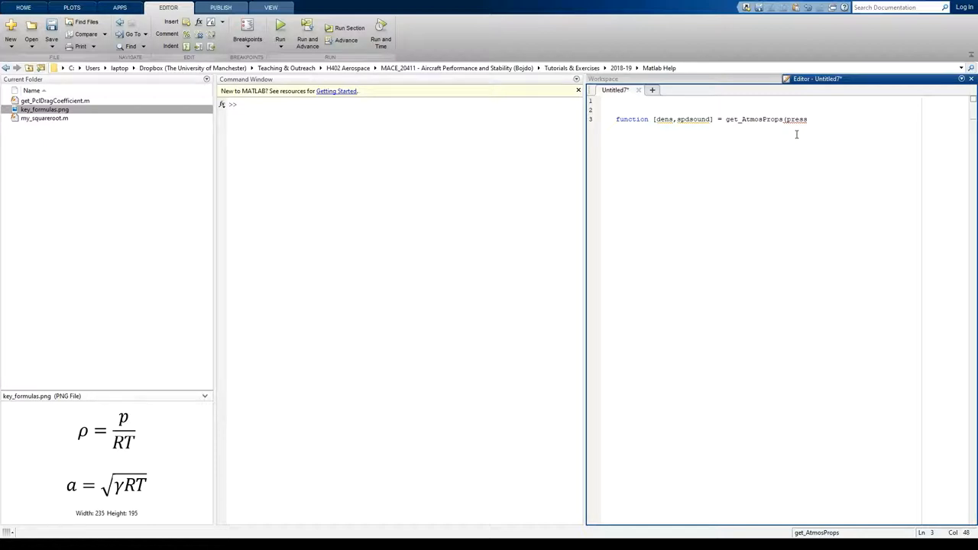
pyautogui.write(',')
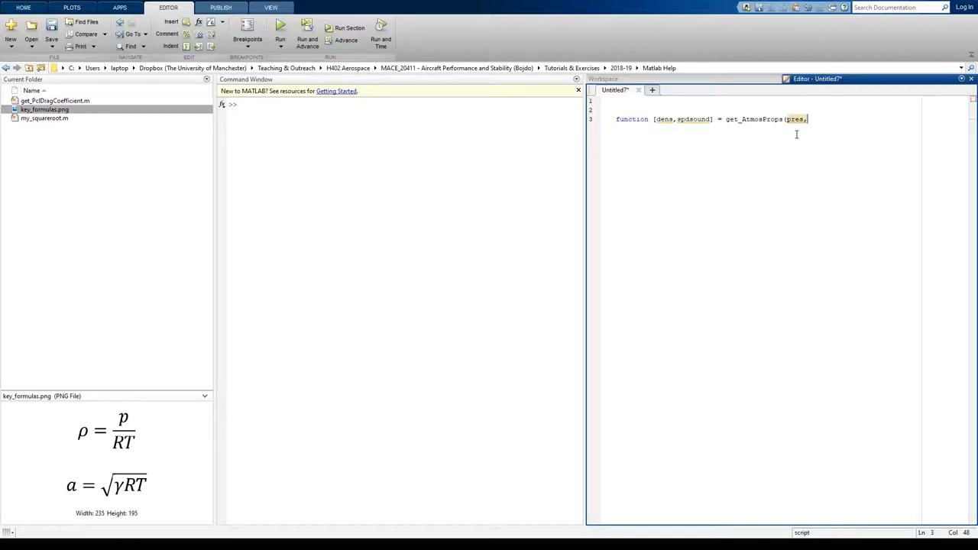
pyautogui.write('temp')
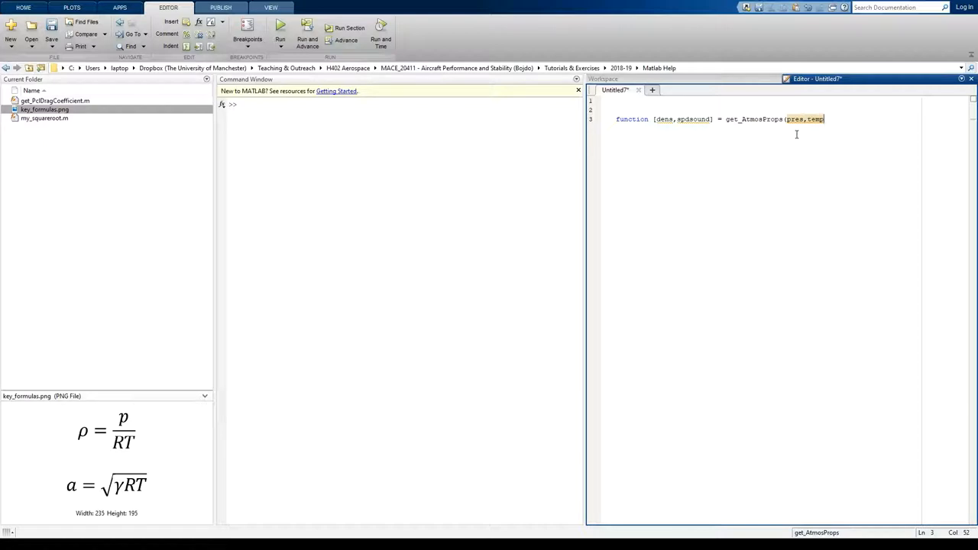
pyautogui.write(')')
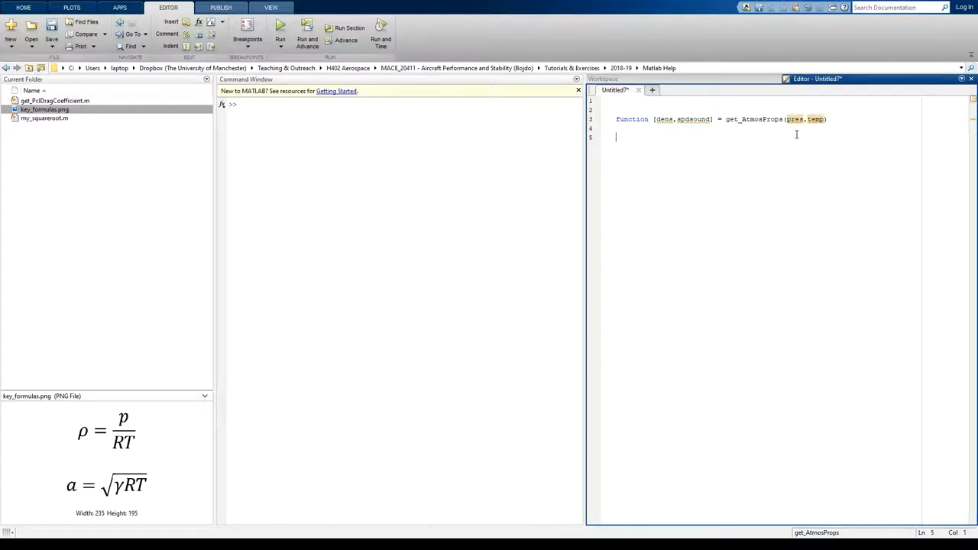
# Step: Add the body line dens = pres/(R*temp);
pyautogui.write('dens =')
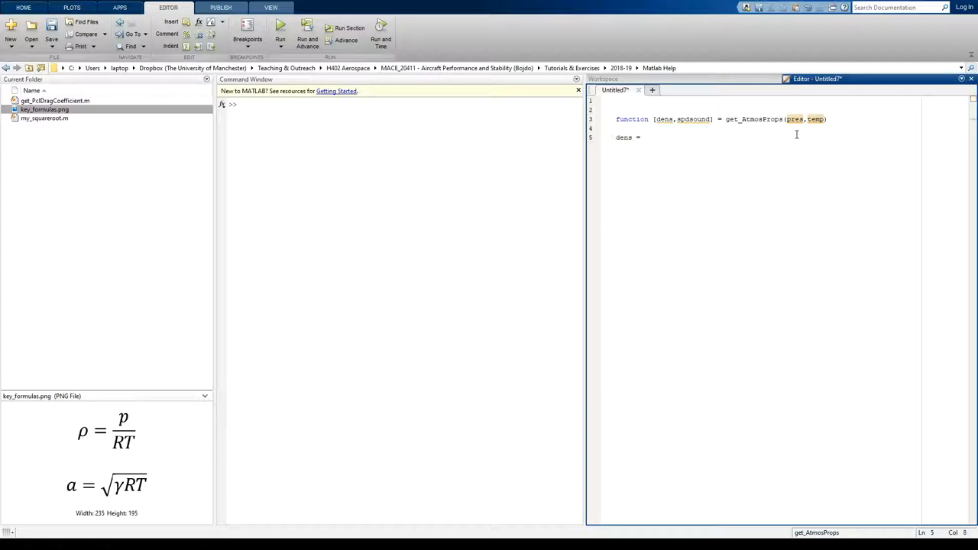
pyautogui.write('pres')
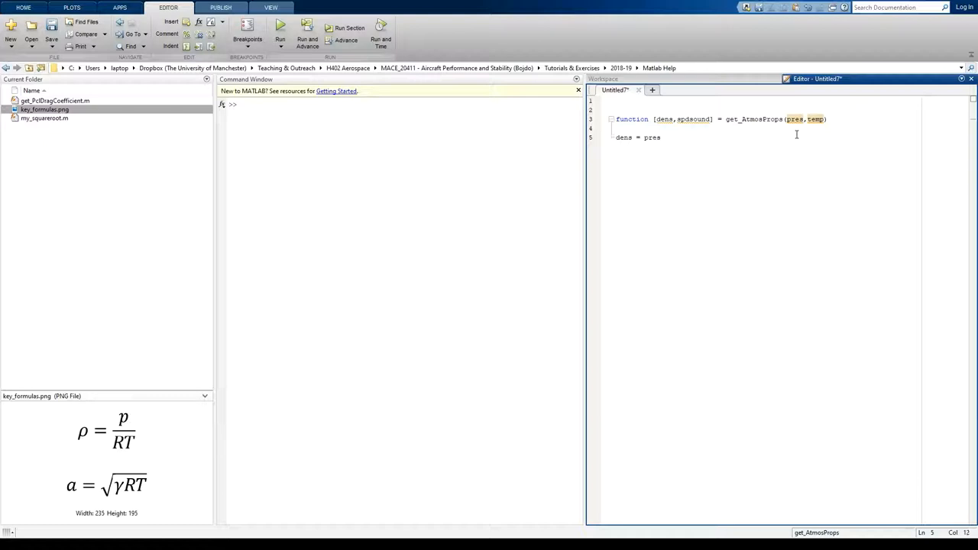
pyautogui.write('/(')
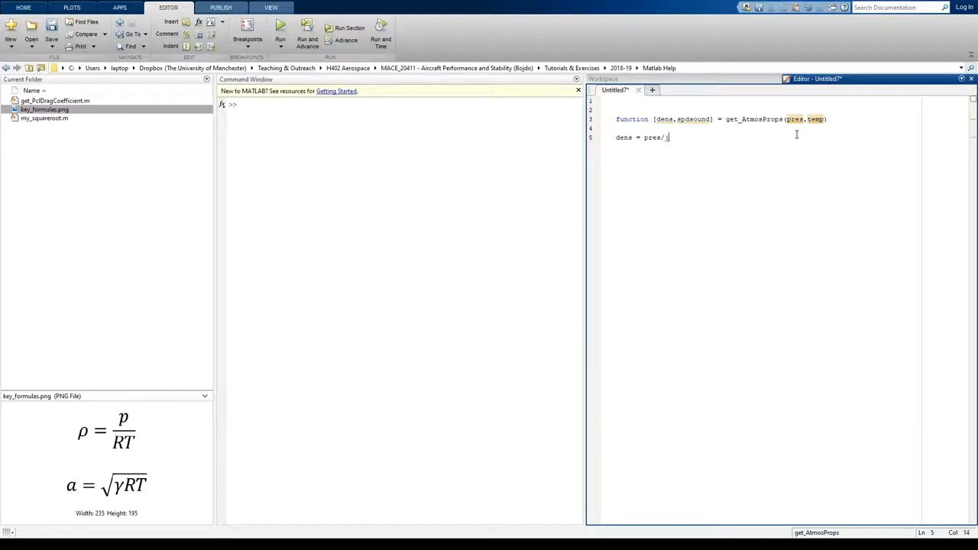
pyautogui.write('(R*')
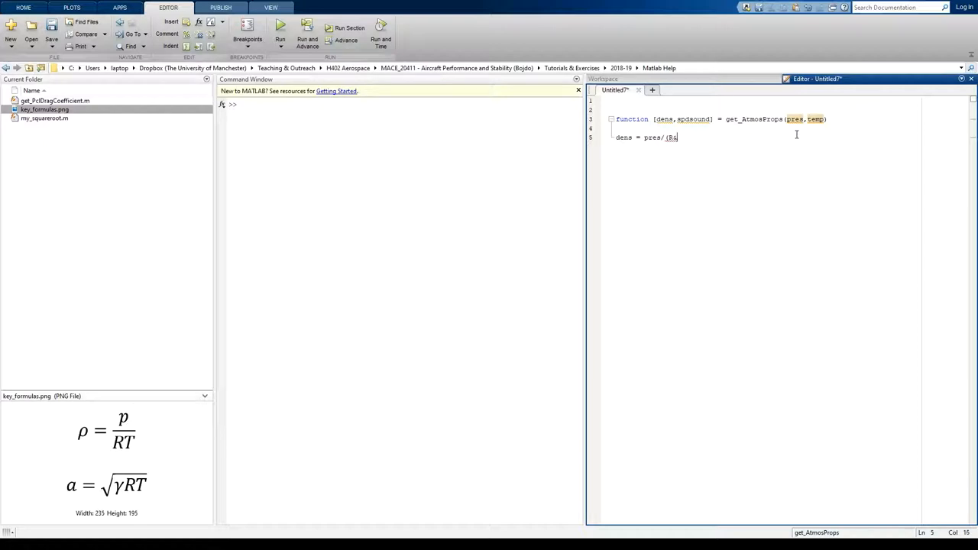
pyautogui.write('*temp')
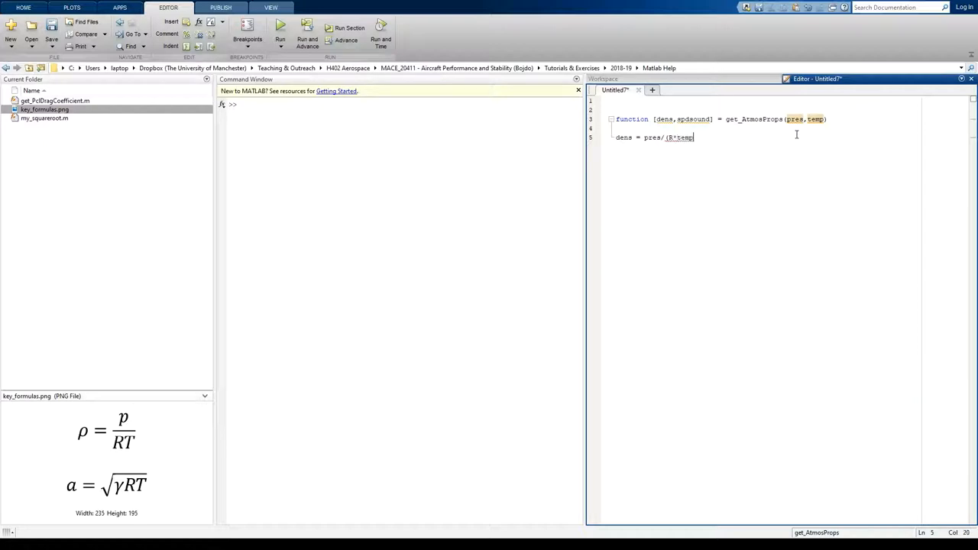
pyautogui.write(')')
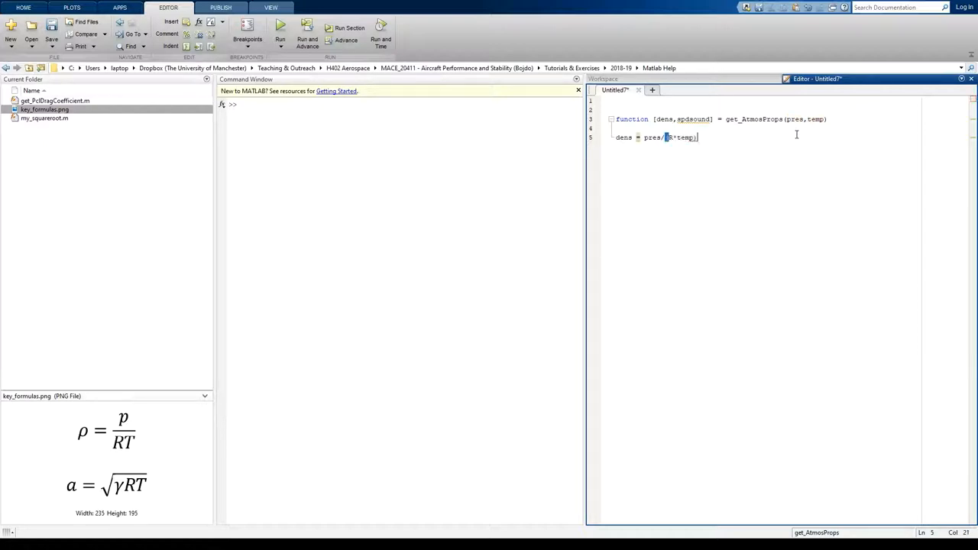
pyautogui.write(';')
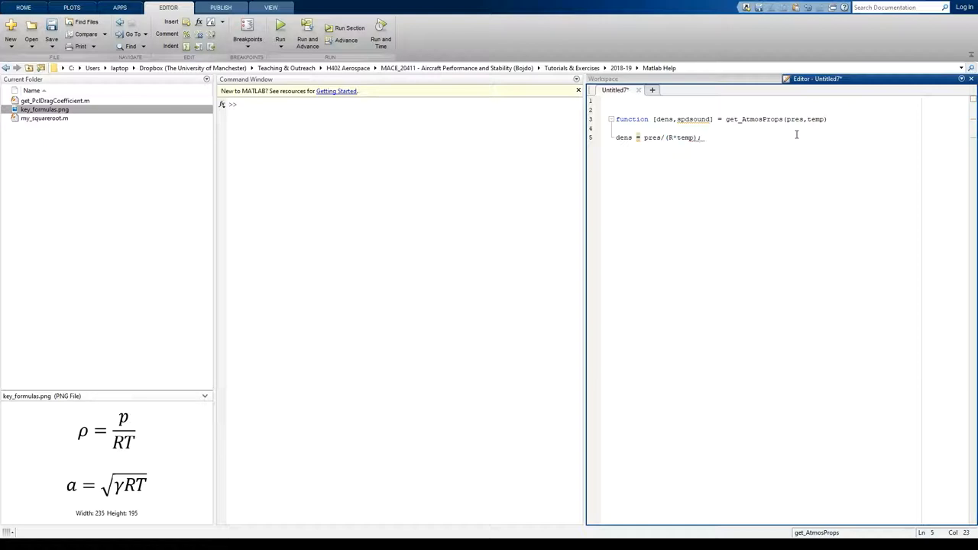
# Step: Comment the density line as local air density in [kg m-3] and start a new line
pyautogui.write('%')
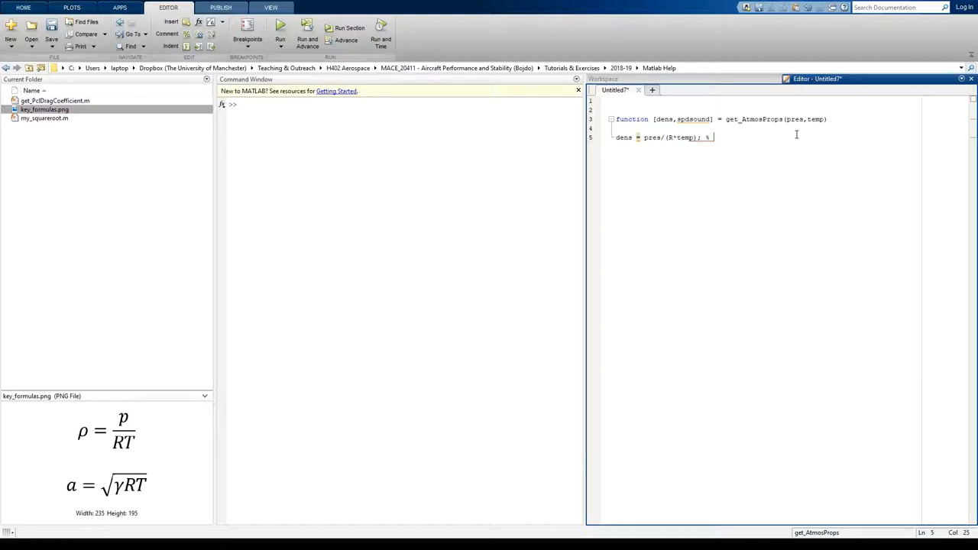
pyautogui.write('d')
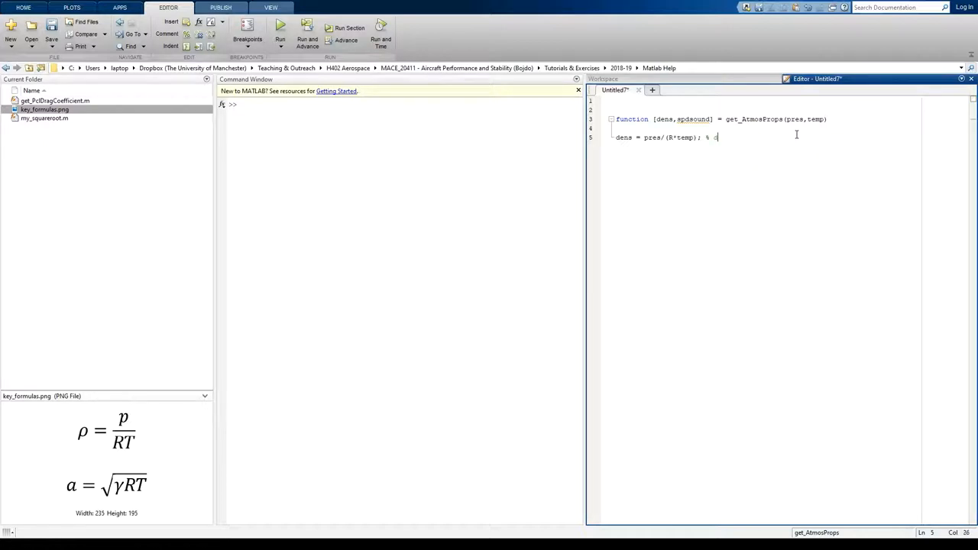
pyautogui.write('local air')
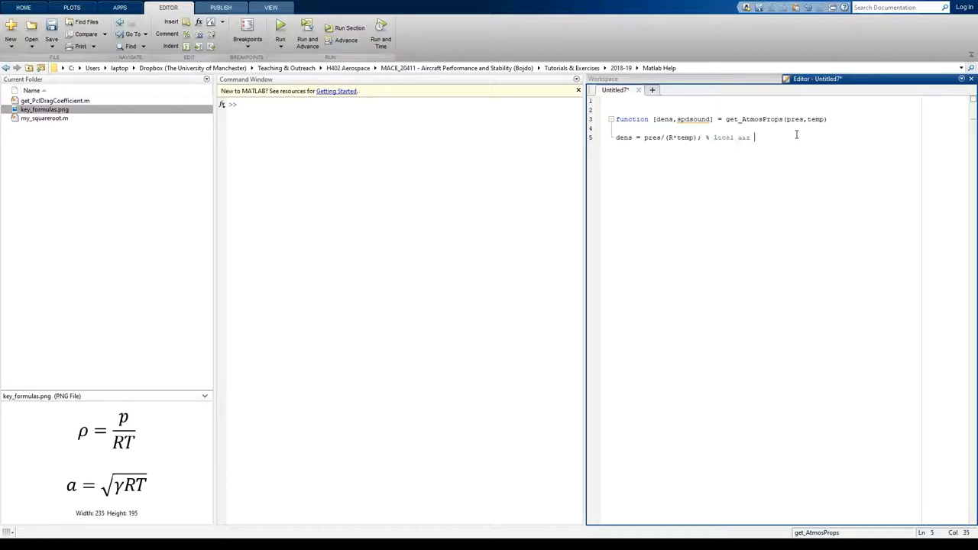
pyautogui.write('density')
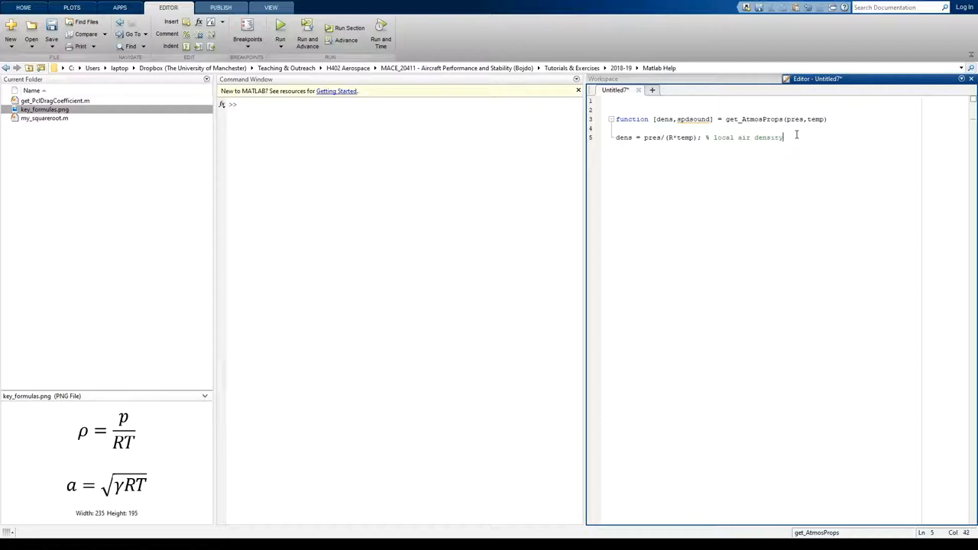
pyautogui.write('[kg m-3')
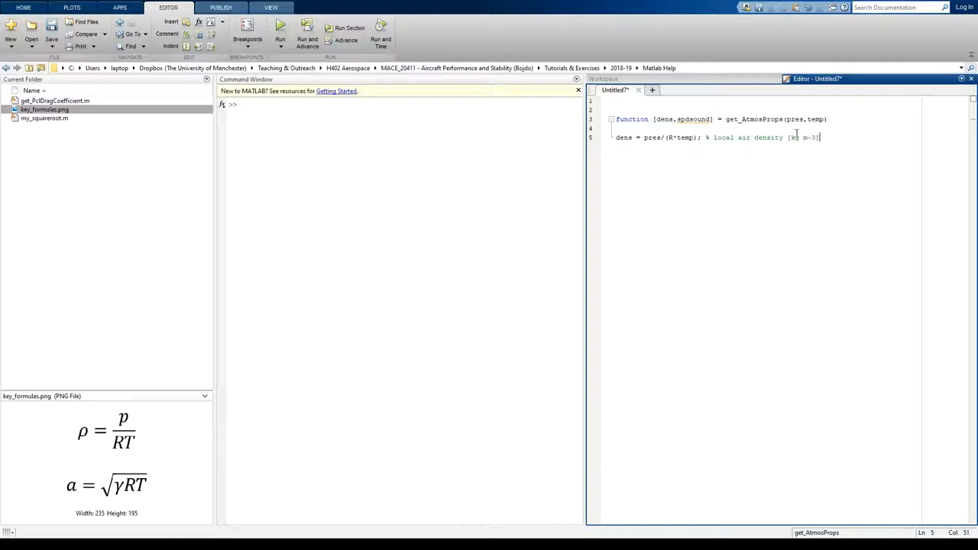
pyautogui.press('Enter')
pyautogui.write('R =')
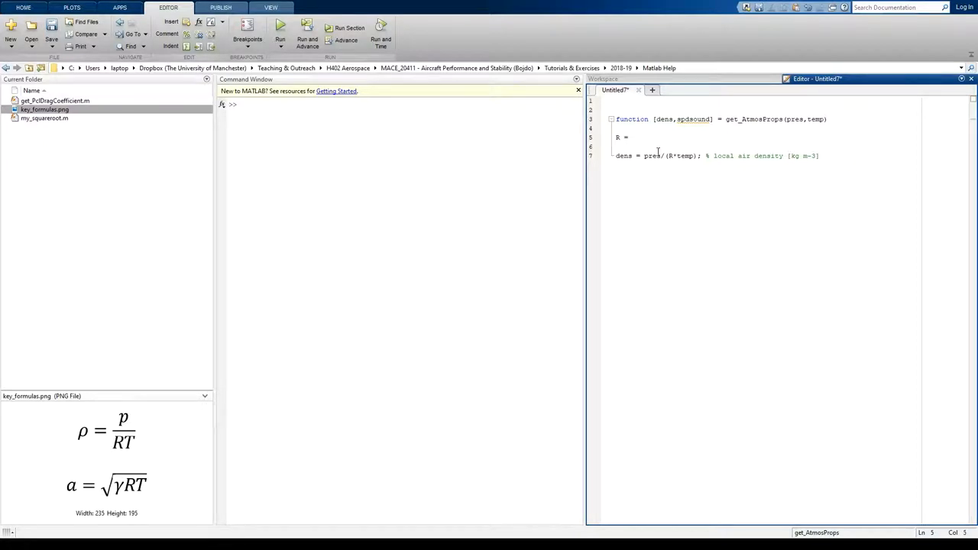
# Step: Define R = 287; % specific gas constant [J K-1 kg-1] above the density line, then begin the spdsound line
pyautogui.write('287')
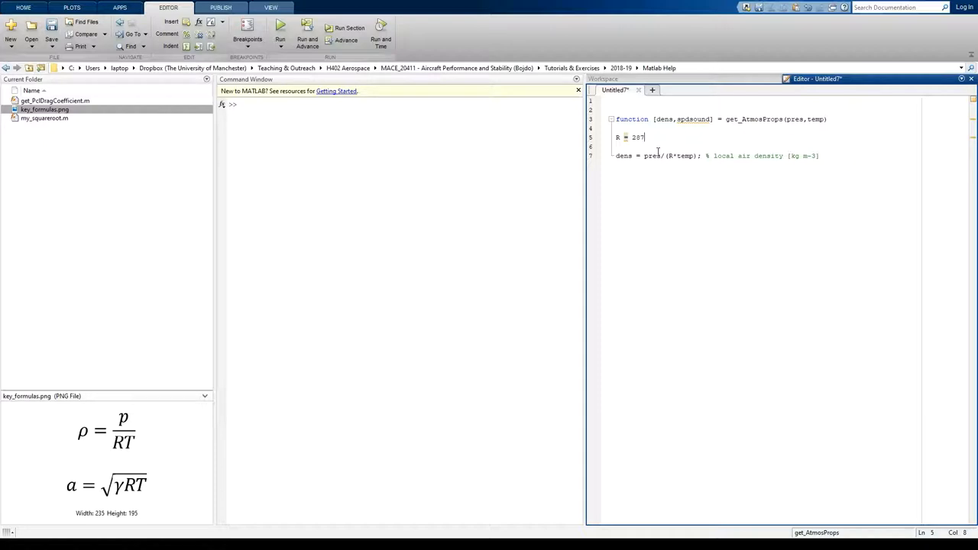
pyautogui.write('; % specifi')
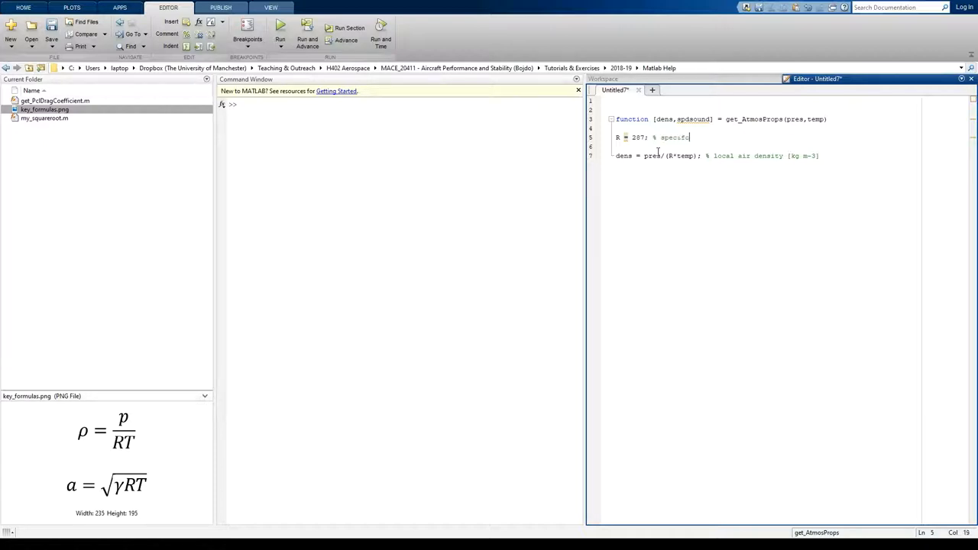
pyautogui.write('gas constant')
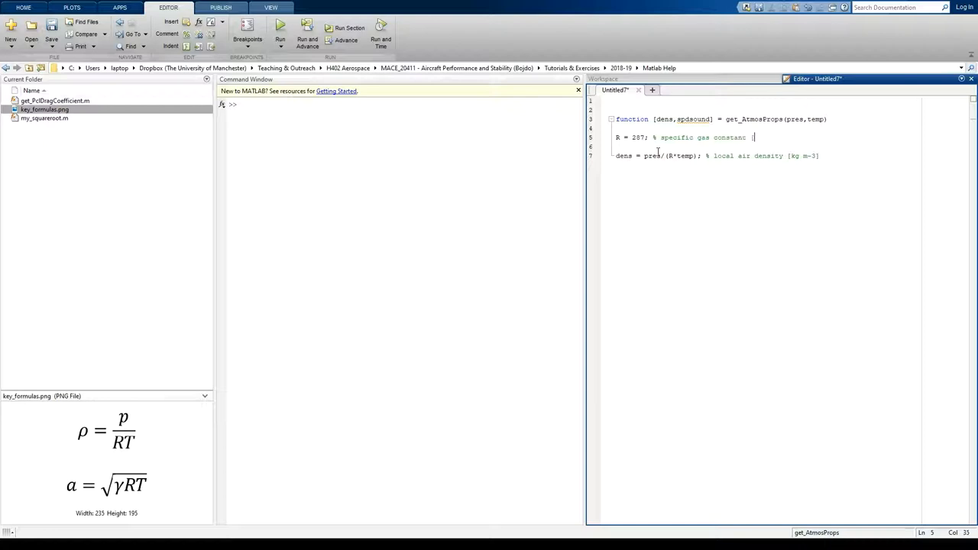
pyautogui.write('[J')
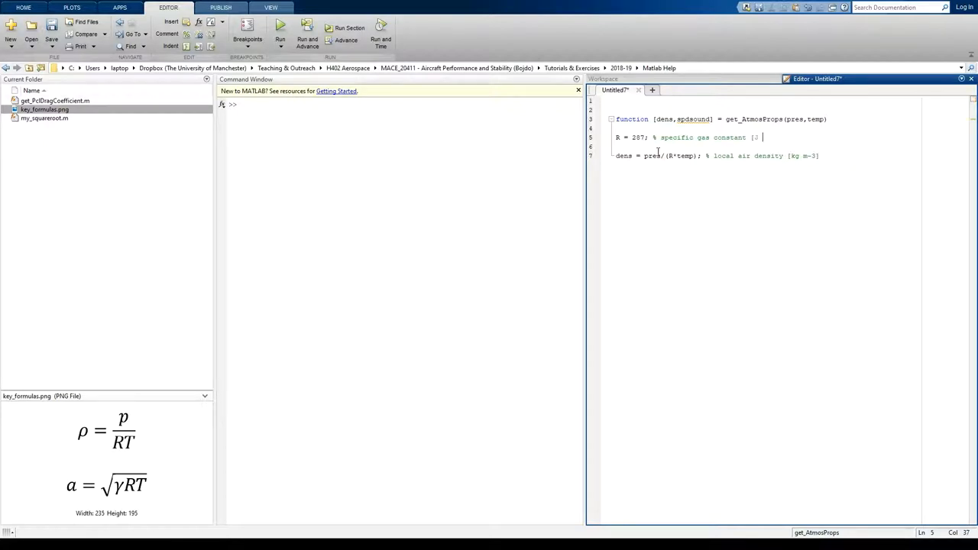
pyautogui.write('K')
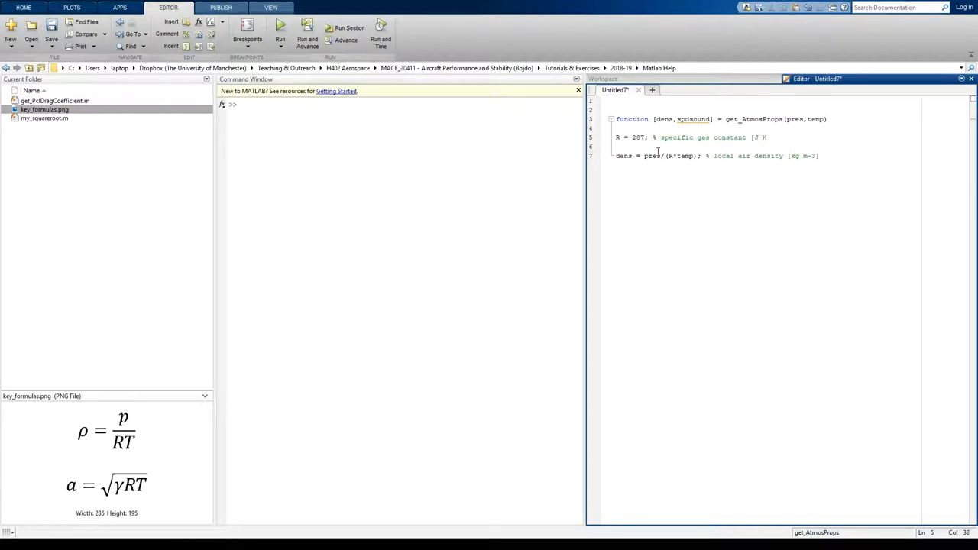
pyautogui.write('-1 kg')
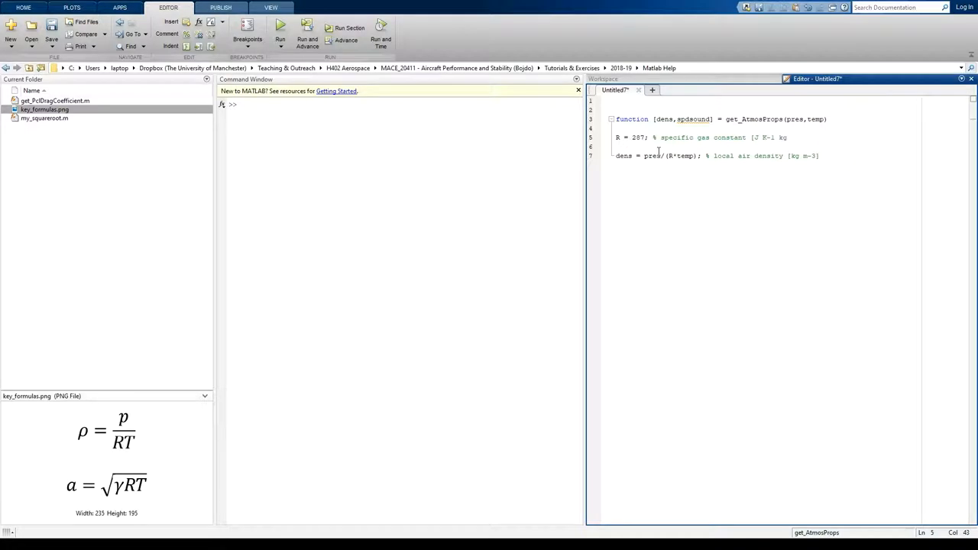
pyautogui.write('-1]')
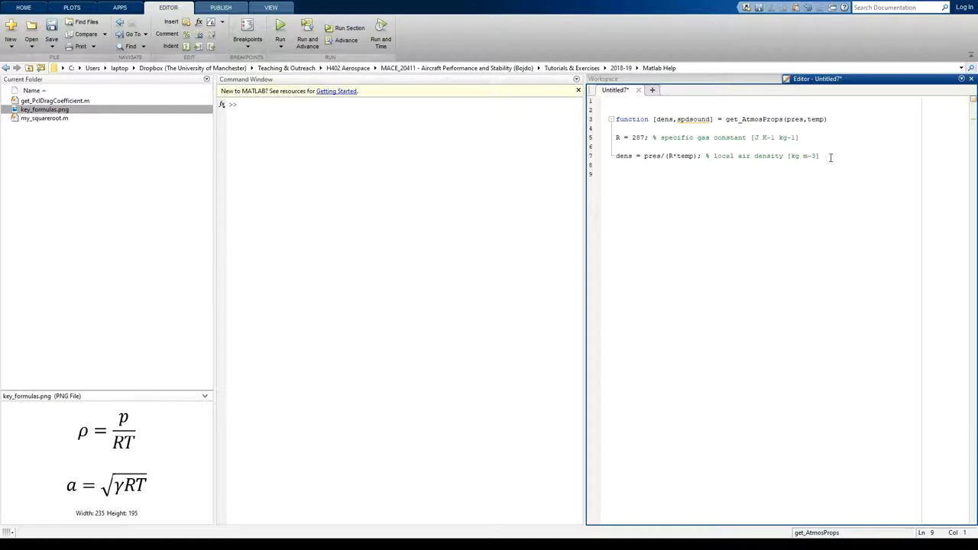
pyautogui.write('spd')
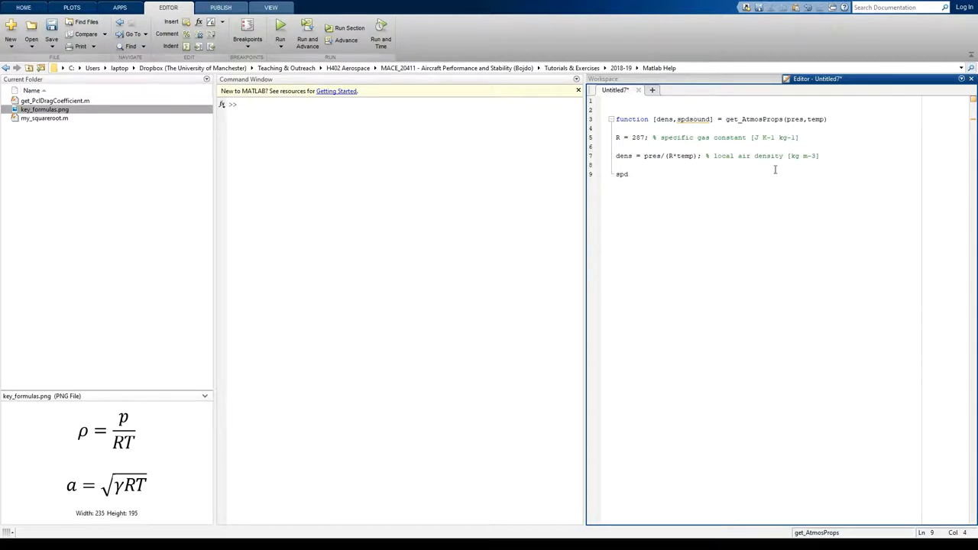
# Step: Compute spdsound = sqrt(gamma*R*temp); and close the function with end
pyautogui.write('sound =')
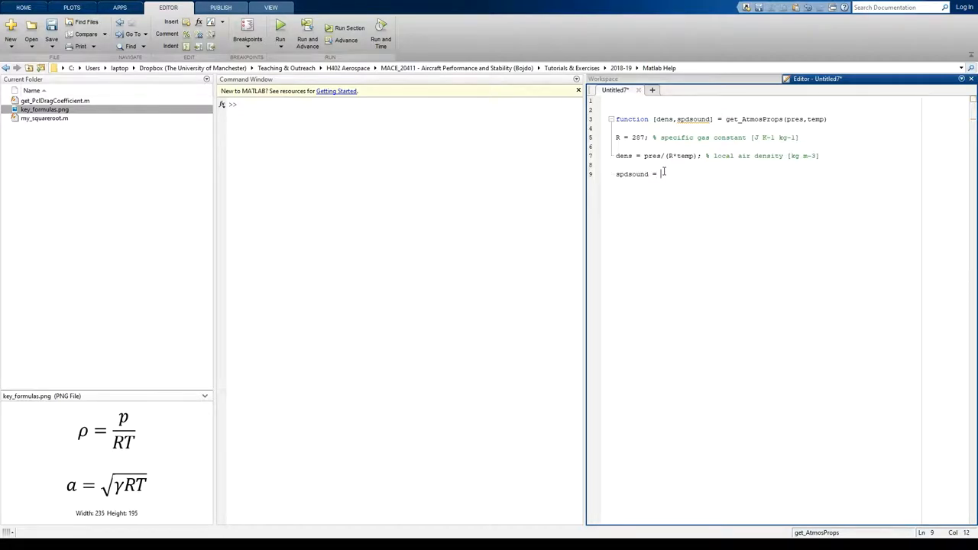
pyautogui.write('sqrt(')
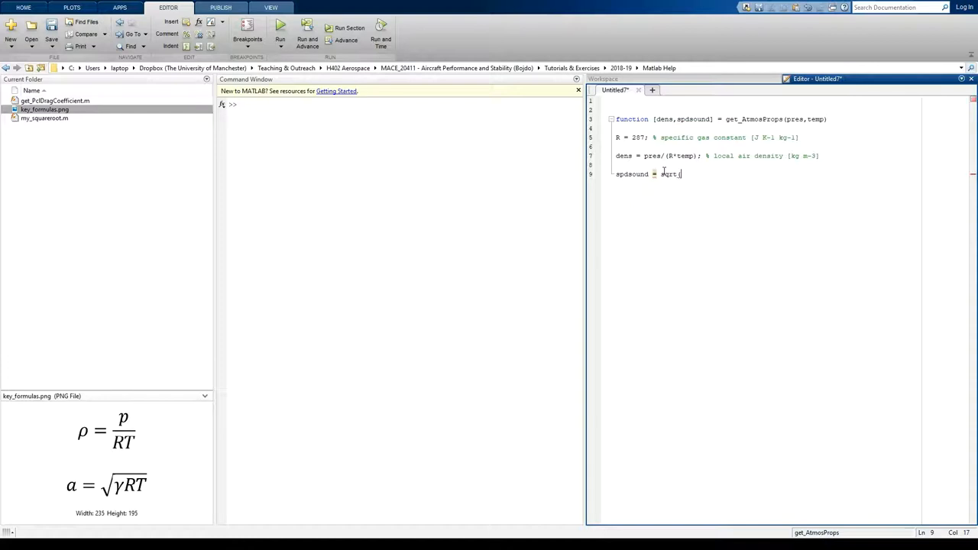
pyautogui.write('(gamma')
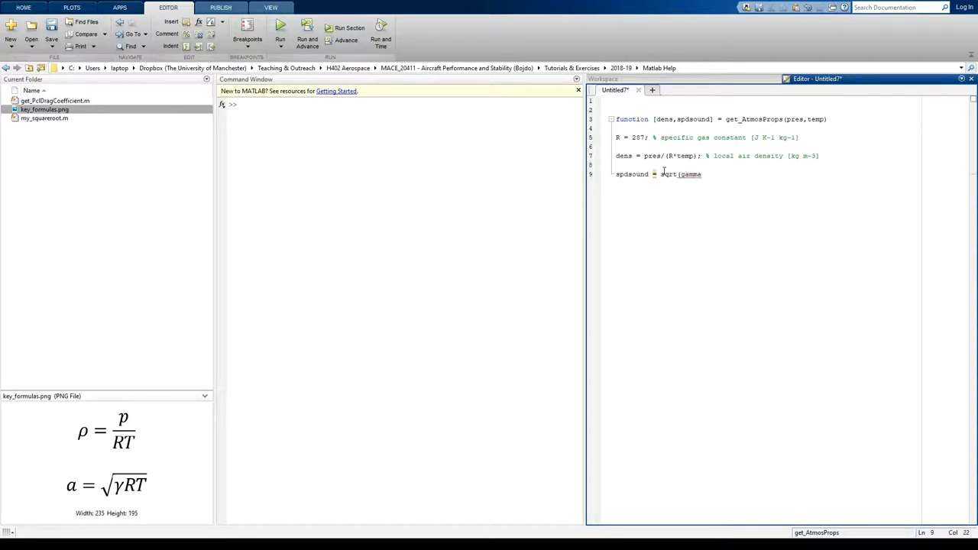
pyautogui.write('*R*temp);')
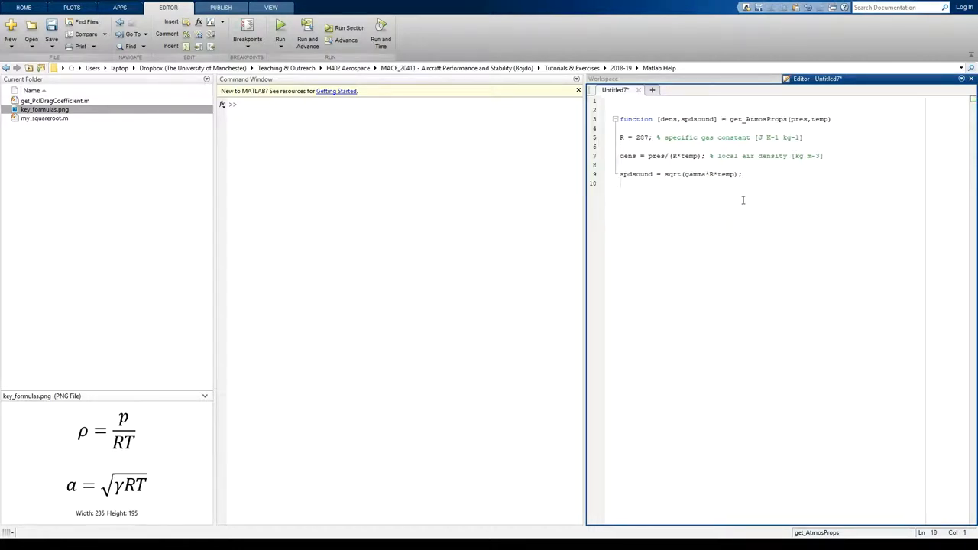
pyautogui.write('end')
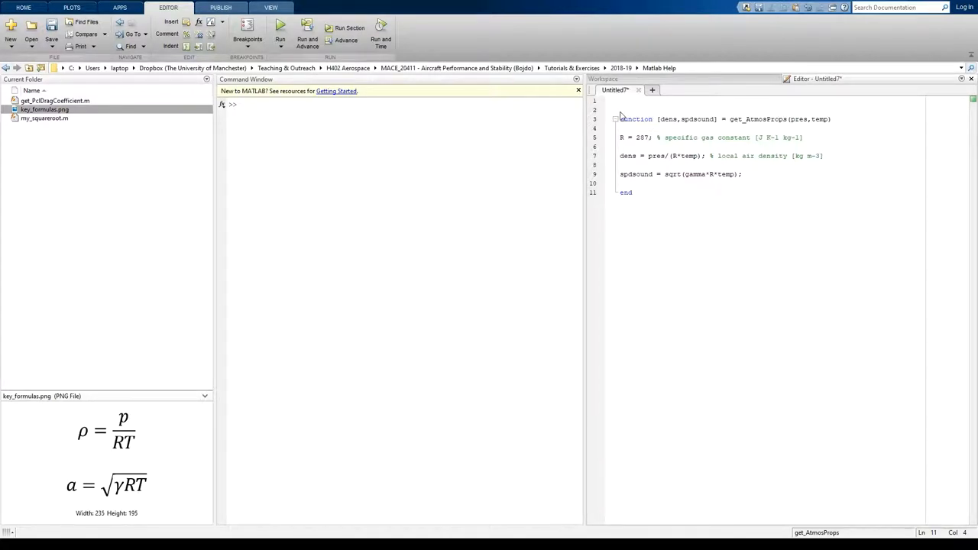
pyautogui.moveTo(110, 214)
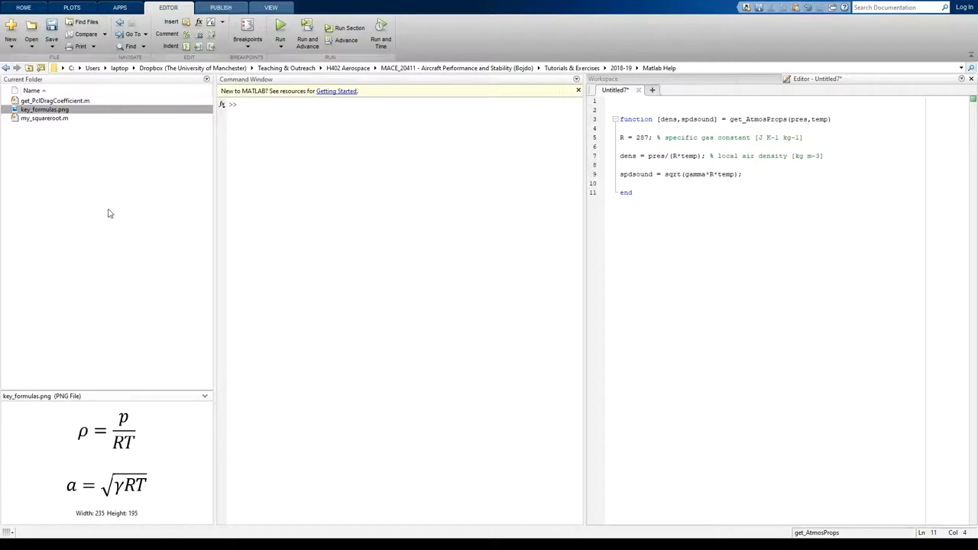
pyautogui.moveTo(375, 223)
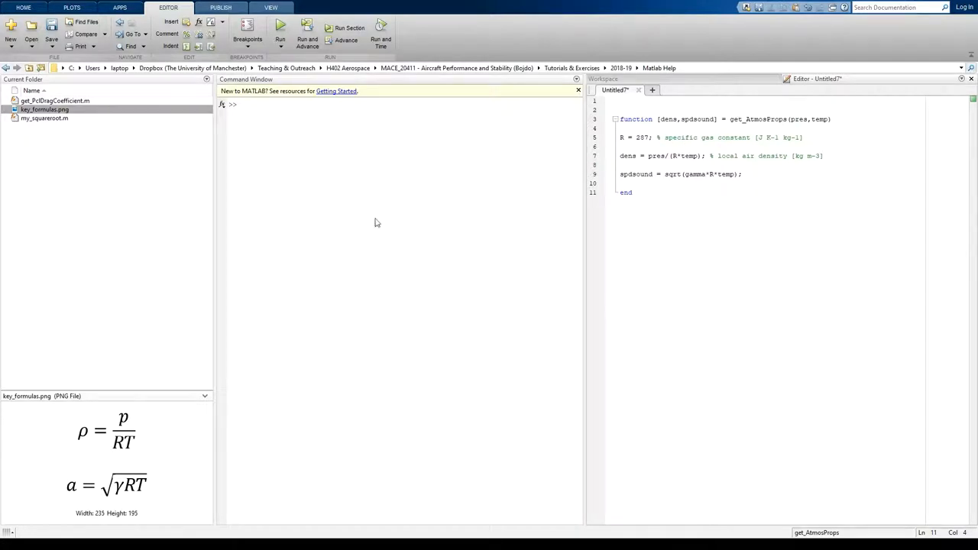
pyautogui.moveTo(410, 168)
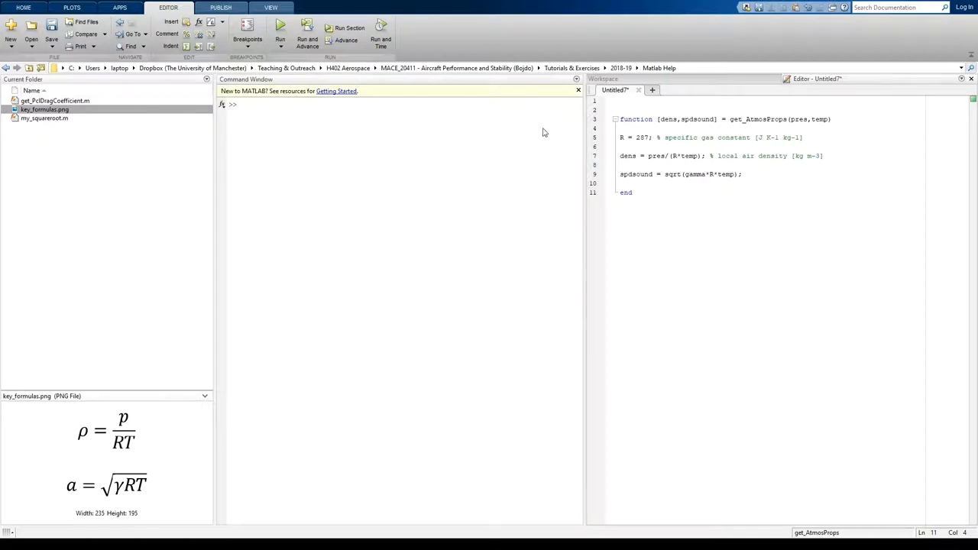
pyautogui.moveTo(731, 119)
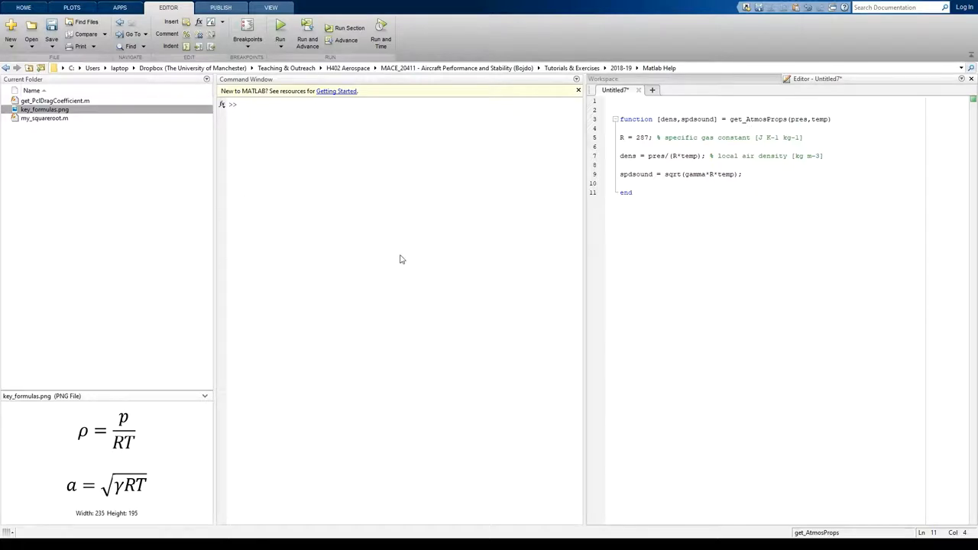
pyautogui.moveTo(406, 263)
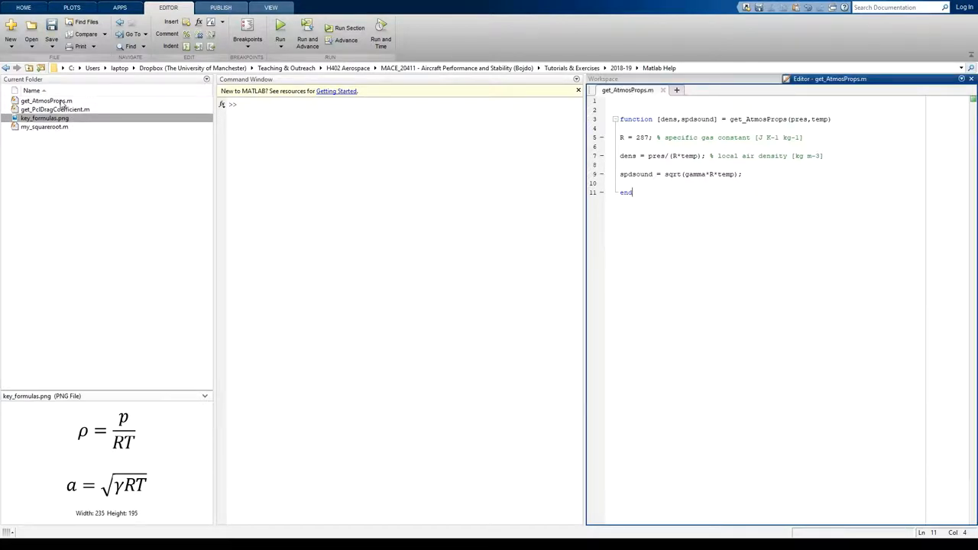
# Step: Enter get_AtmosProps(101325,288.15) at the Command Window prompt to test the function
pyautogui.click(43, 101)
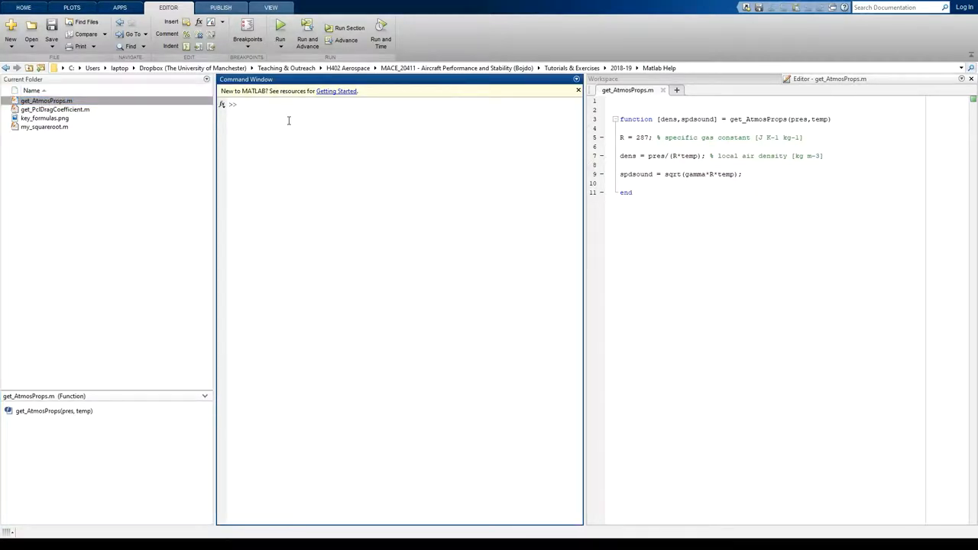
pyautogui.write('get_A')
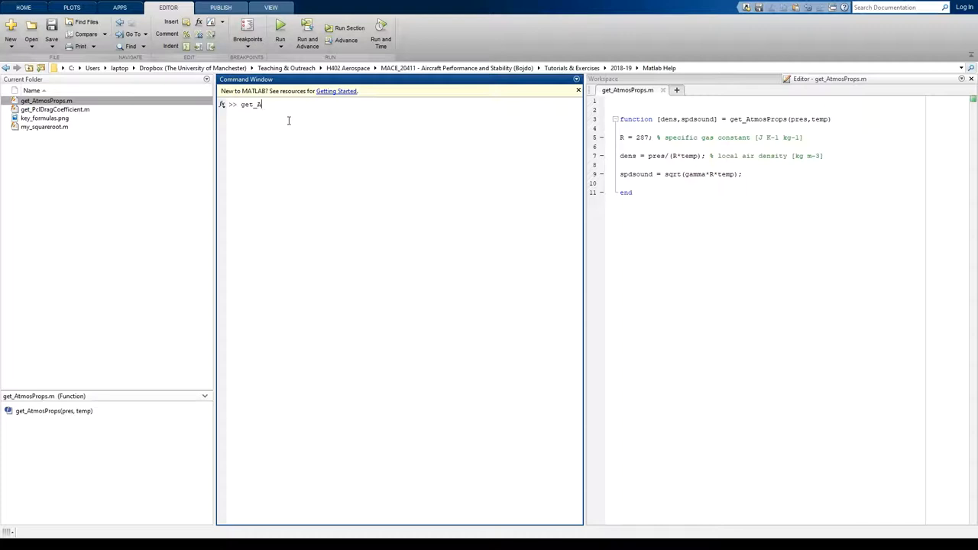
pyautogui.write('tmosProps(')
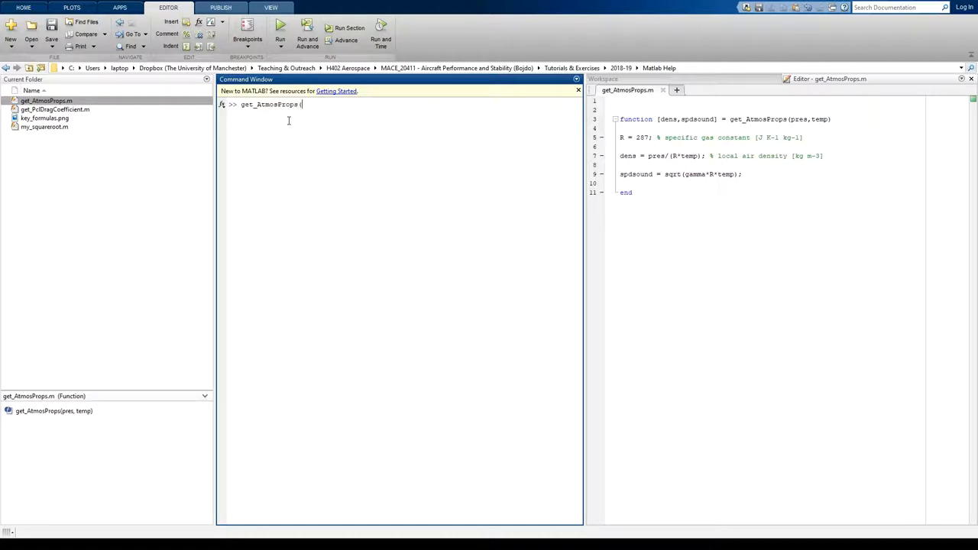
pyautogui.write('1013')
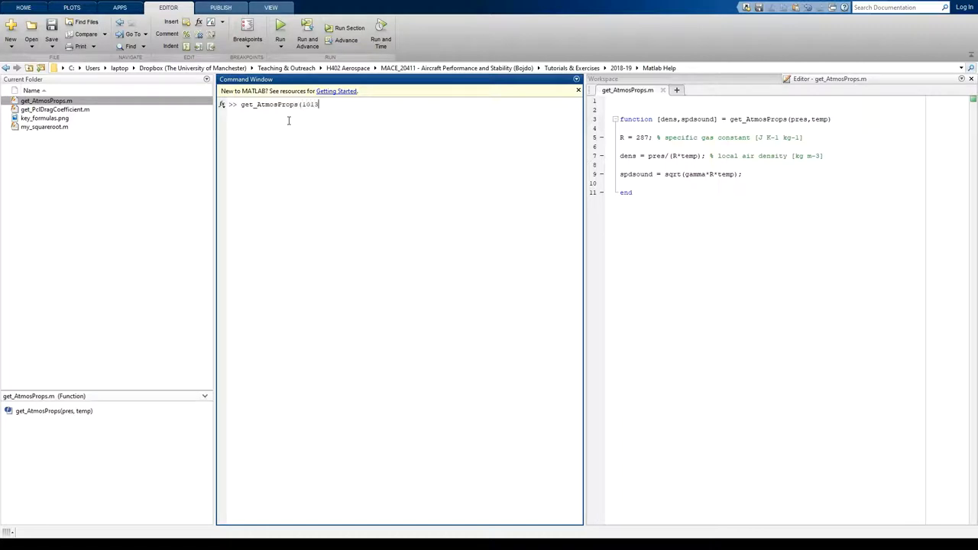
pyautogui.write('325,')
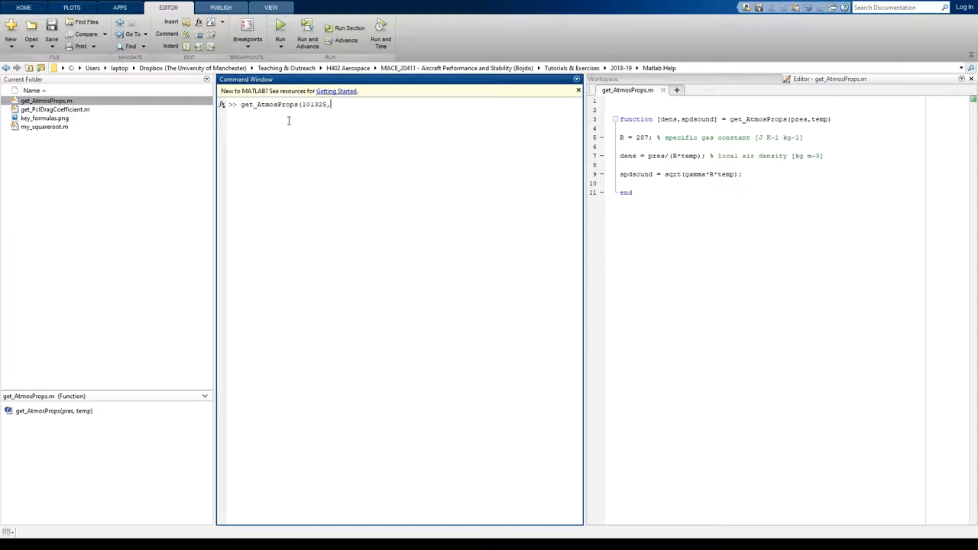
pyautogui.write('288.15)')
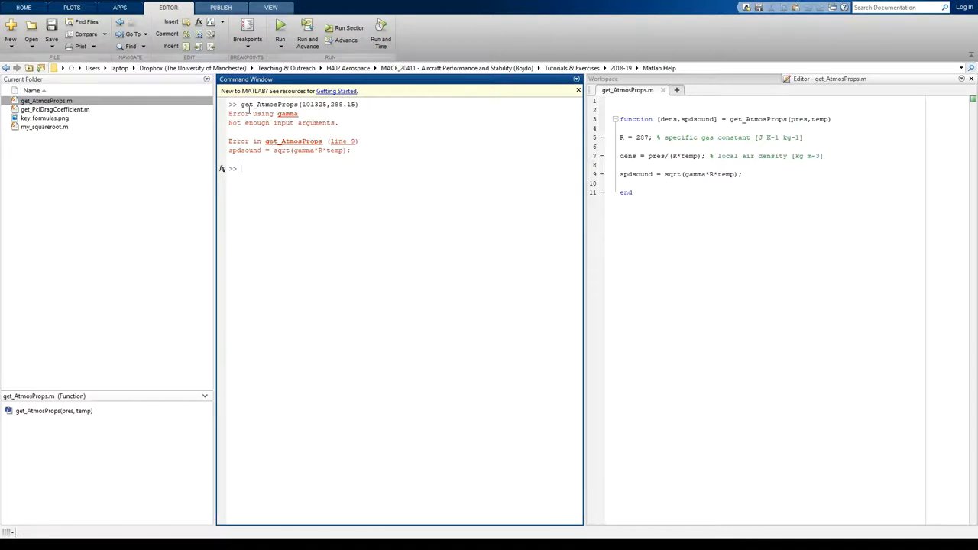
pyautogui.moveTo(290, 131)
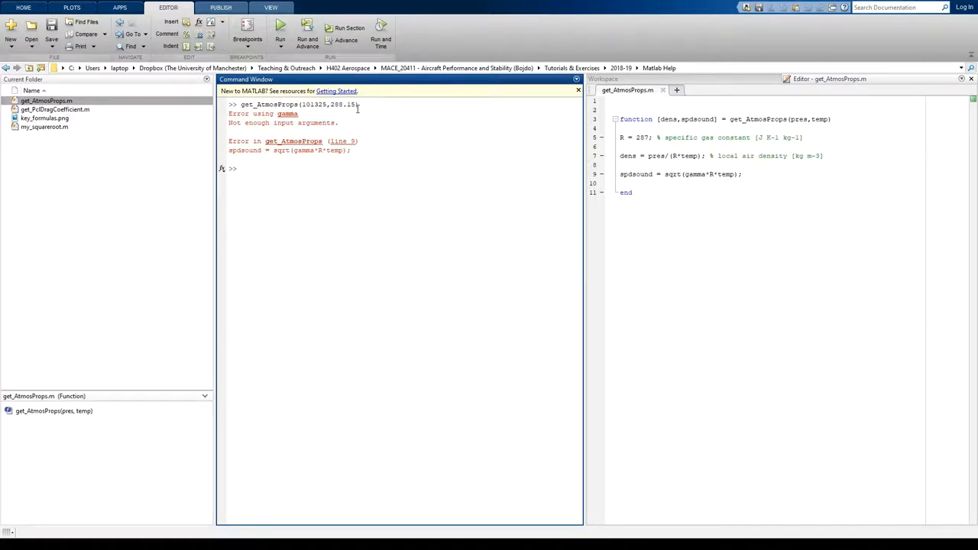
pyautogui.moveTo(462, 171)
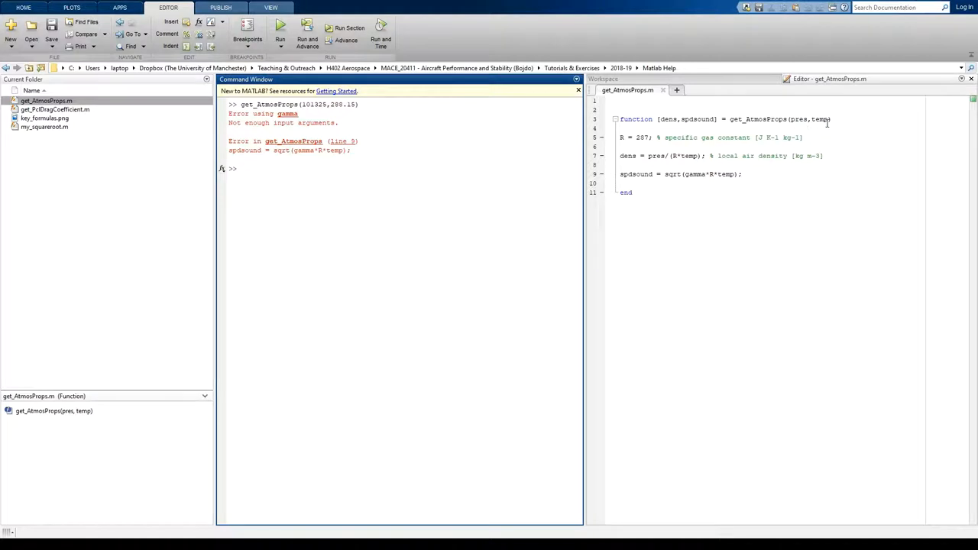
pyautogui.moveTo(315, 146)
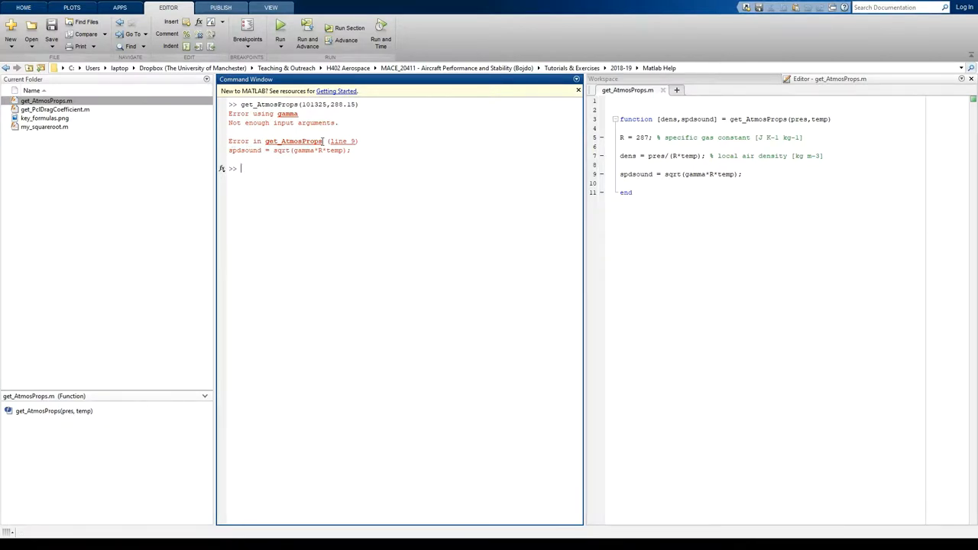
# Step: Return to the get_AtmosProps code in the Editor after reading the 'Error using gamma' message
pyautogui.click(345, 141)
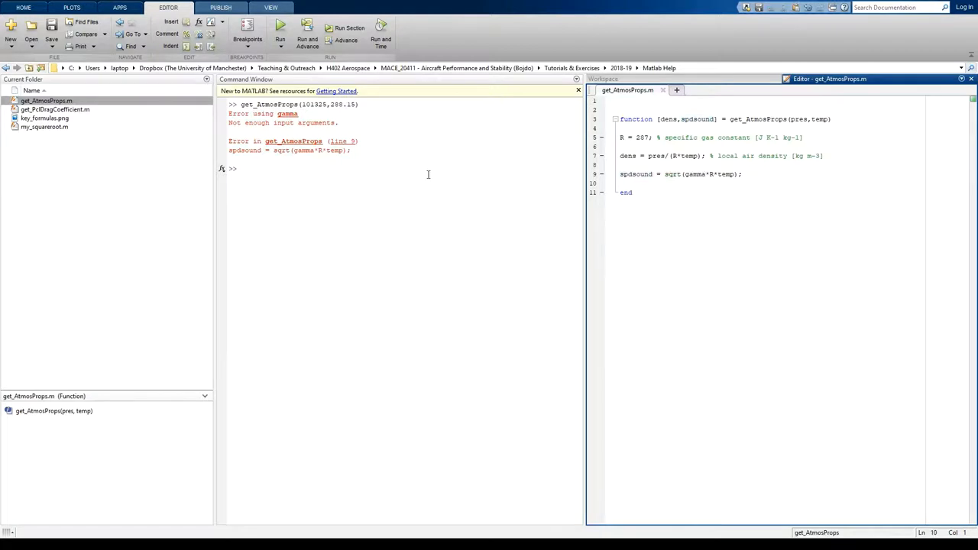
pyautogui.moveTo(235, 122)
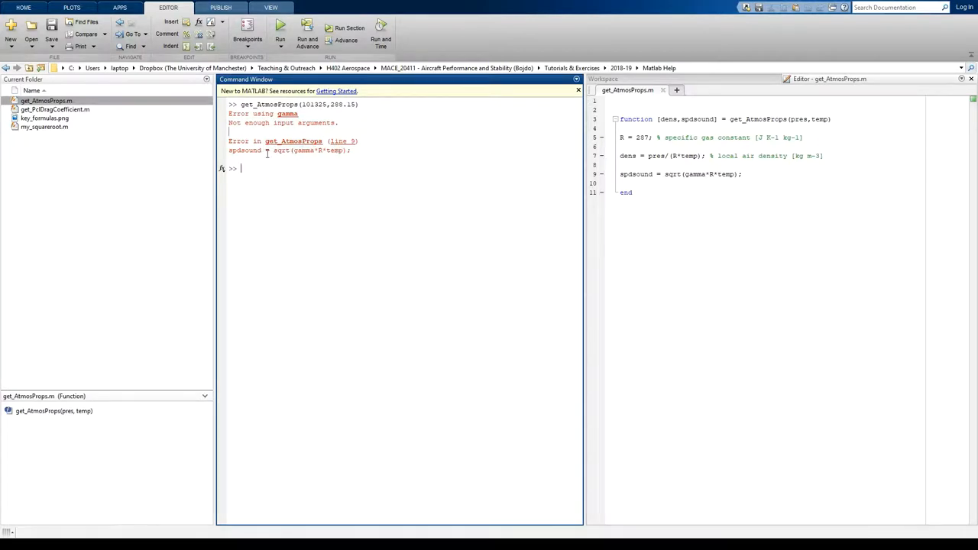
pyautogui.moveTo(538, 162)
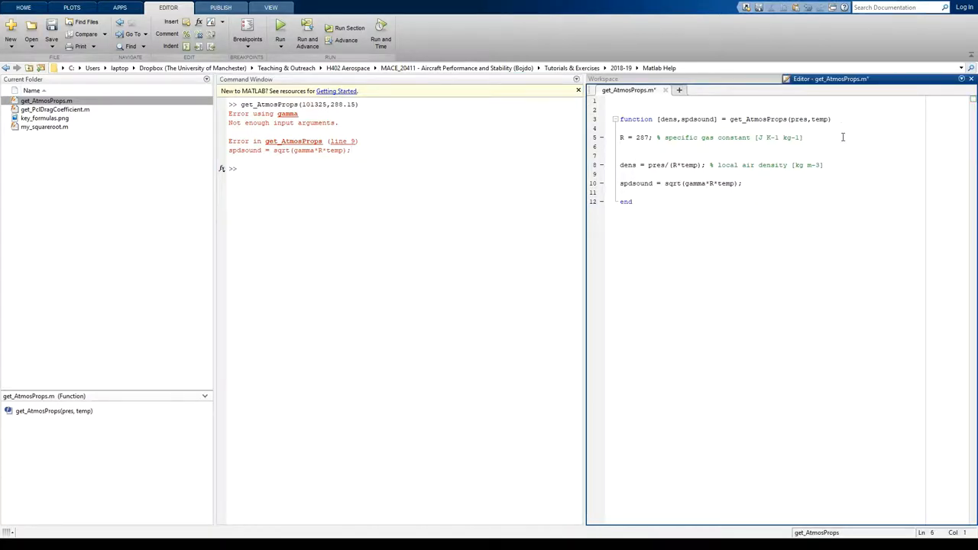
# Step: Define gamma = 1.4; % ratio of specific heats [-] under the R line
pyautogui.write('gamma =')
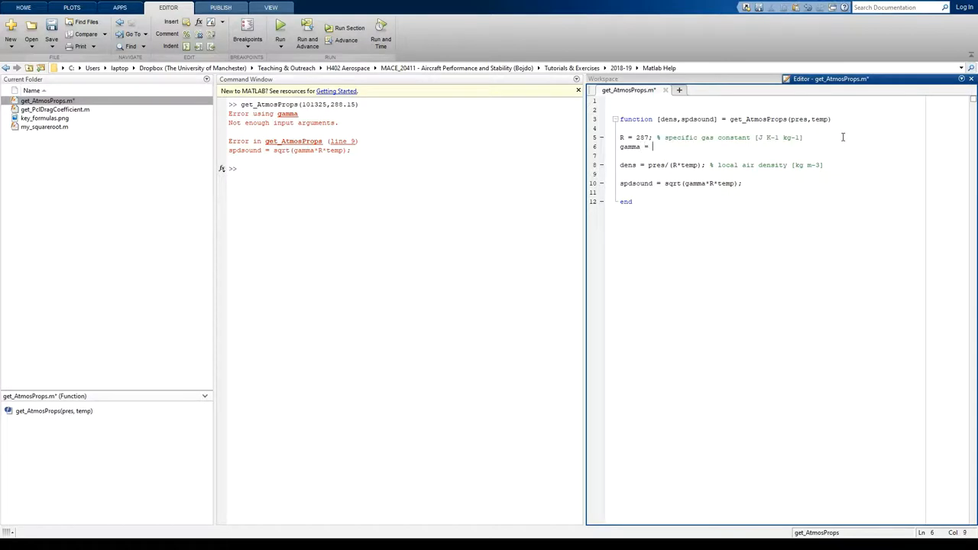
pyautogui.write('1.4; % ratio o')
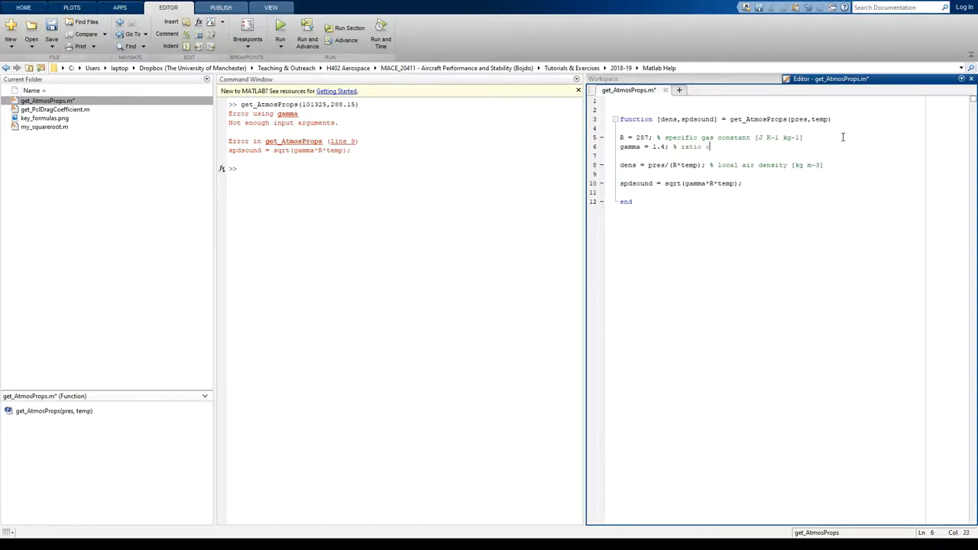
pyautogui.write('specific heats [ -')
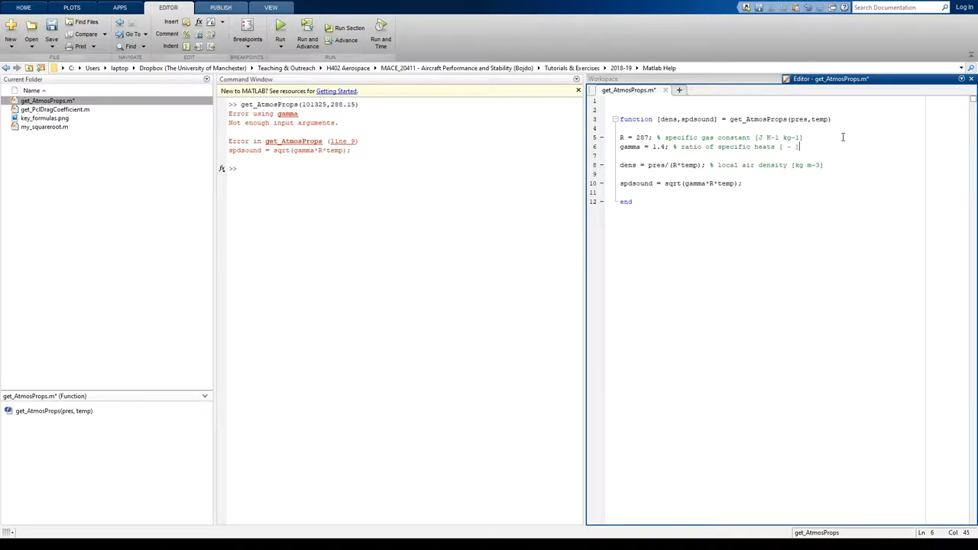
pyautogui.moveTo(813, 153)
pyautogui.write(' %')
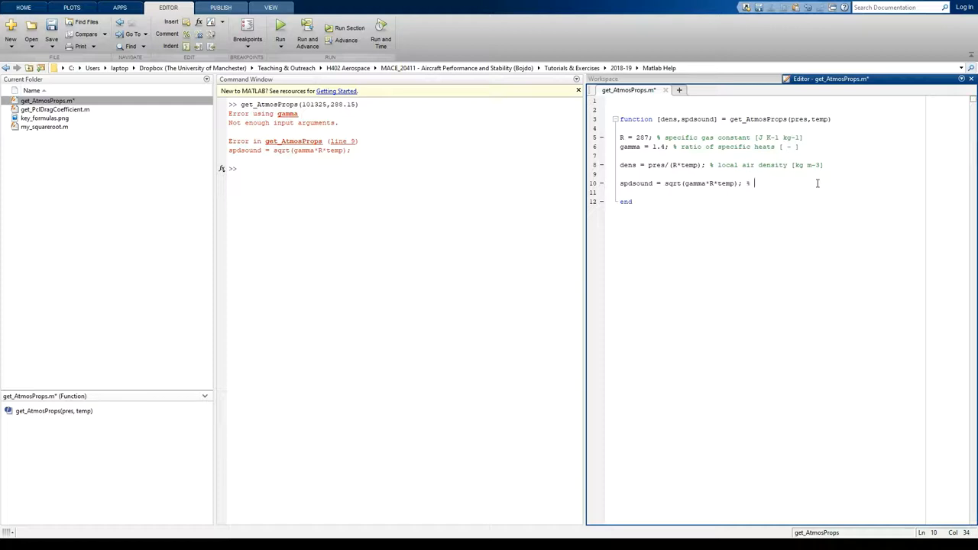
# Step: Comment the spdsound line as local speed of sound [m s-1]
pyautogui.write('local speed')
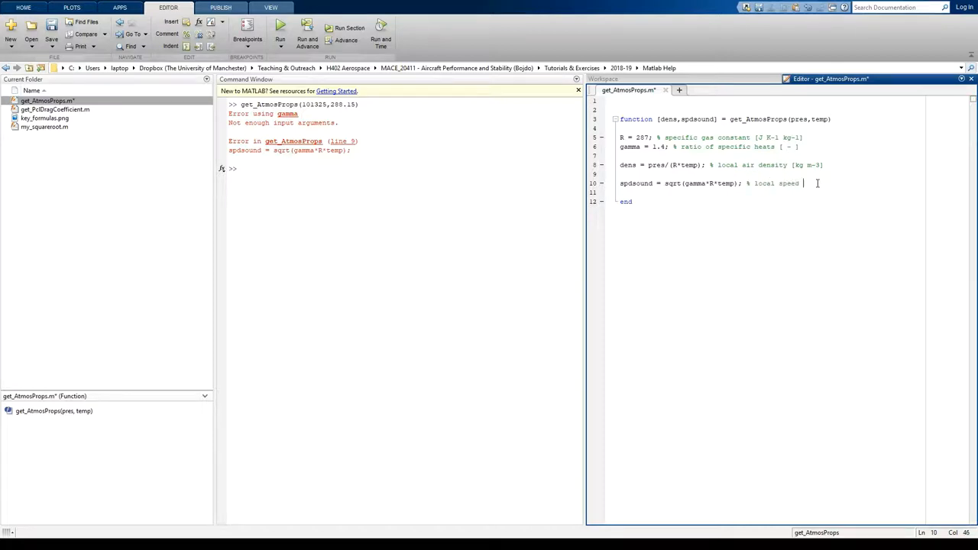
pyautogui.write('of sound')
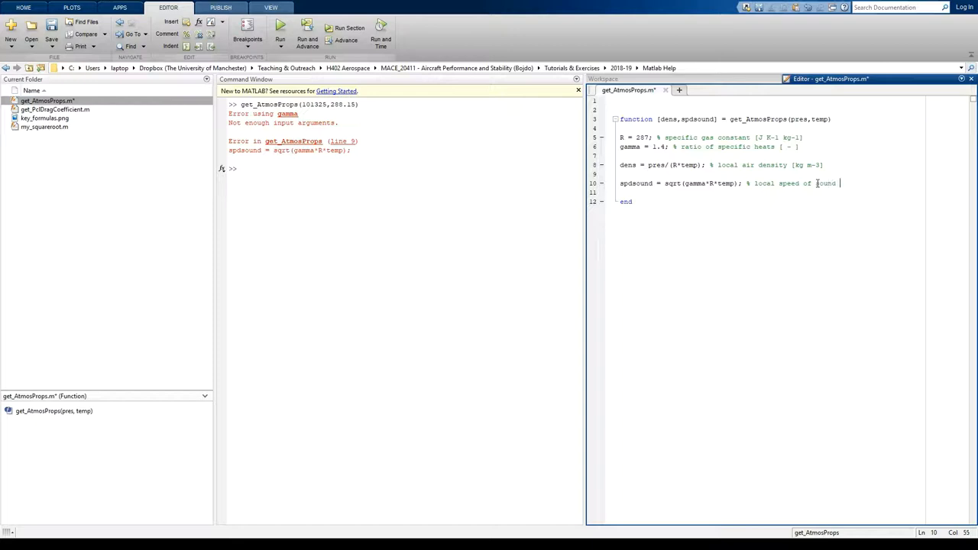
pyautogui.write('[m s-1')
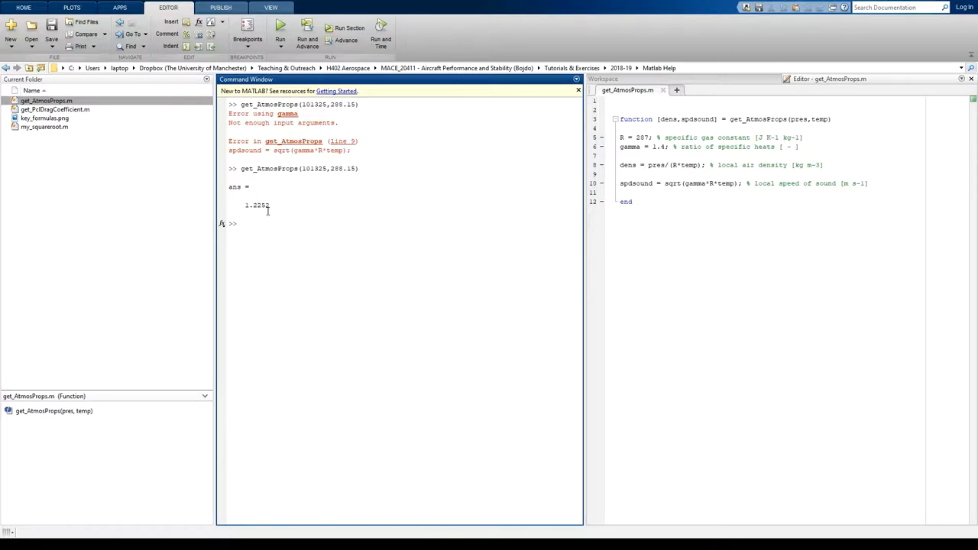
pyautogui.moveTo(357, 189)
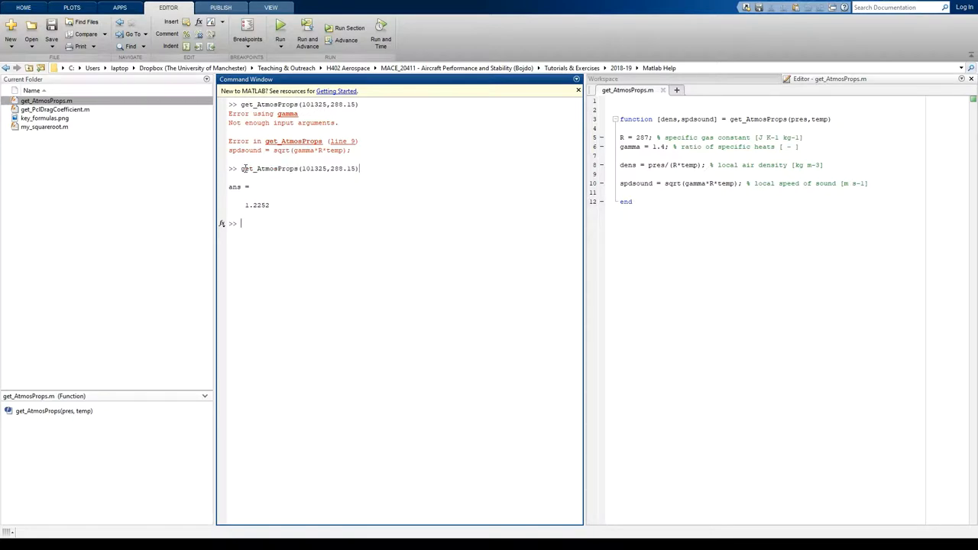
# Step: Highlight the function's two output variable names, then return to the Command Window prompt
pyautogui.moveTo(240, 168); pyautogui.dragTo(360, 168)
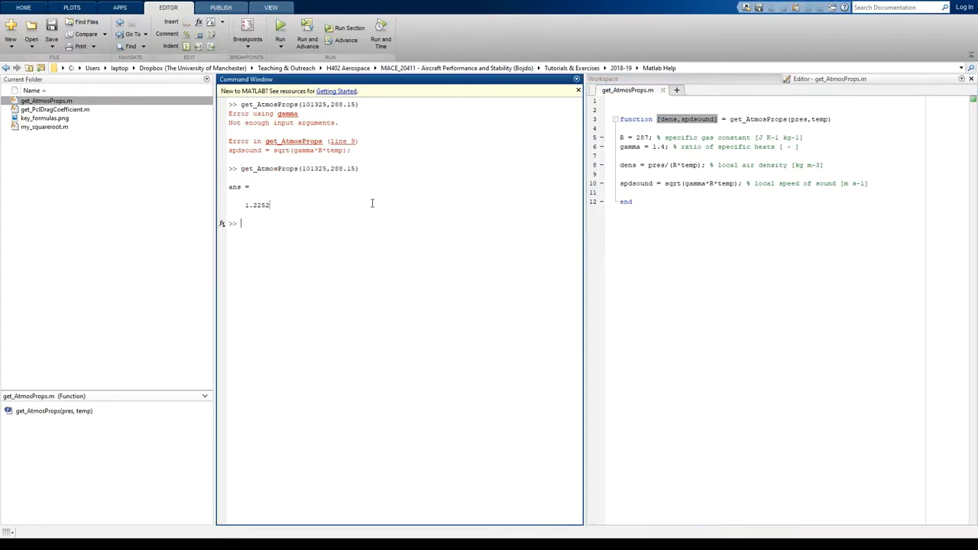
pyautogui.moveTo(383, 202)
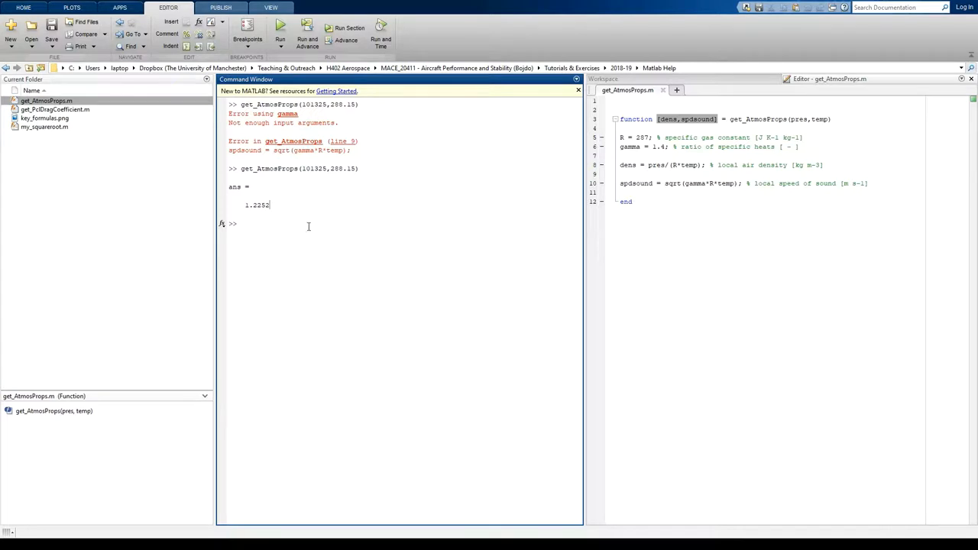
pyautogui.click(662, 119)
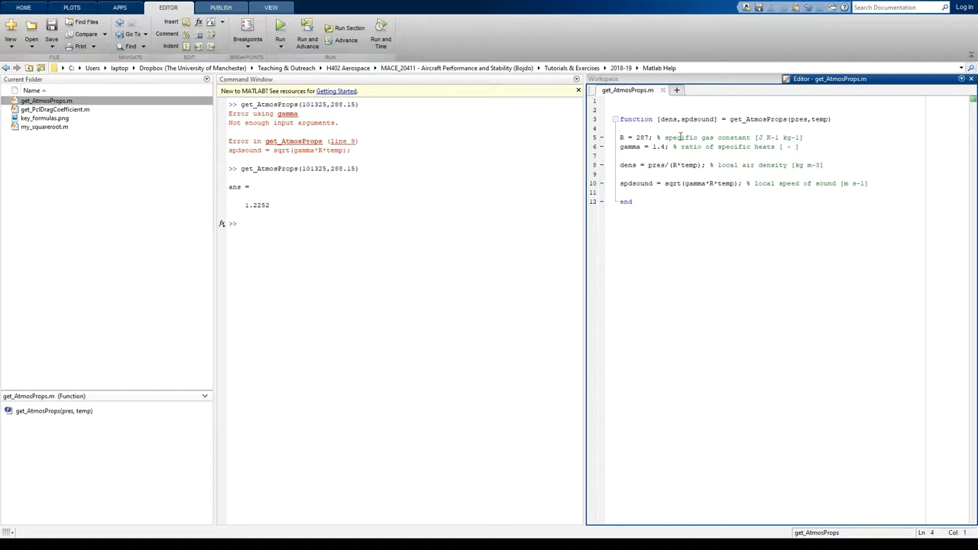
pyautogui.click(268, 223)
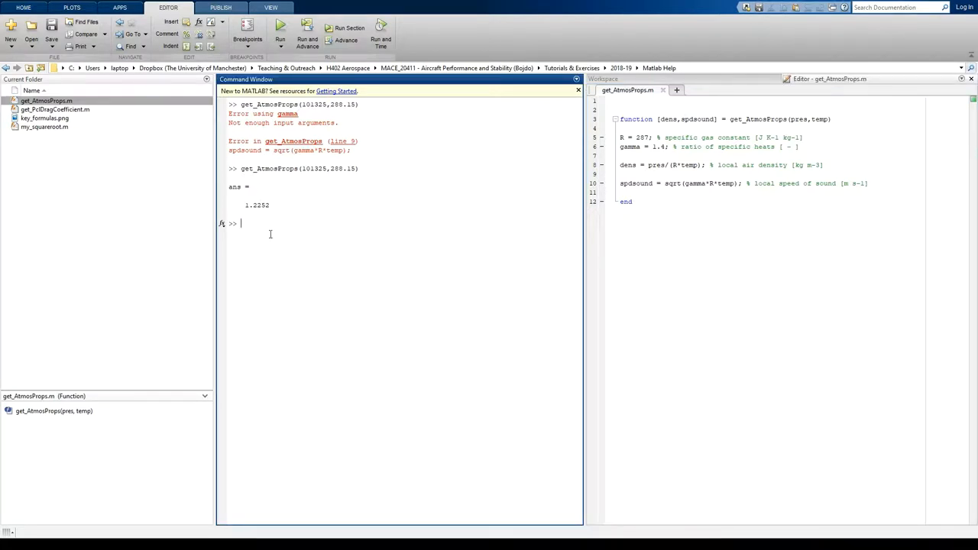
# Step: Clear the Command Window and call get_AtmosProps(101325,288.15) again, checking dens
pyautogui.write('get_AtmosProps(101325,288.15)')
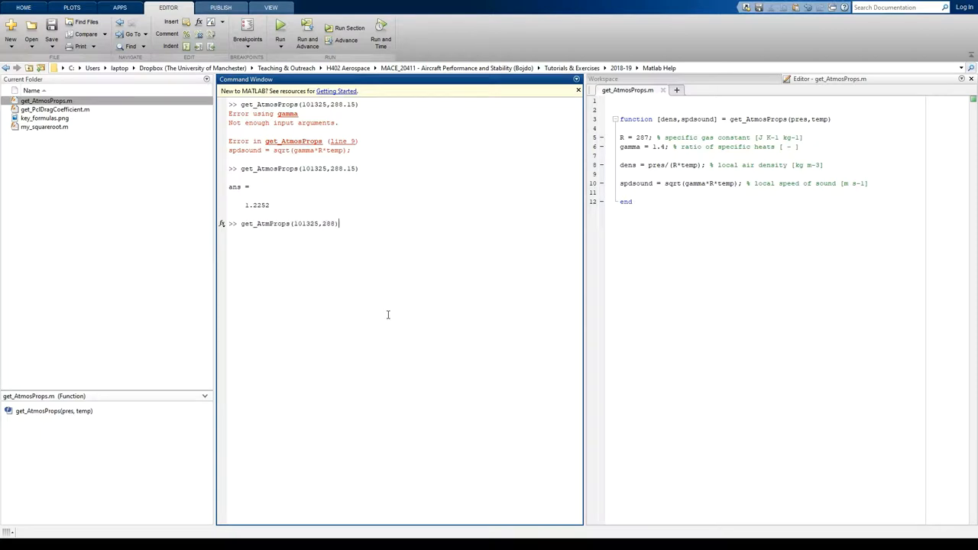
pyautogui.write('clc')
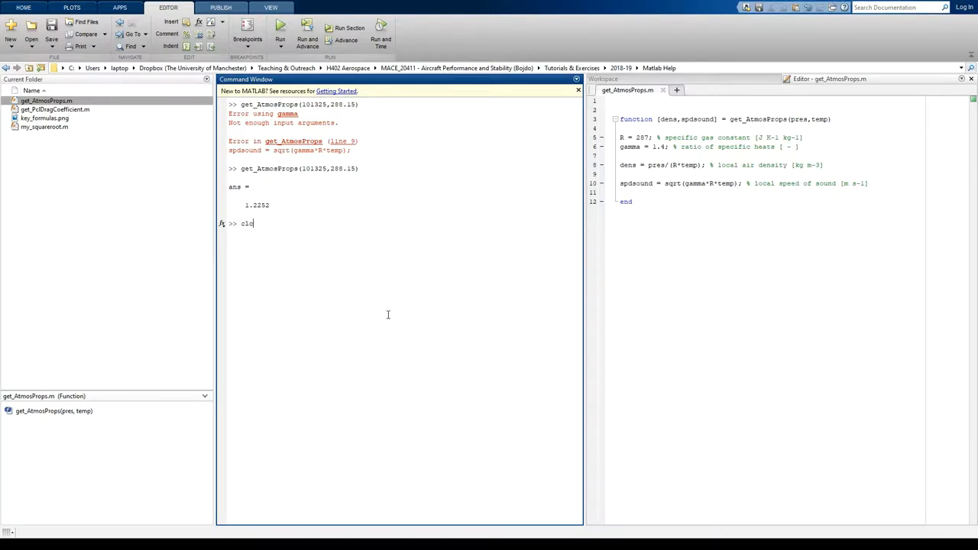
pyautogui.write('get_AtmosProps(101325,288.15)')
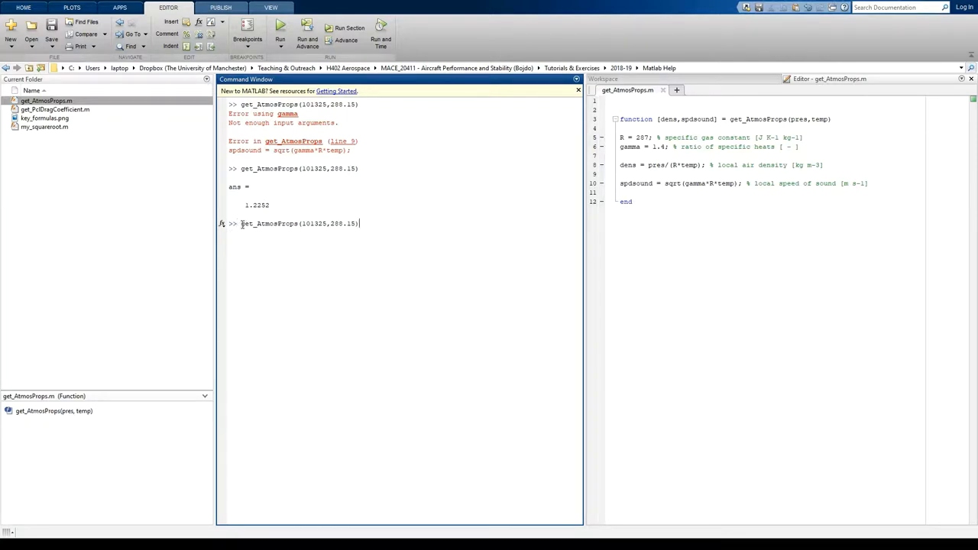
pyautogui.write('dens,spdsound] =')
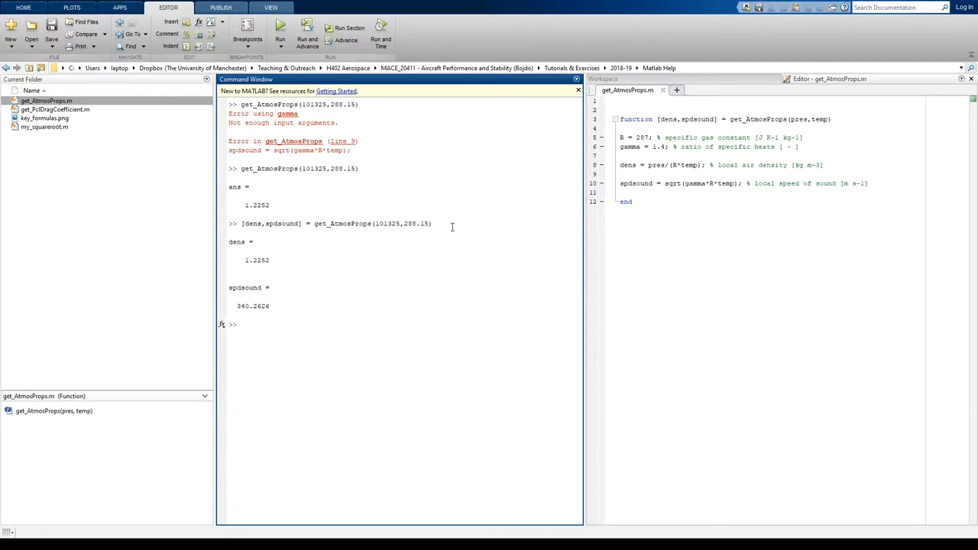
# Step: Run [dens,spdsound] = get_AtmosProps(101325,288.15) giving 1.2252 and 340.2624, then repeat as [a,b]
pyautogui.click(241, 324)
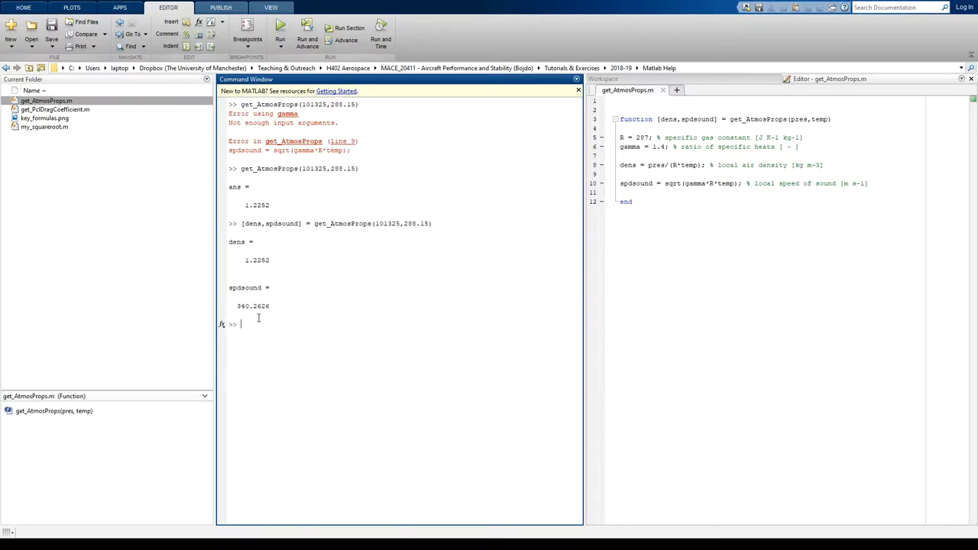
pyautogui.doubleClick(250, 305)
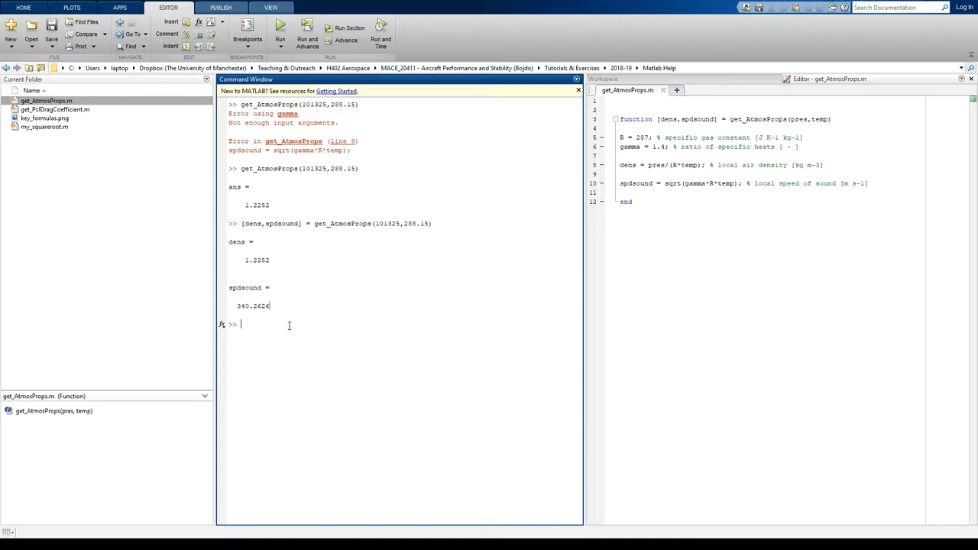
pyautogui.write('[dens,spdsound] = get_AtmosProps(101325,288.15)')
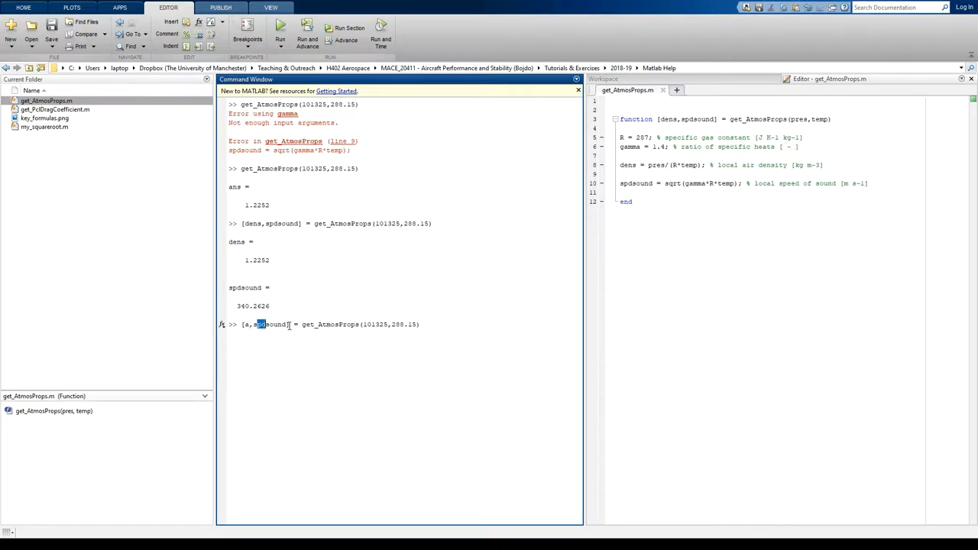
pyautogui.doubleClick(268, 324)
pyautogui.write('b')
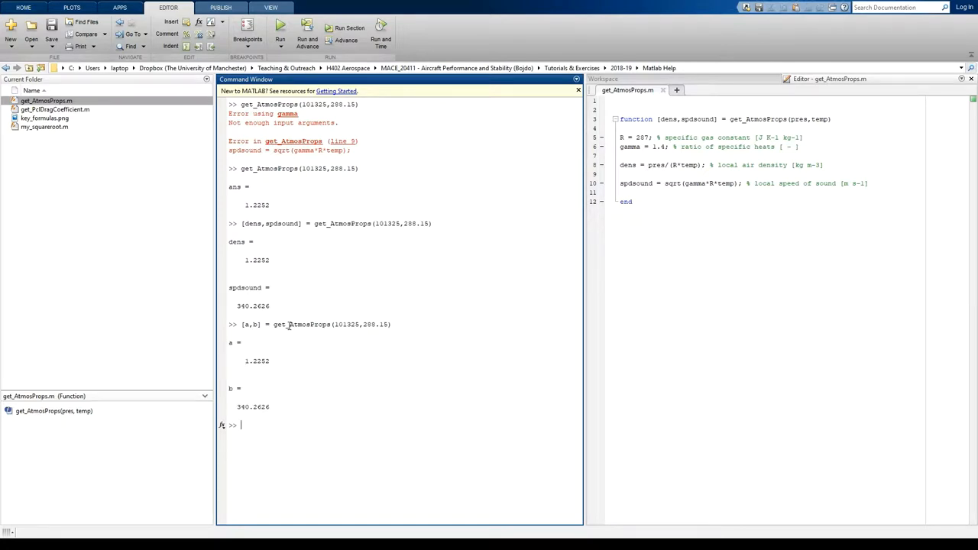
pyautogui.moveTo(184, 324)
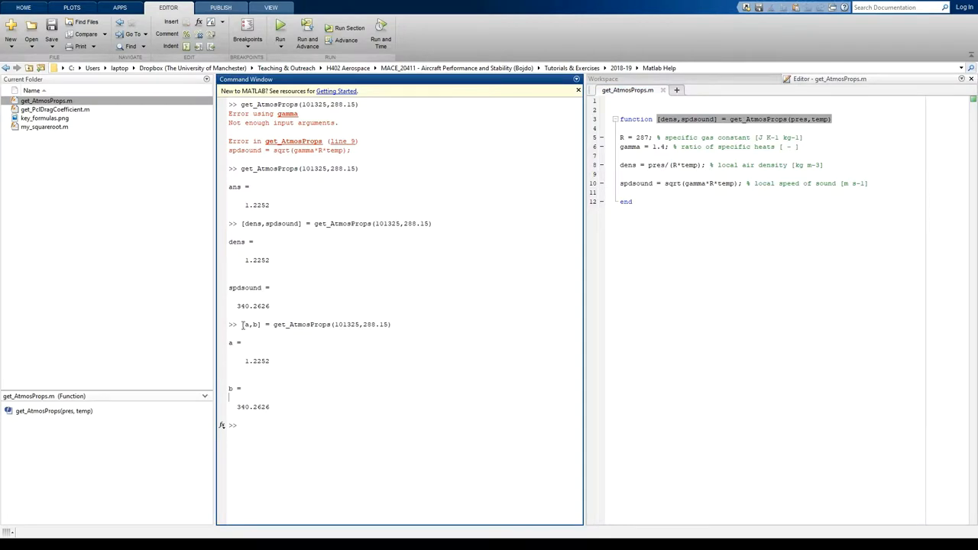
pyautogui.doubleClick(251, 324)
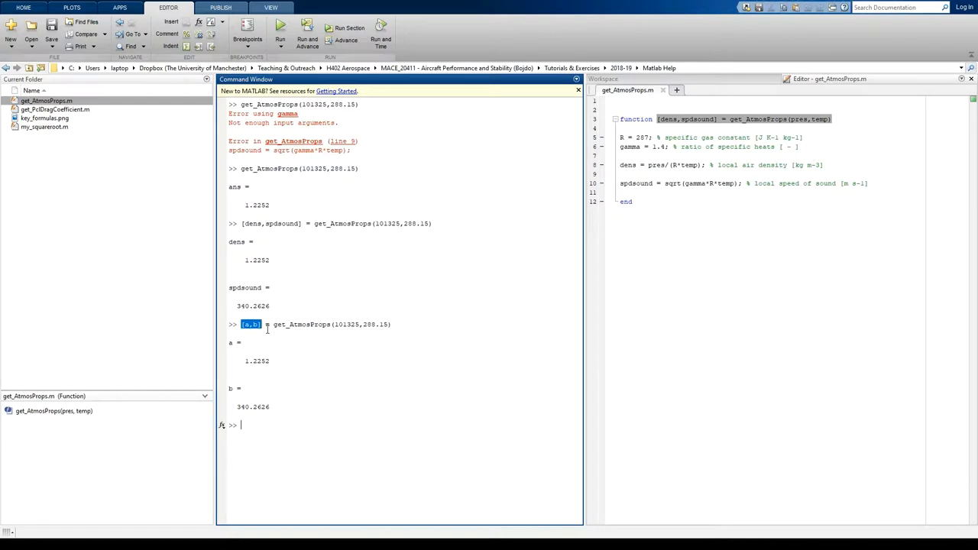
pyautogui.moveTo(250, 333)
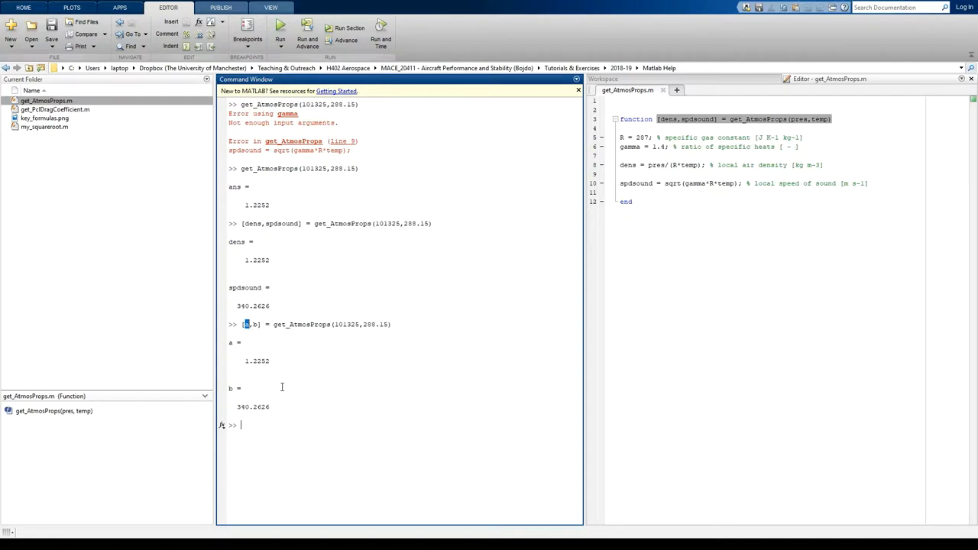
pyautogui.moveTo(324, 434)
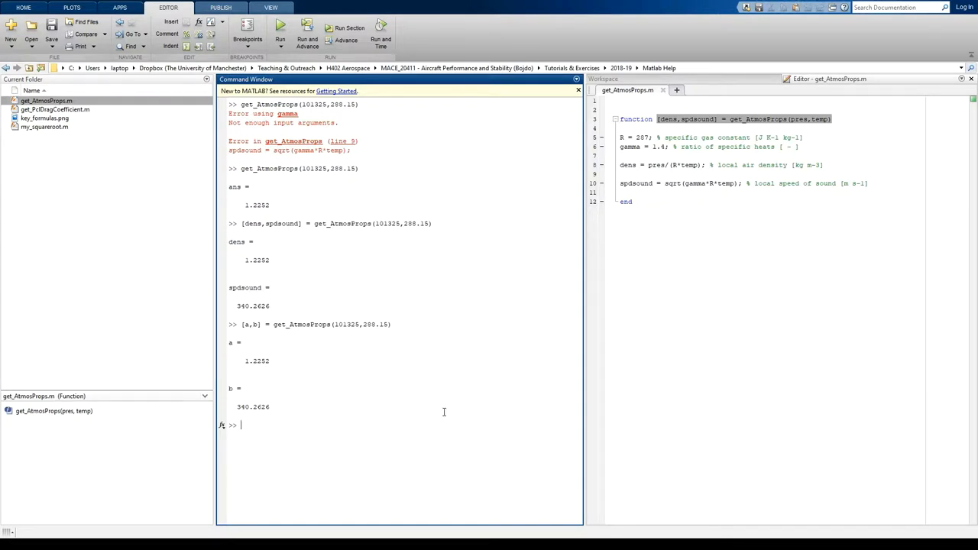
pyautogui.moveTo(660, 180)
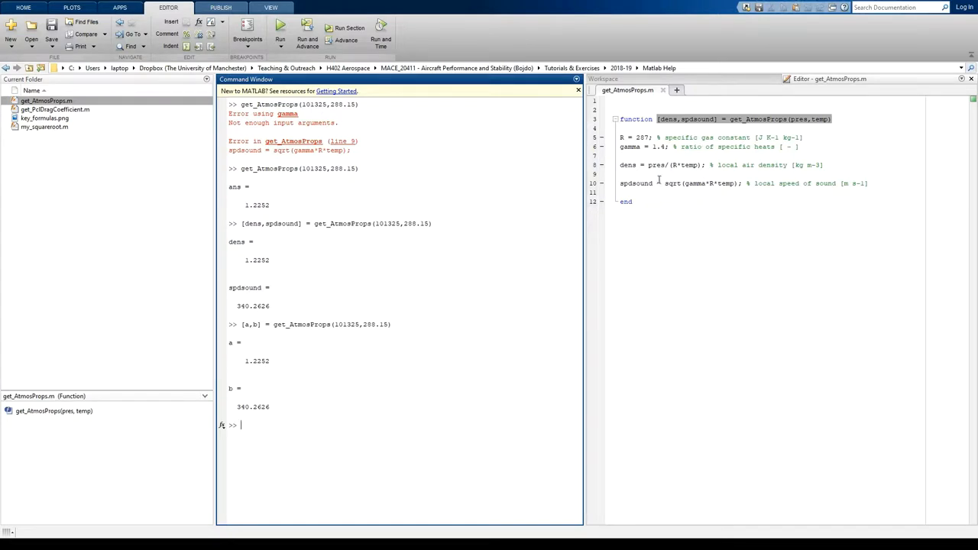
# Step: Add header comment '% I: local air pressure (Pa), local air temperature (K)' above the function
pyautogui.click(744, 183)
pyautogui.write('%')
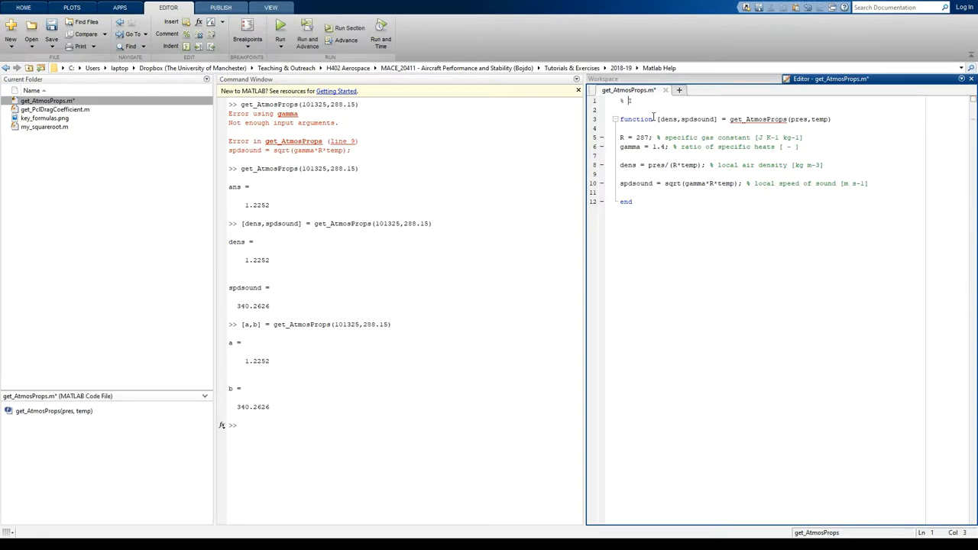
pyautogui.write('I:')
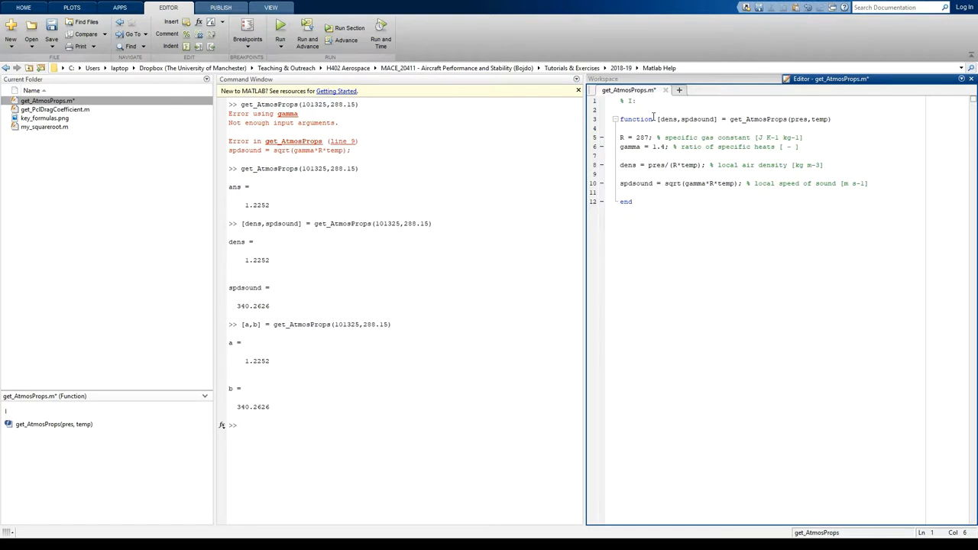
pyautogui.write('r')
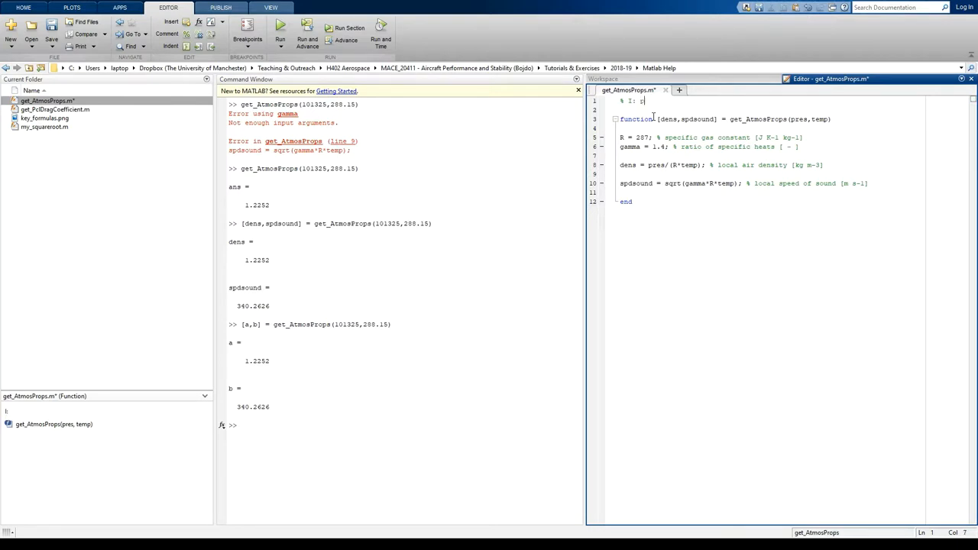
pyautogui.write('local air')
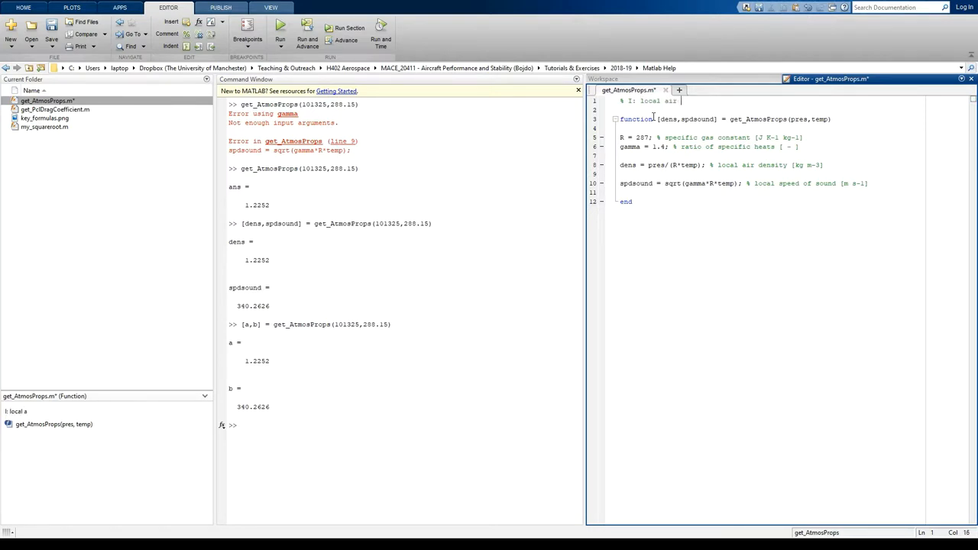
pyautogui.write('pressure')
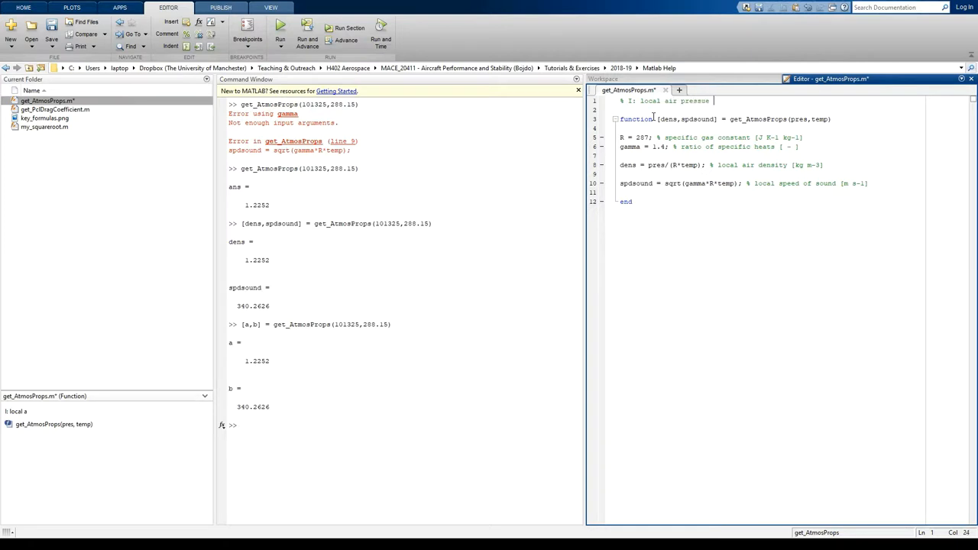
pyautogui.write('r')
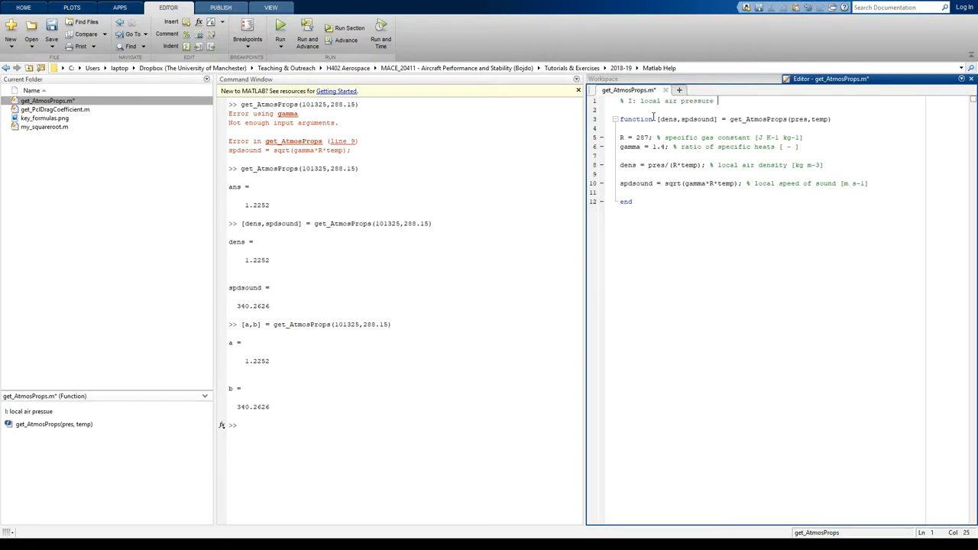
pyautogui.write('(Pa), local air temperature')
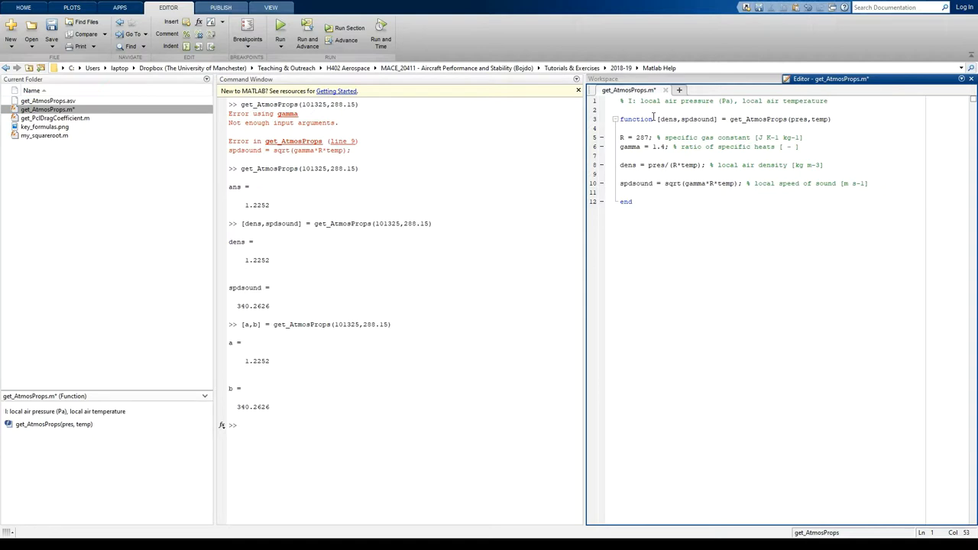
pyautogui.write('(K)')
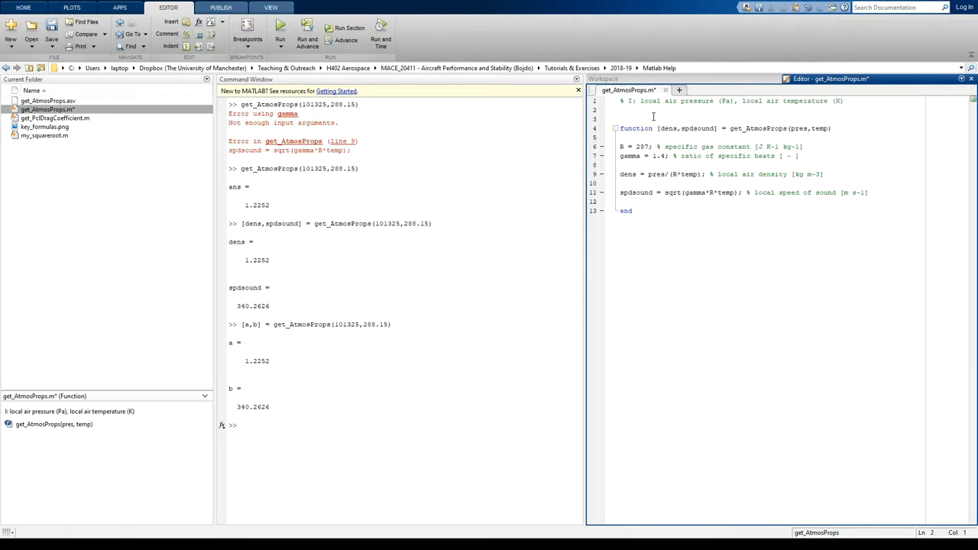
# Step: Add header comment '% O: density (kg m-3), speed of sound (m s-1)'
pyautogui.write('% O:')
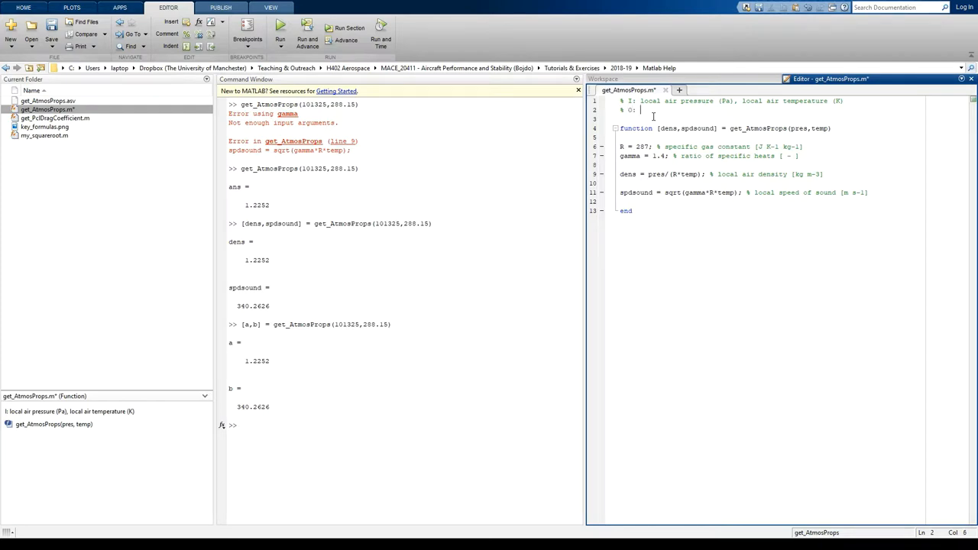
pyautogui.write('density')
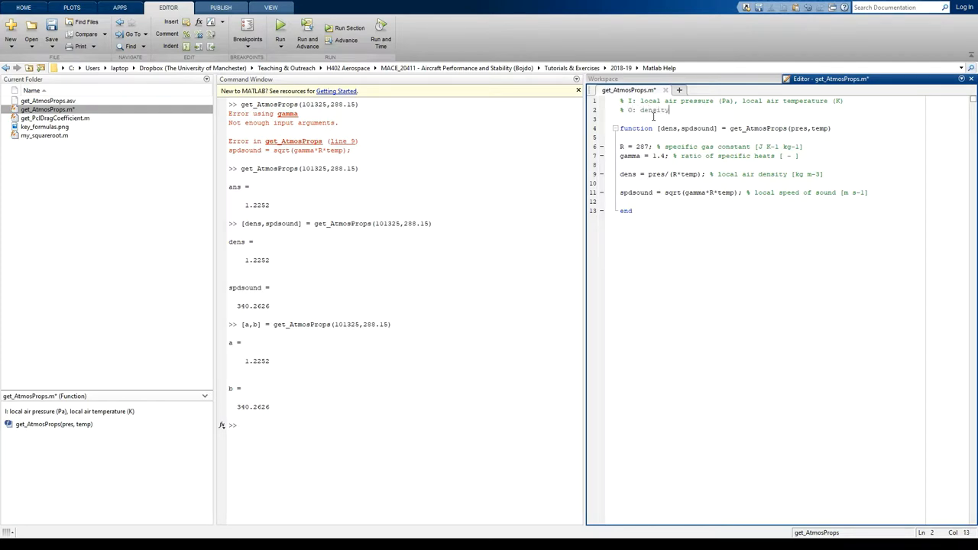
pyautogui.write('(kg')
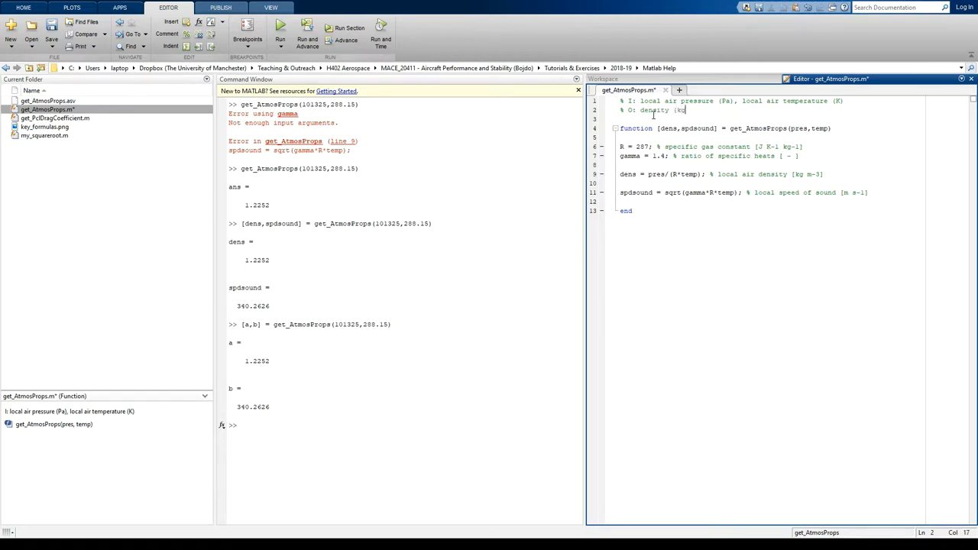
pyautogui.write('m3')
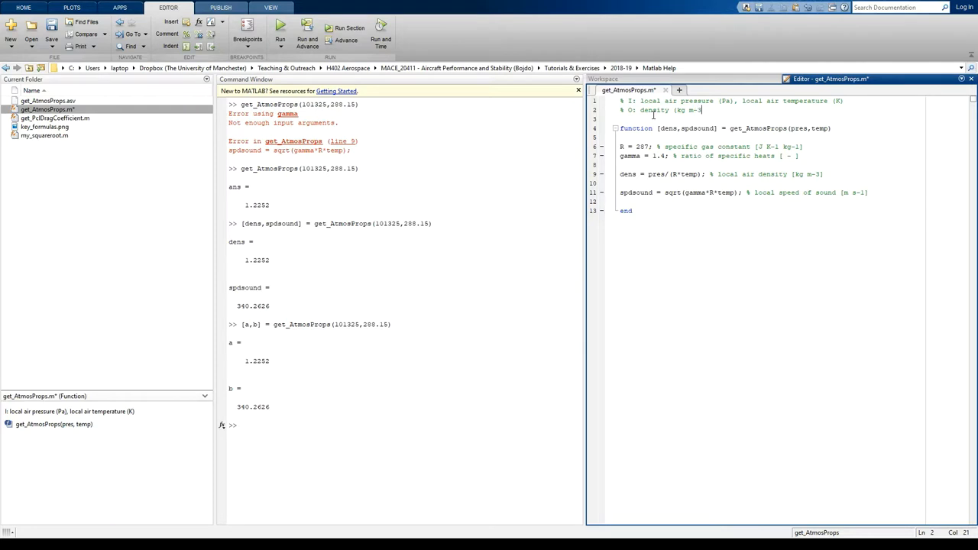
pyautogui.write(',')
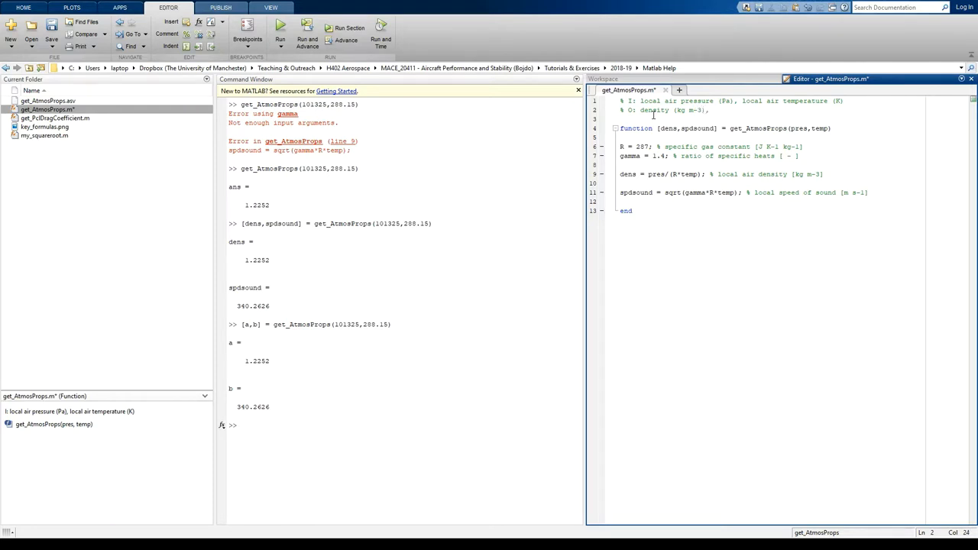
pyautogui.write('speed of')
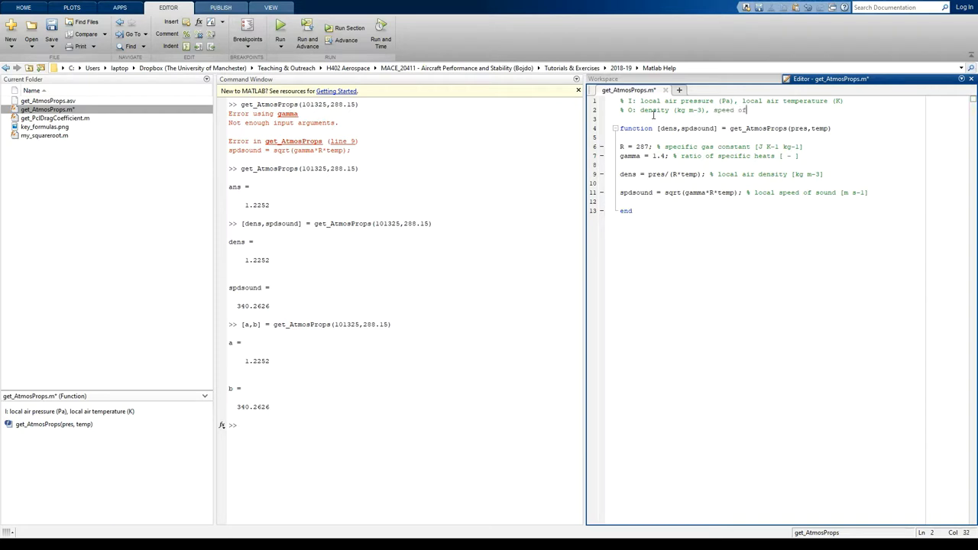
pyautogui.write('sound')
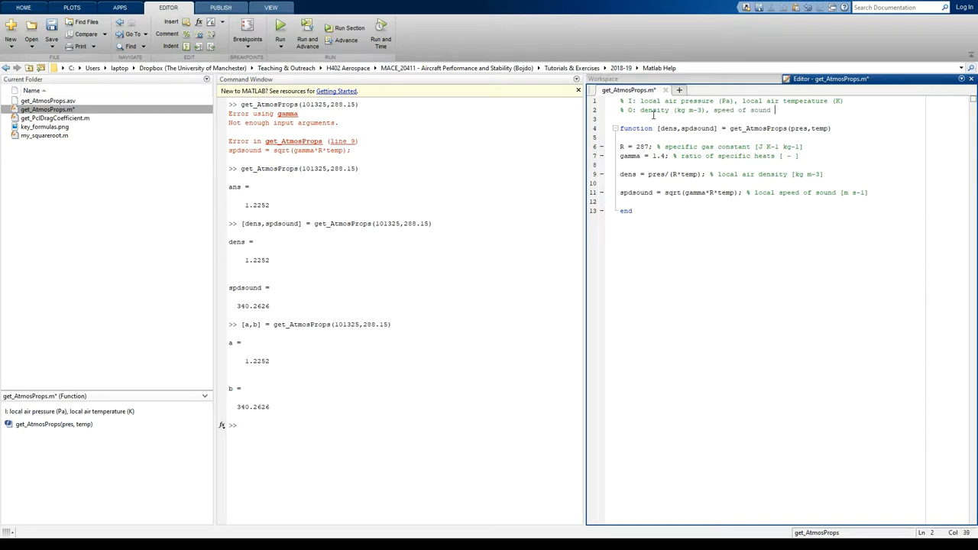
pyautogui.write('(m')
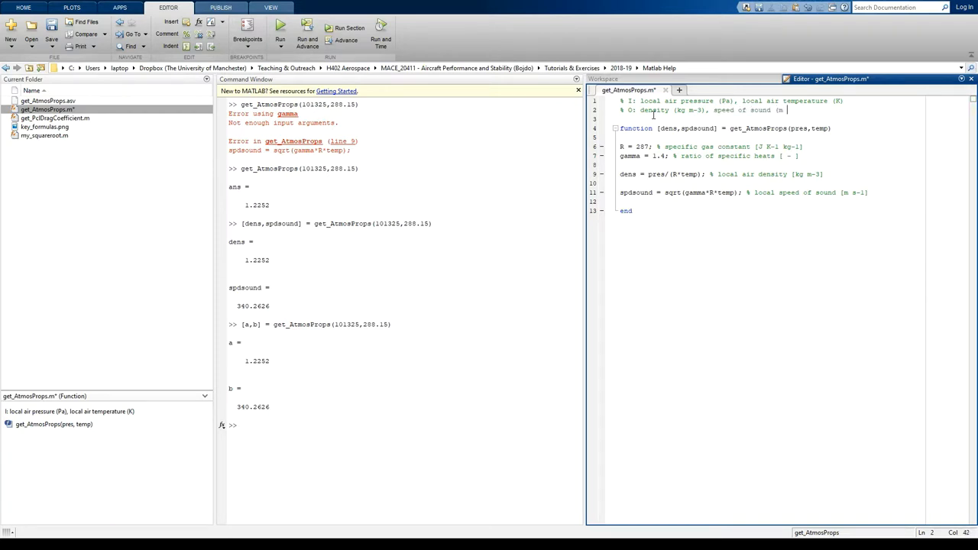
pyautogui.write('s-1)')
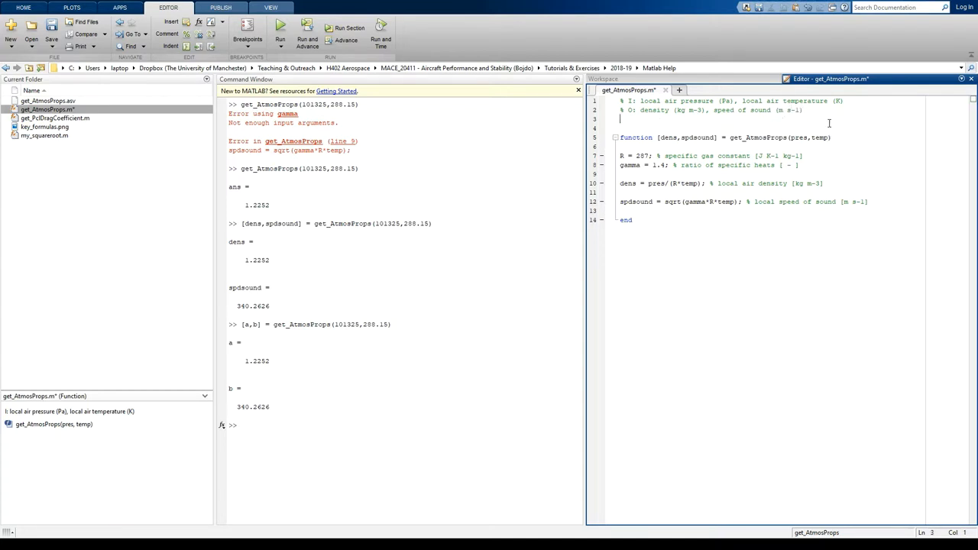
# Step: Write '% FUNCTION: calculates local air density and speed of sound from given inputs of pressure and temperature based on ideal gas law'
pyautogui.write('%')
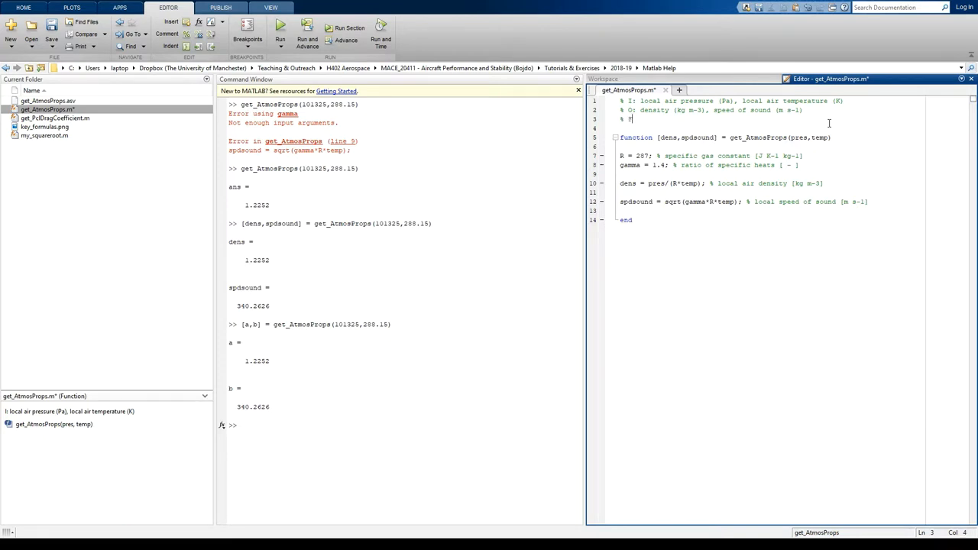
pyautogui.write('FUNC')
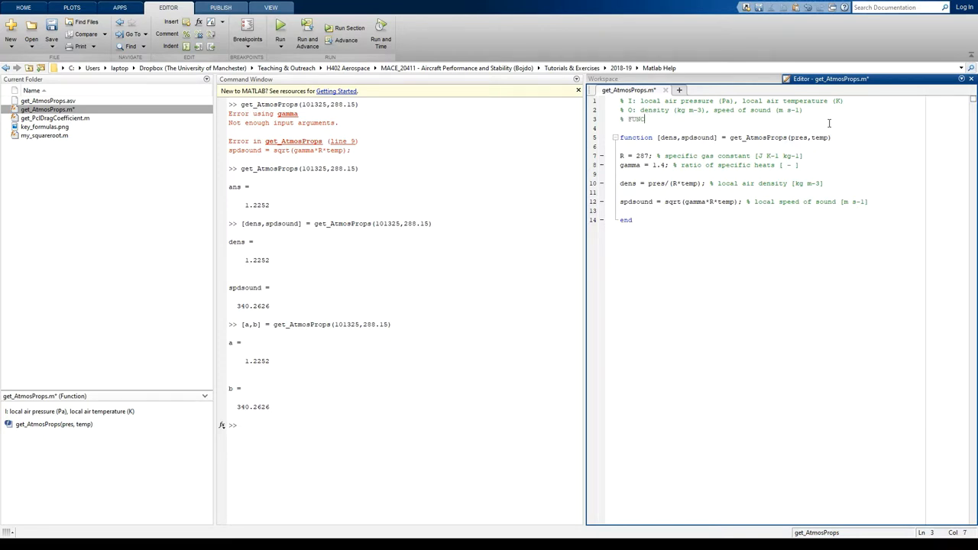
pyautogui.write('TION:')
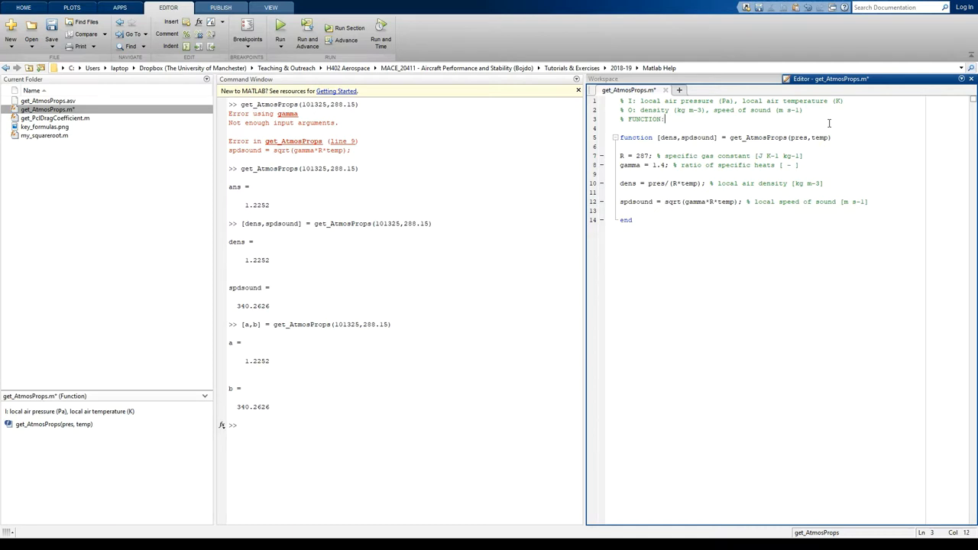
pyautogui.write('calculates')
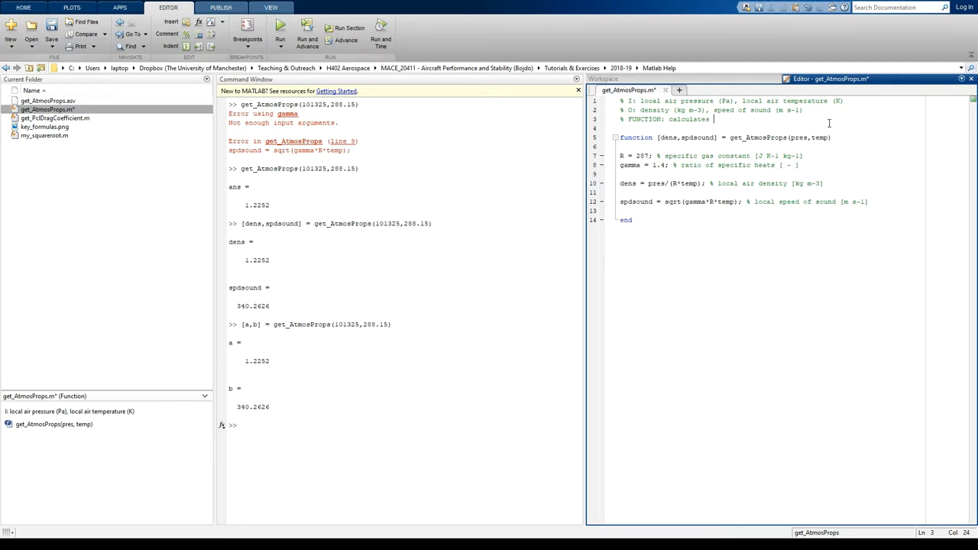
pyautogui.write('local air density and speed of sound from given')
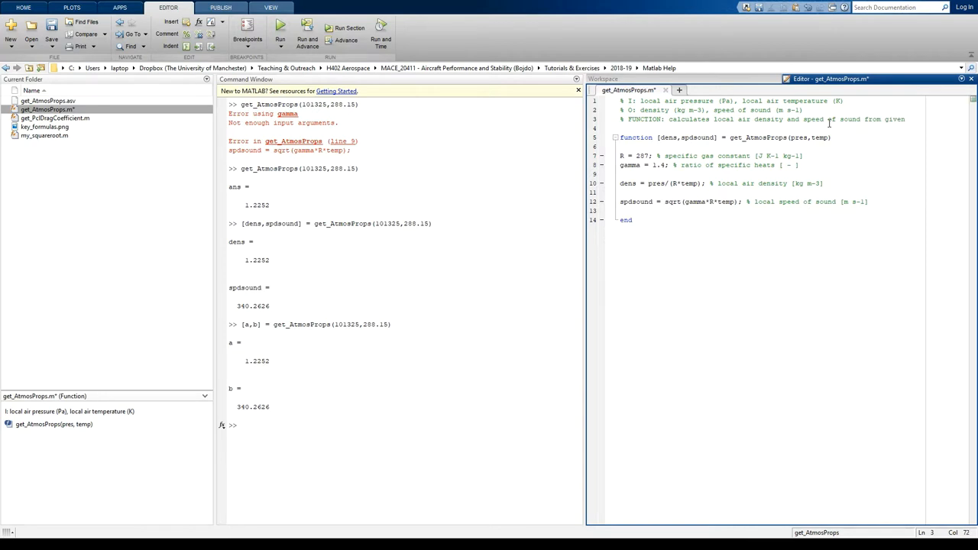
pyautogui.write('% inputs of pressure and temperat')
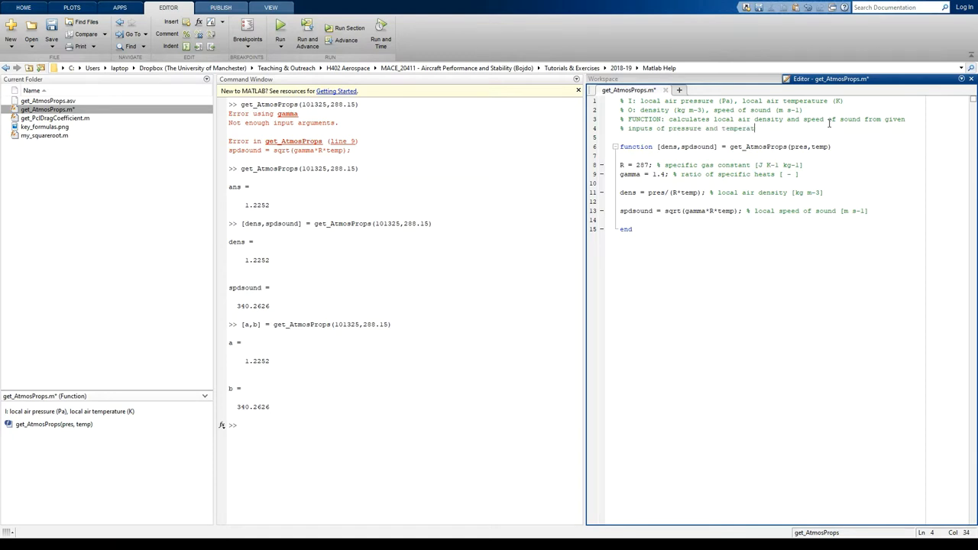
pyautogui.write('based on')
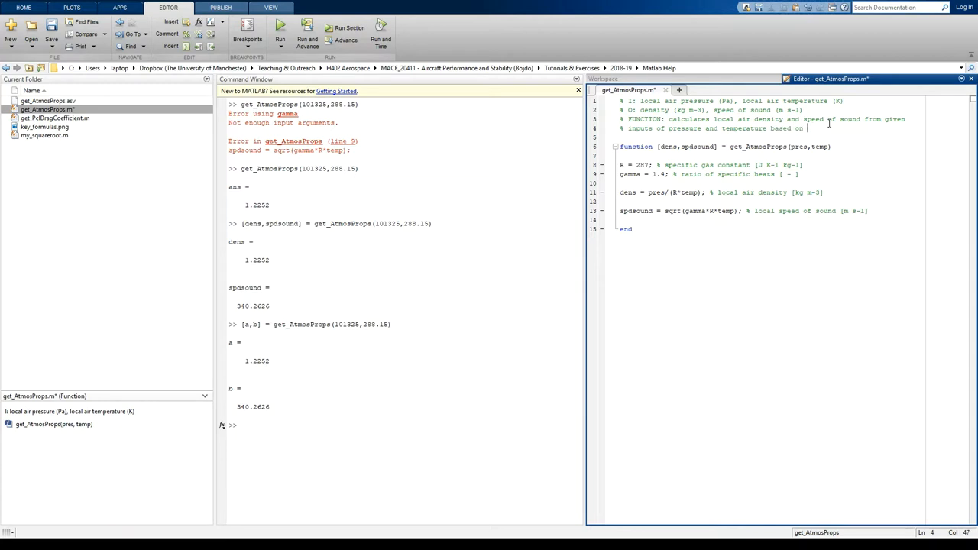
pyautogui.write('ideal')
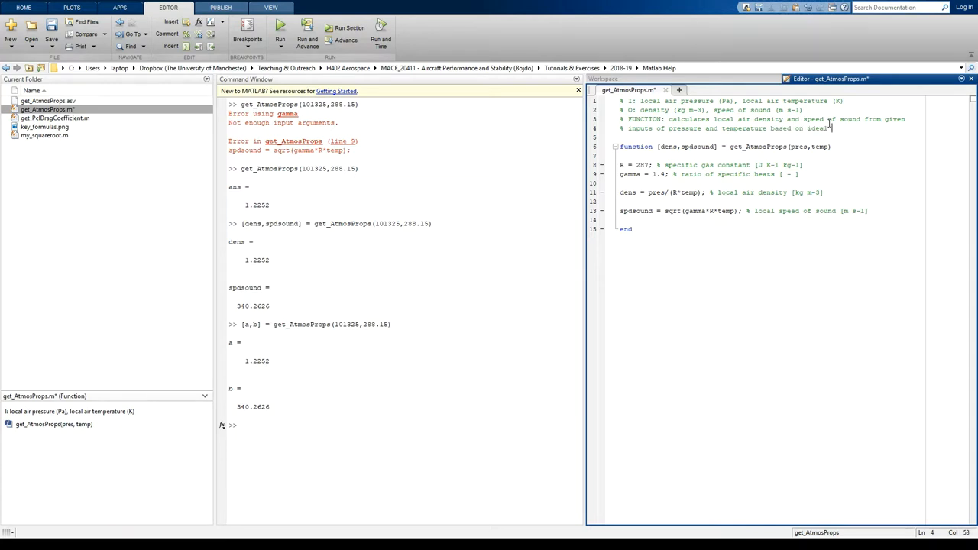
pyautogui.write('gas law')
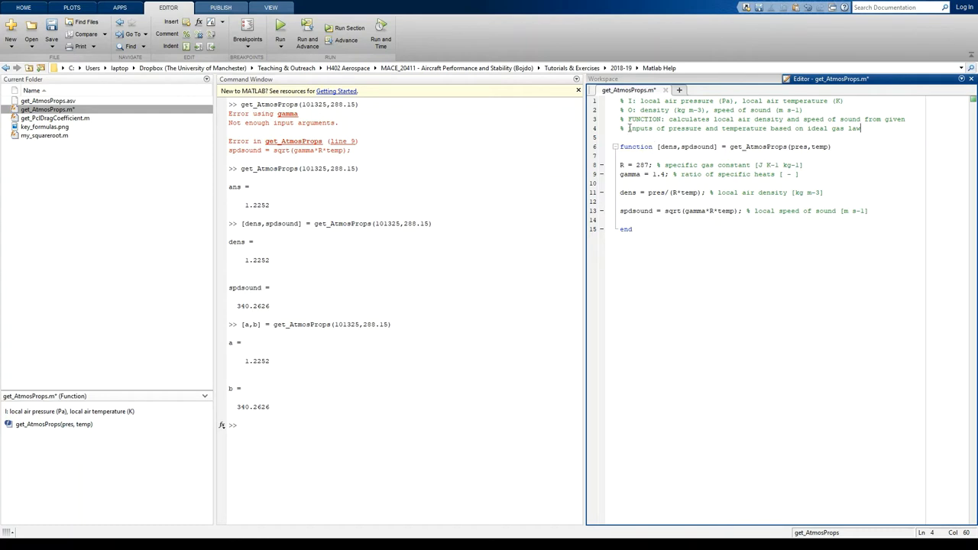
# Step: Save the documented function and enter [a,b] = get_AtmosProps(101325,288.15) at the prompt
pyautogui.moveTo(862, 128); pyautogui.dragTo(619, 110)
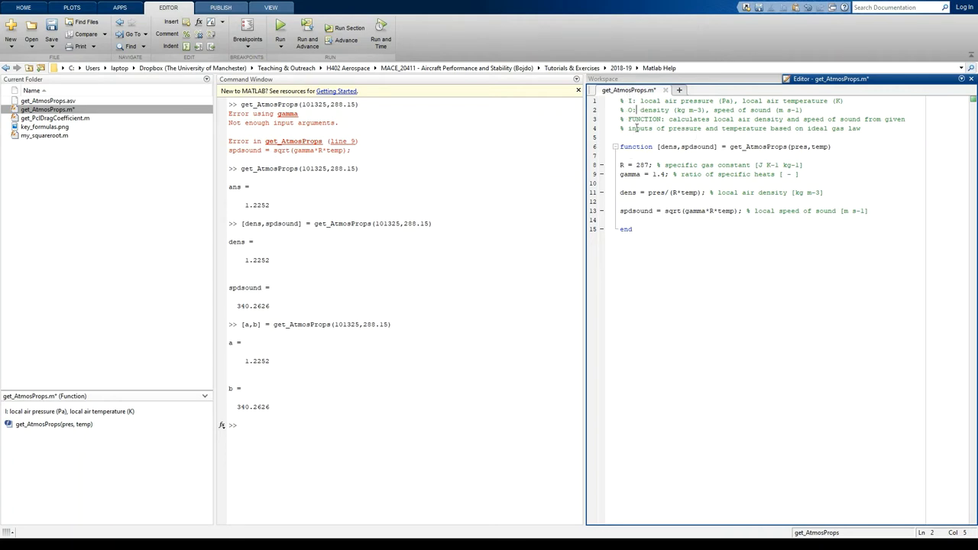
pyautogui.click(864, 128)
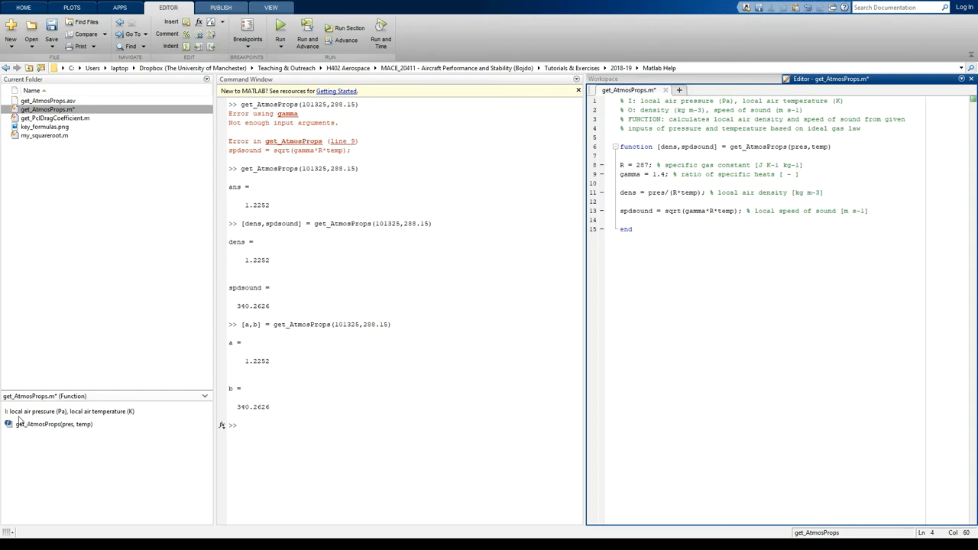
pyautogui.moveTo(52, 425)
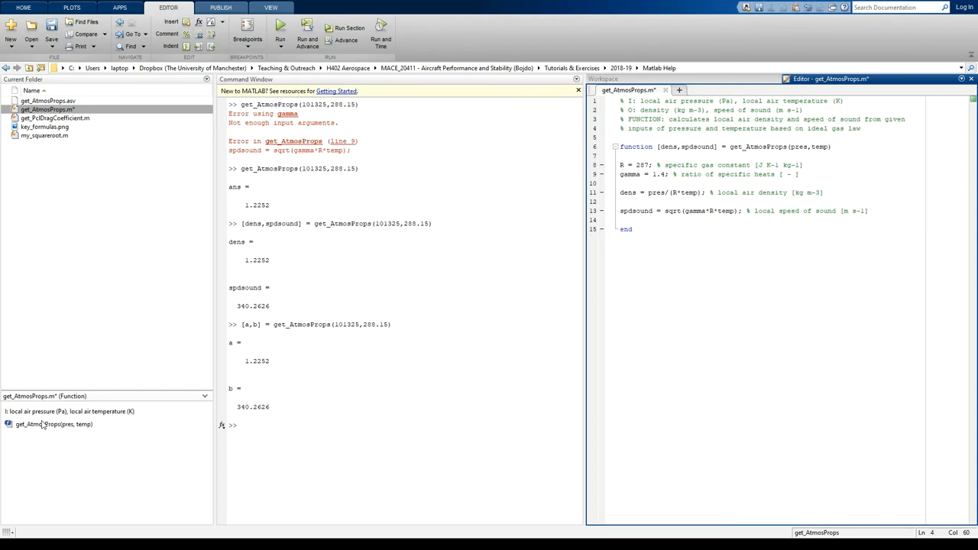
pyautogui.moveTo(736, 152)
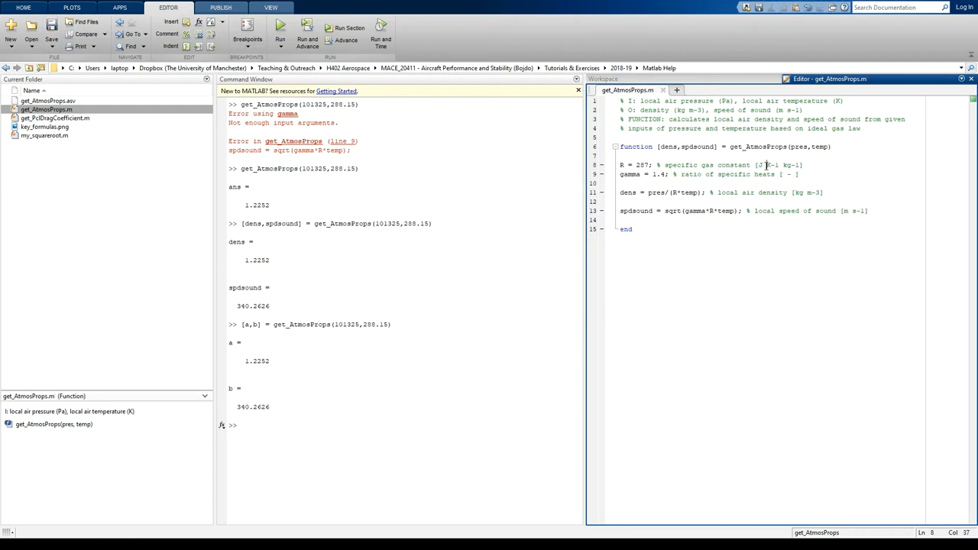
pyautogui.write('[a,b] = get_AtmosProps(101325,288.15)')
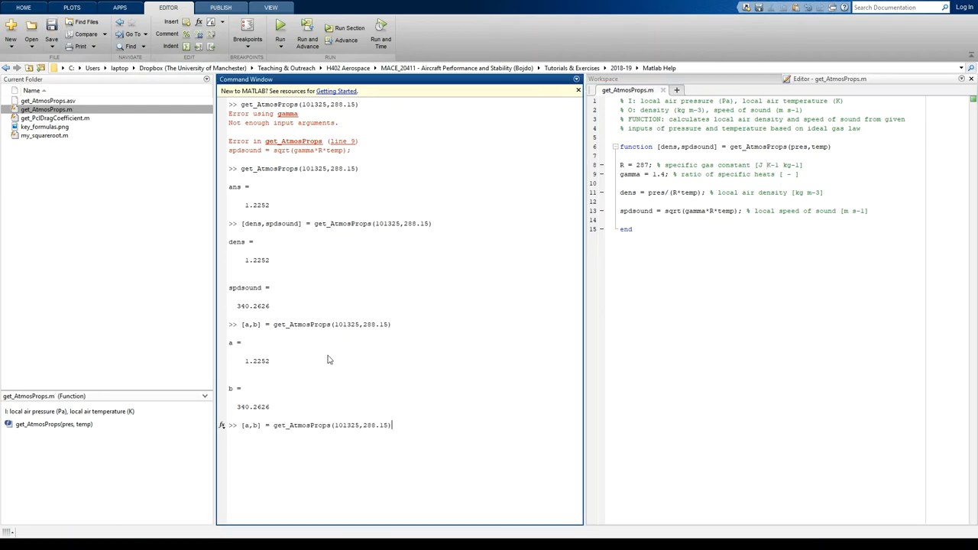